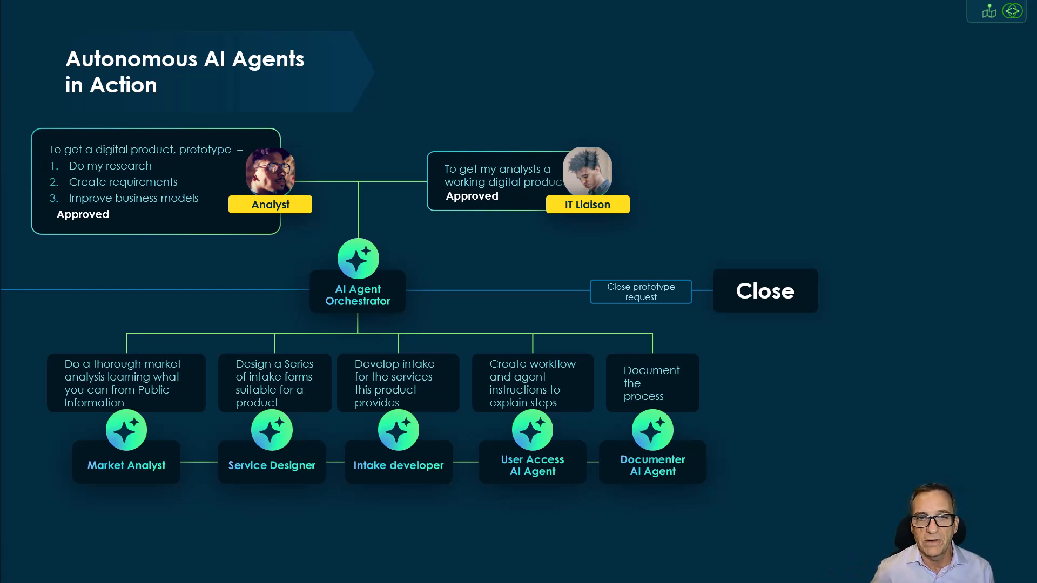
mouse_move(184, 395)
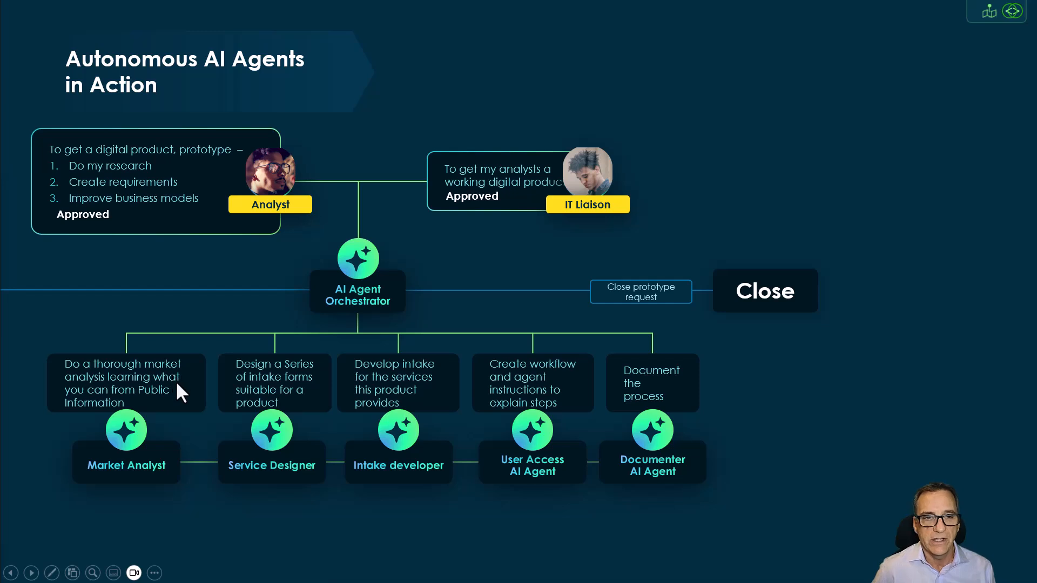
mouse_move(169, 421)
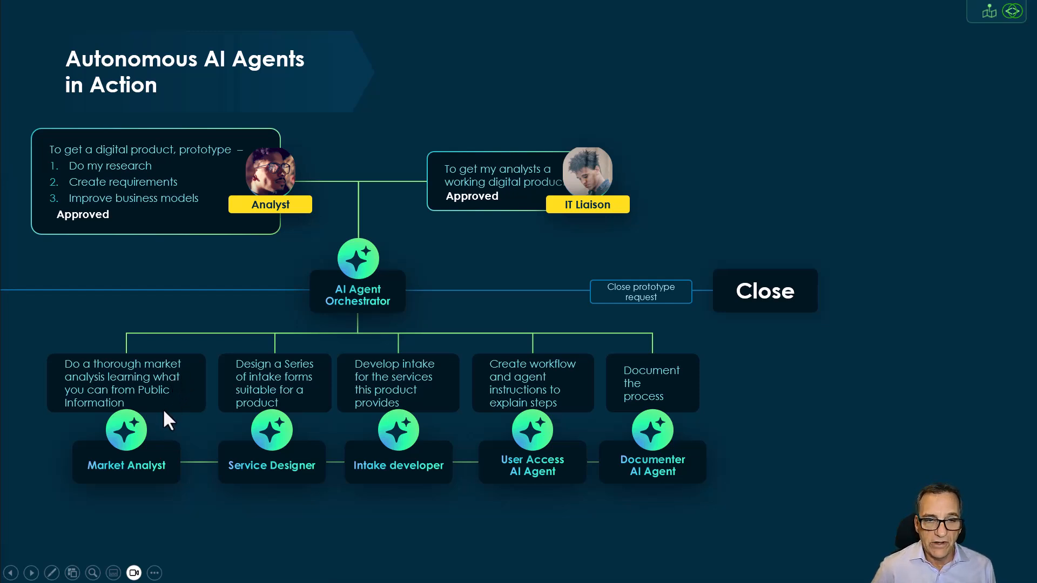
mouse_move(139, 453)
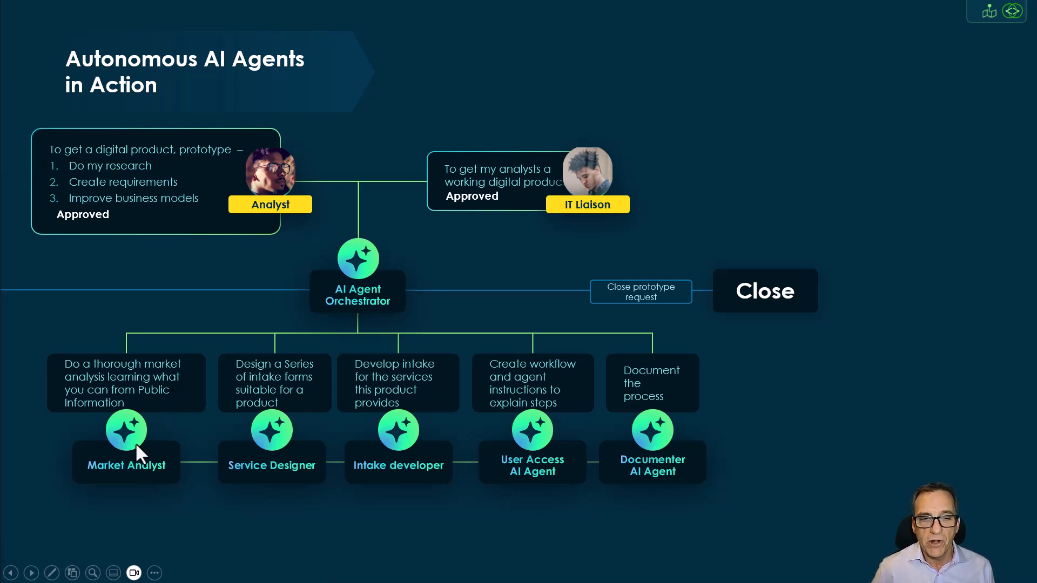
mouse_move(243, 361)
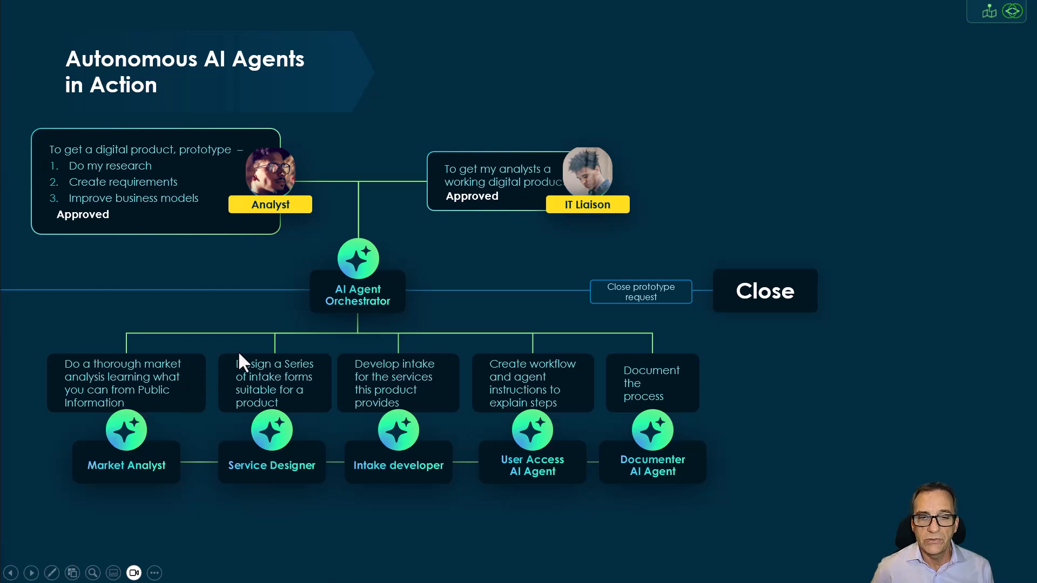
mouse_move(404, 386)
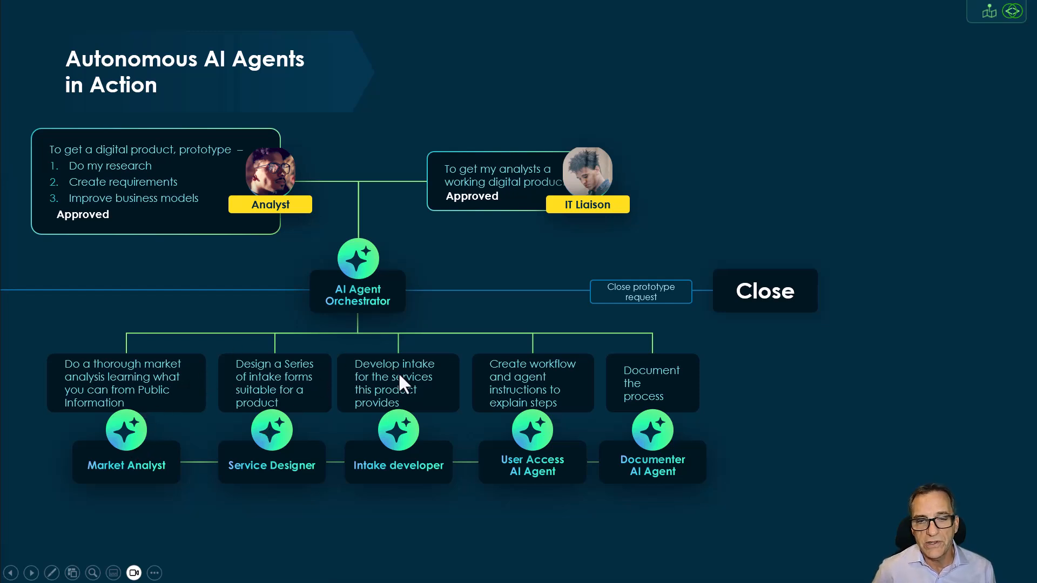
mouse_move(416, 423)
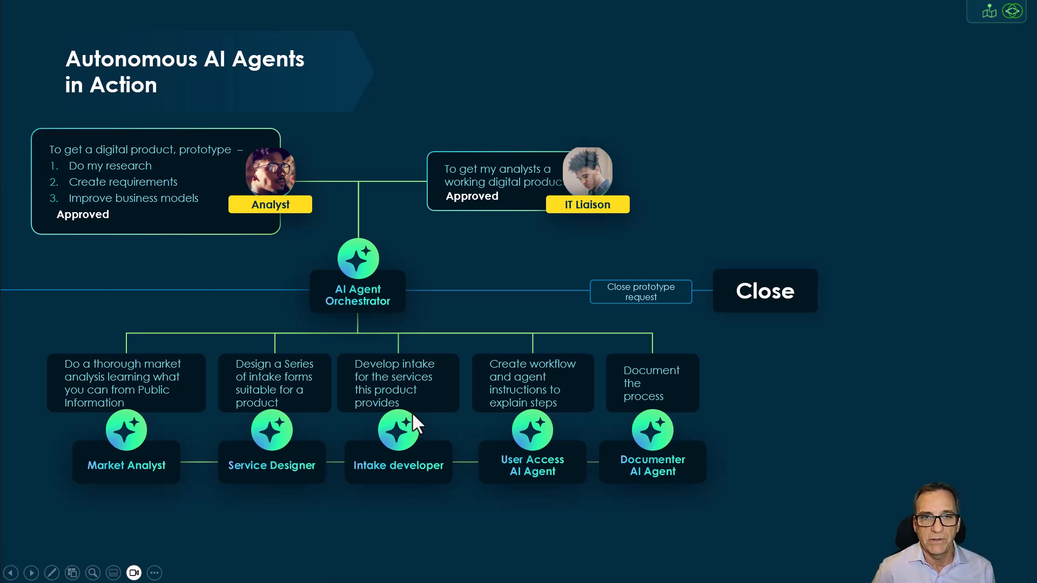
mouse_move(171, 375)
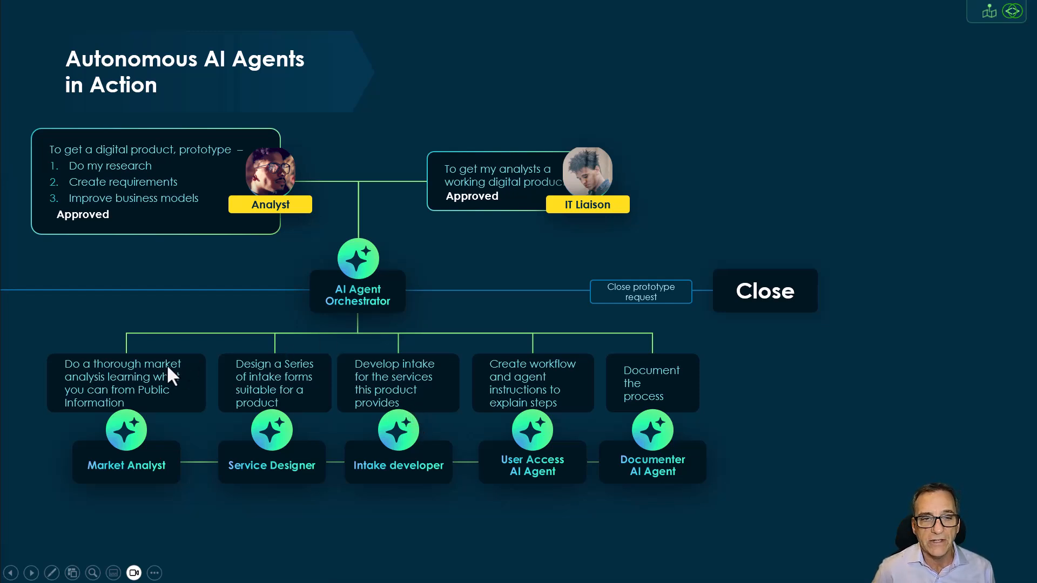
mouse_move(136, 410)
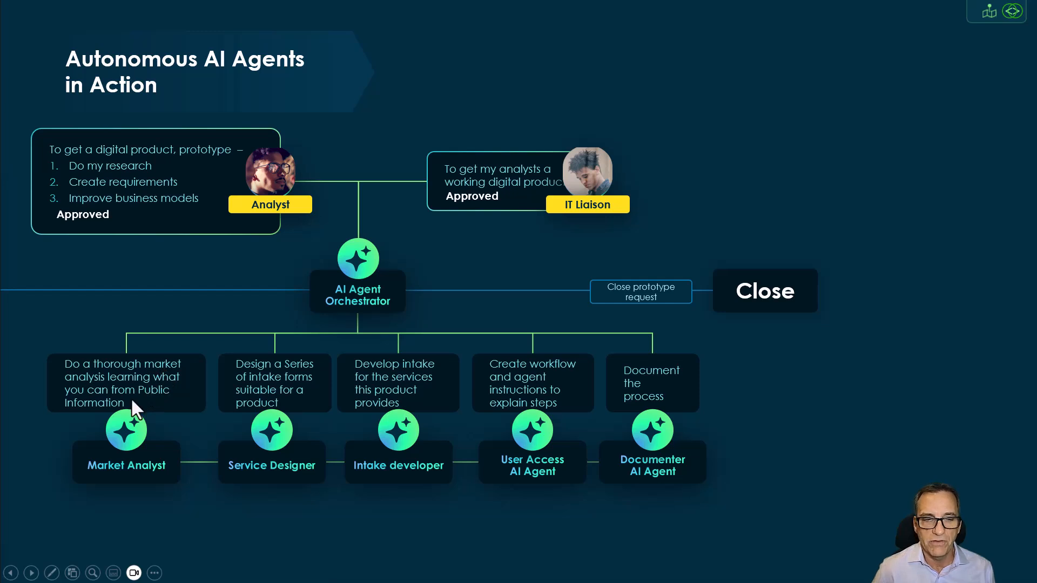
- Advance the slideshow past the AI agents org chart to the office photo slide
left_click(31, 572)
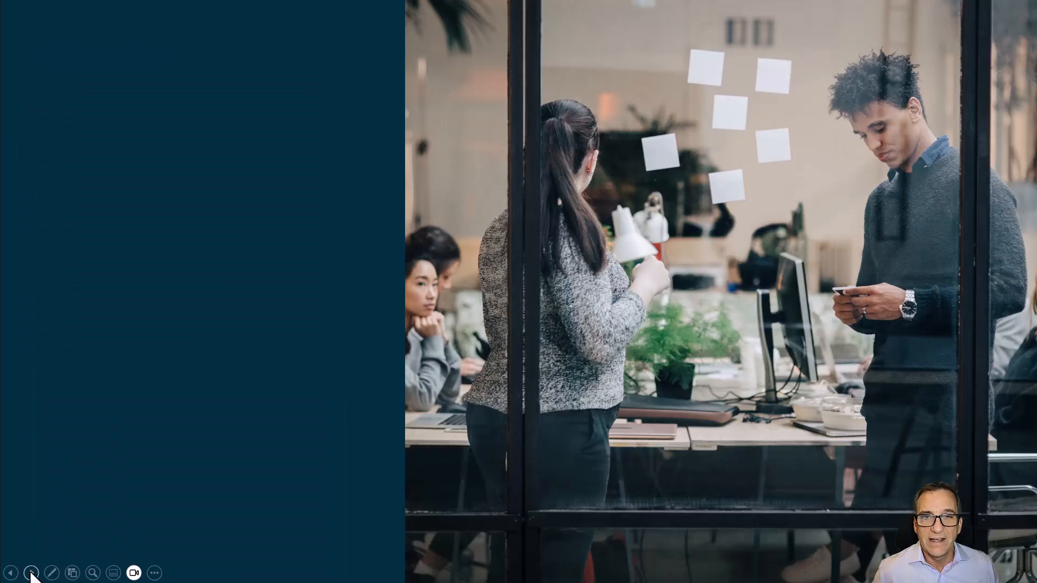
left_click(29, 573)
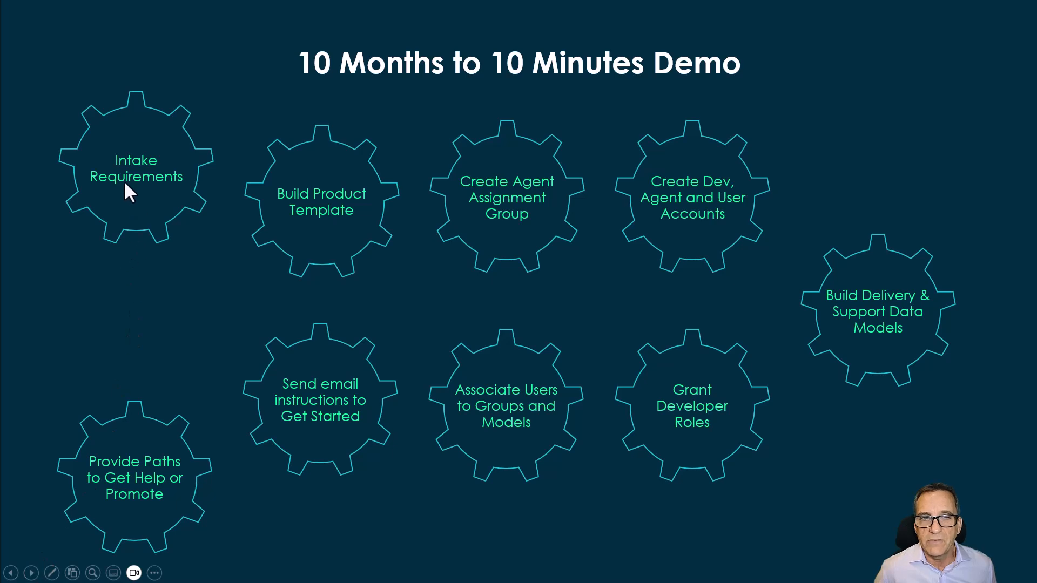
mouse_move(313, 388)
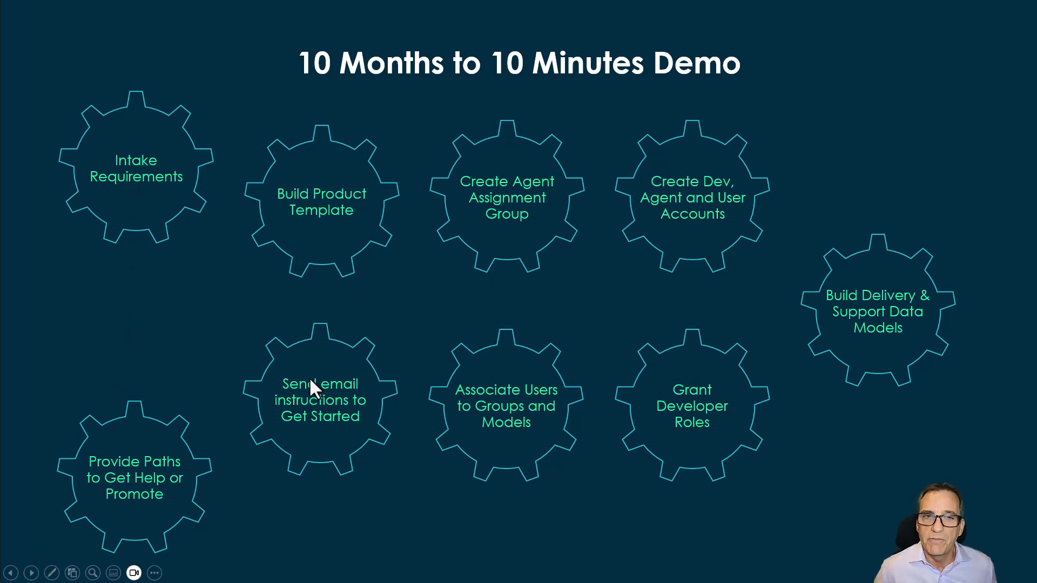
mouse_move(165, 503)
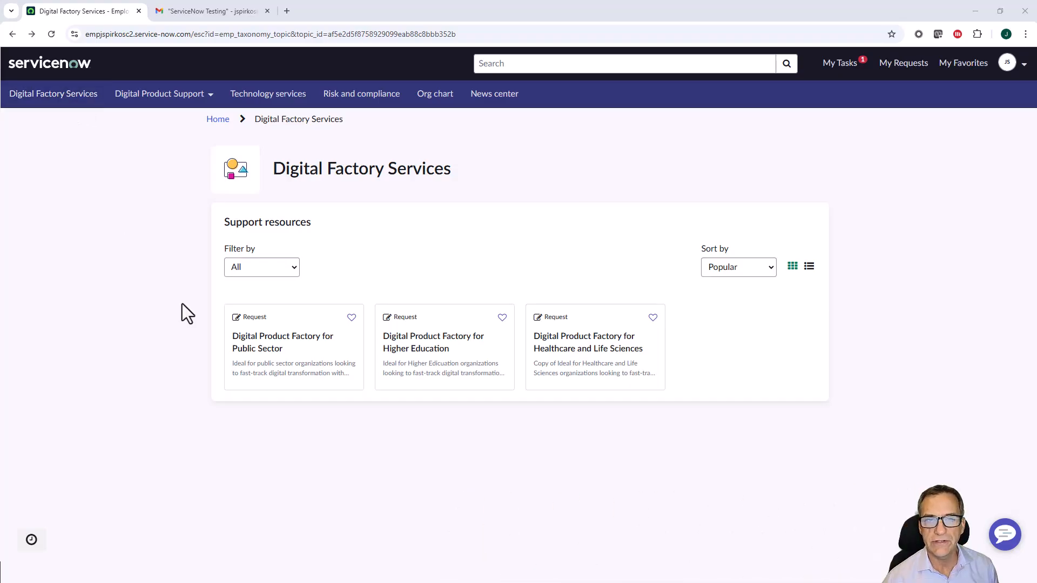
mouse_move(587, 357)
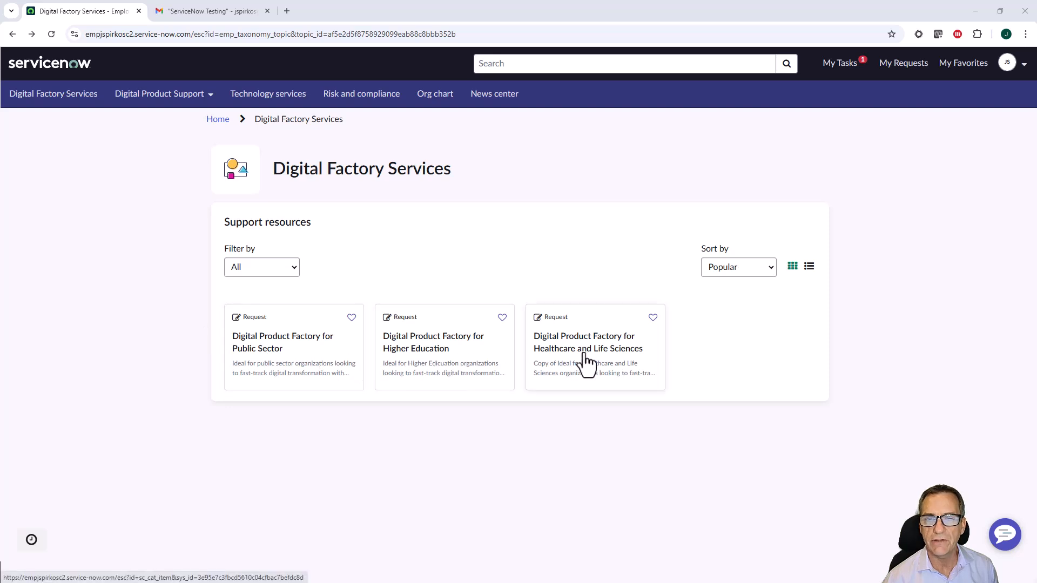
mouse_move(575, 324)
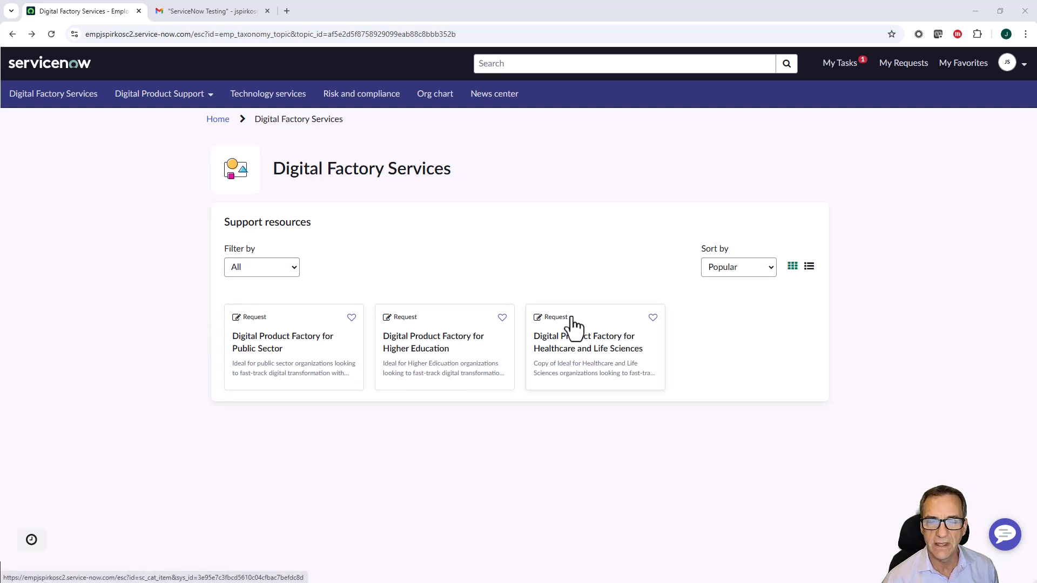
mouse_move(311, 360)
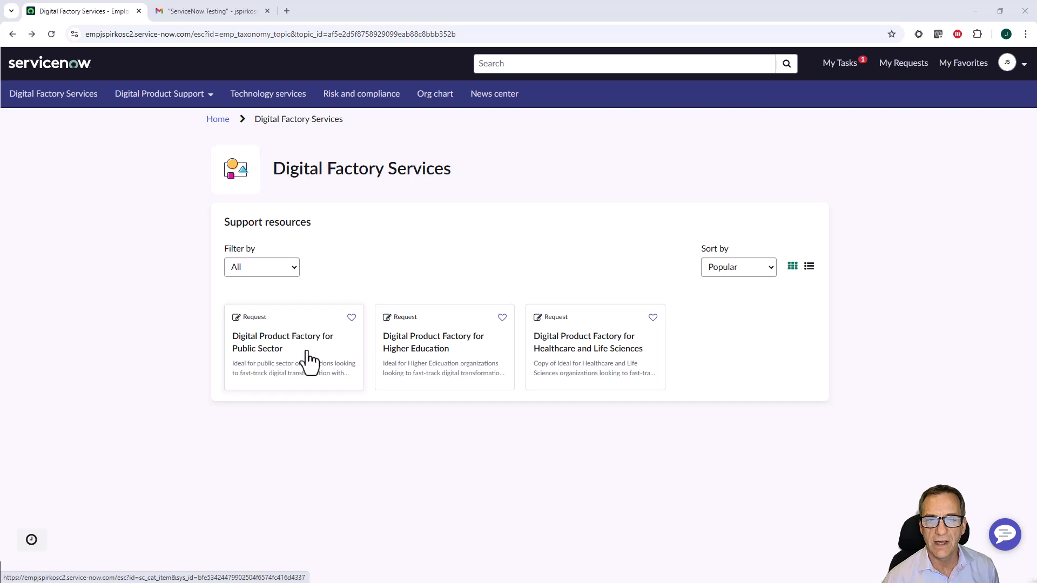
- Start a Public Sector Program Support request with an 'Application for a small business loan' workflow
left_click(282, 342)
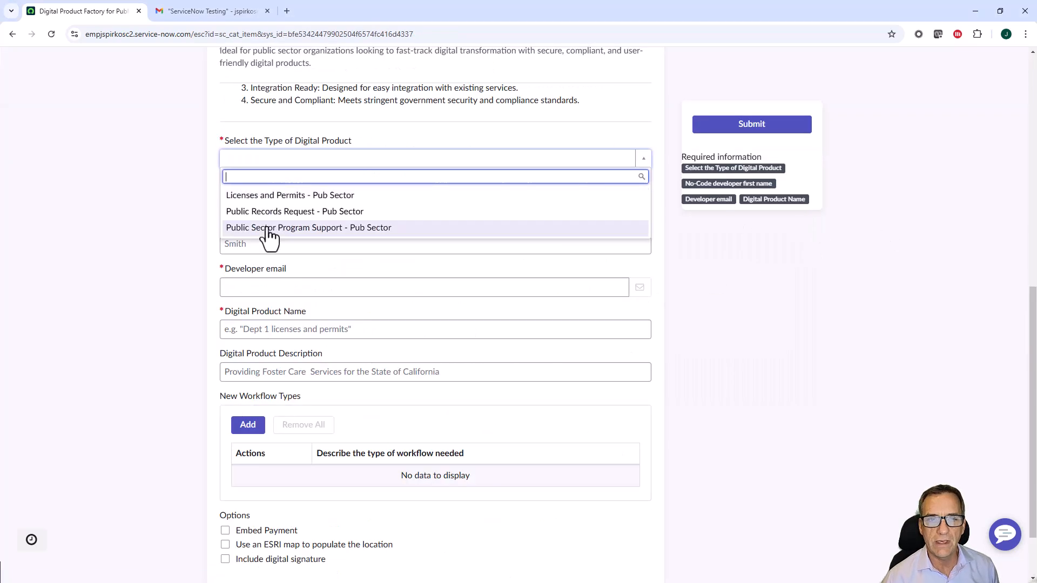
mouse_move(235, 215)
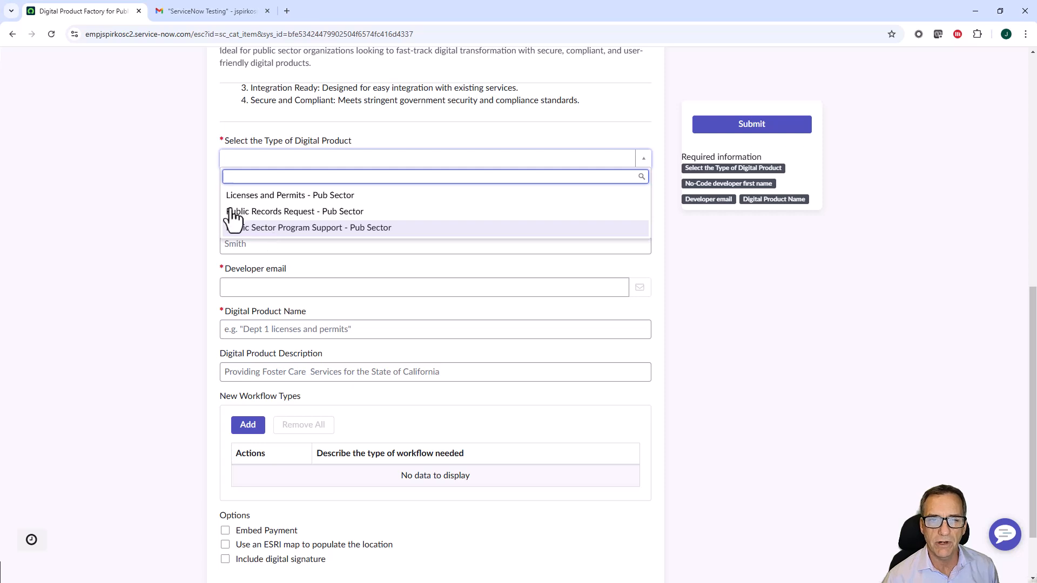
left_click(316, 228)
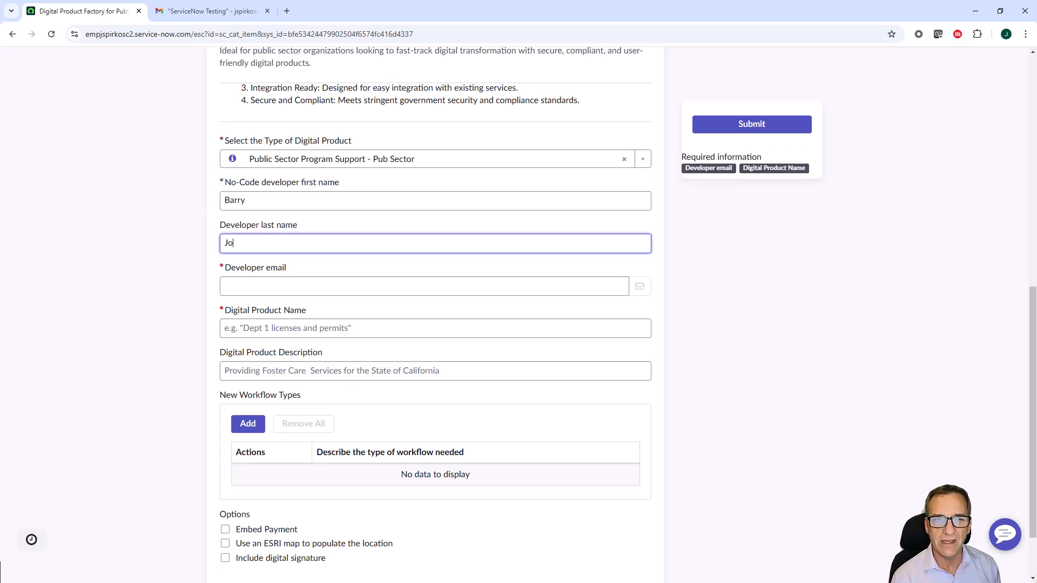
left_click(247, 424)
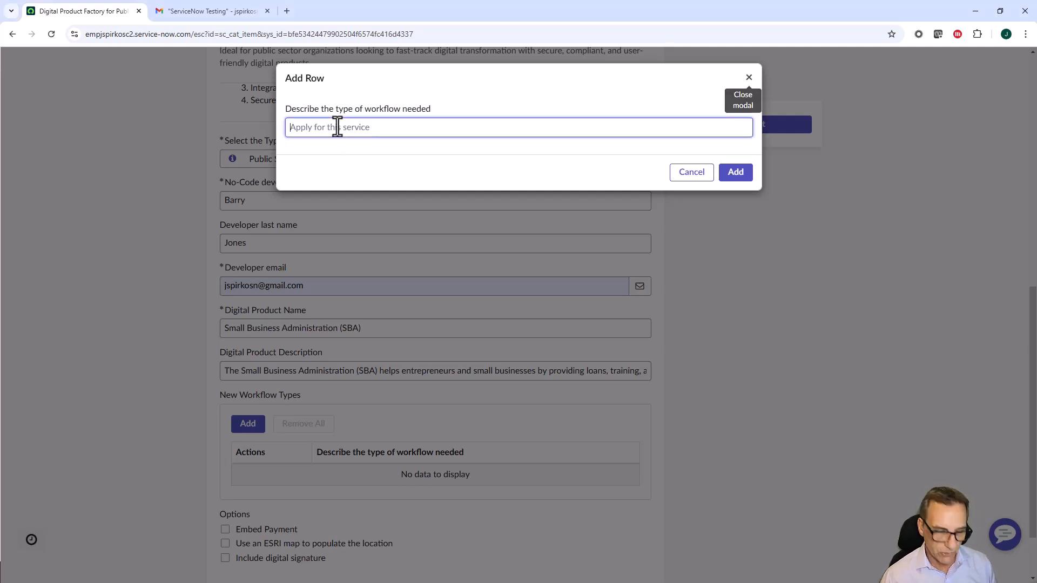
type("Application for a small business loan")
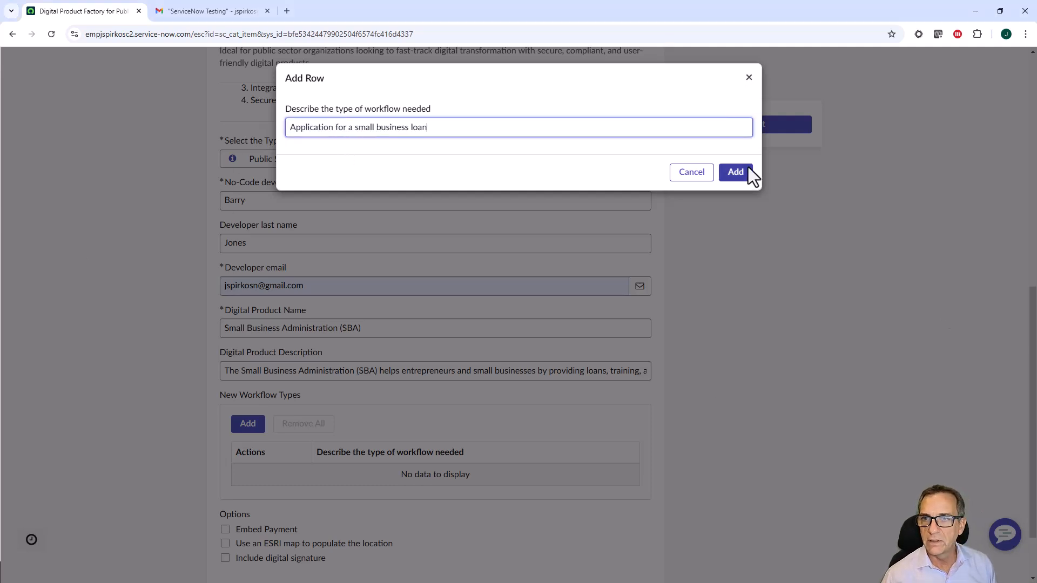
left_click(735, 172)
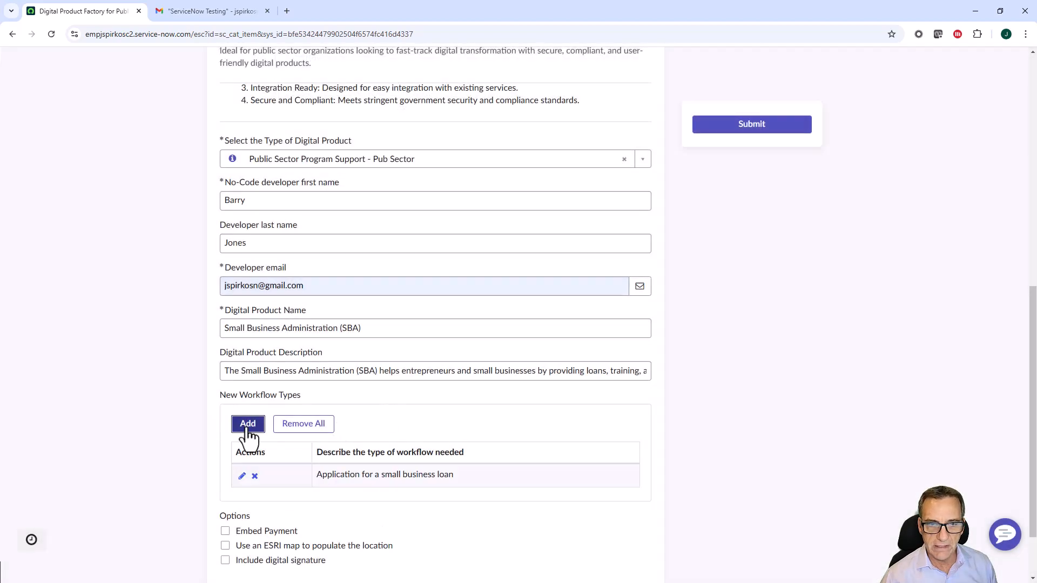
- Add 'Request a counselor to provide business advice' and 'Apply for Disaster Assistance' workflow rows
left_click(247, 423)
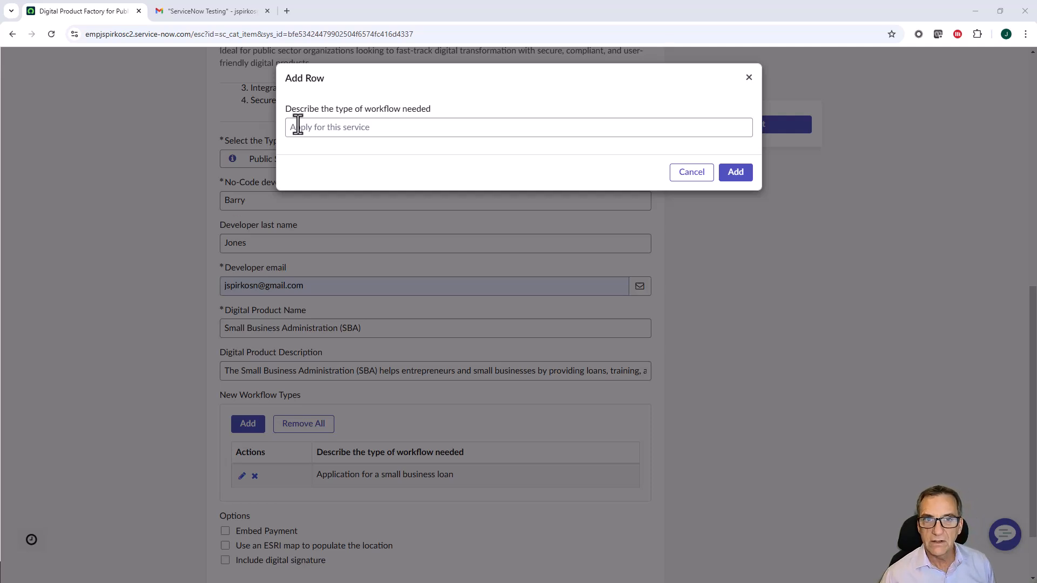
type("Request a counselor to provide business advice")
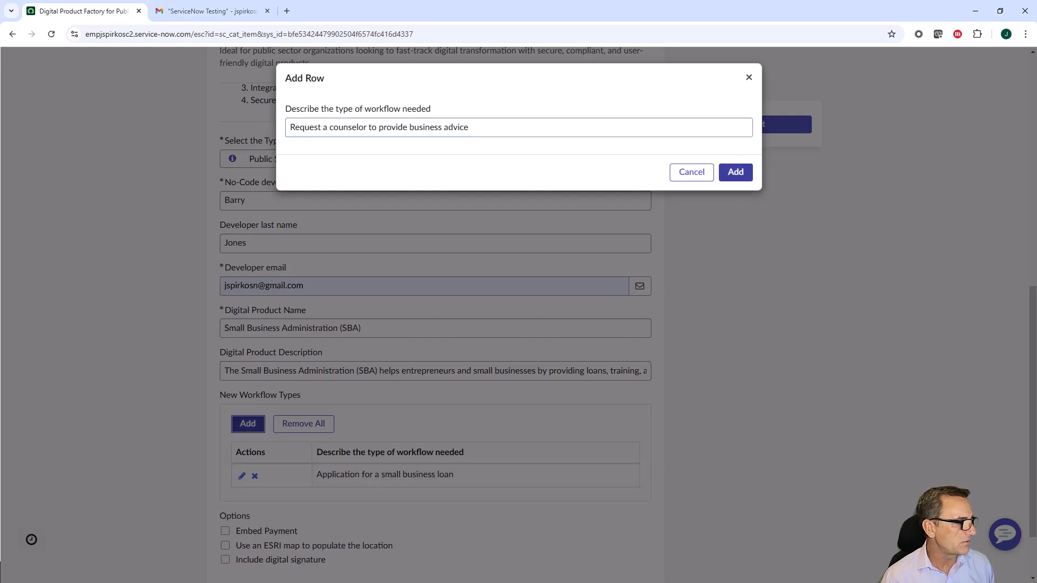
left_click(735, 171)
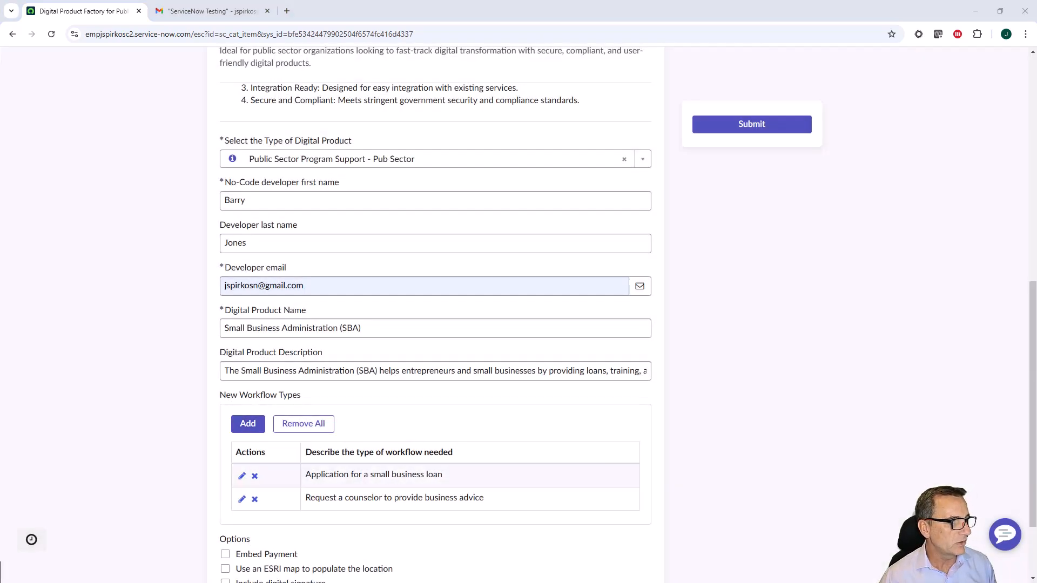
mouse_move(309, 503)
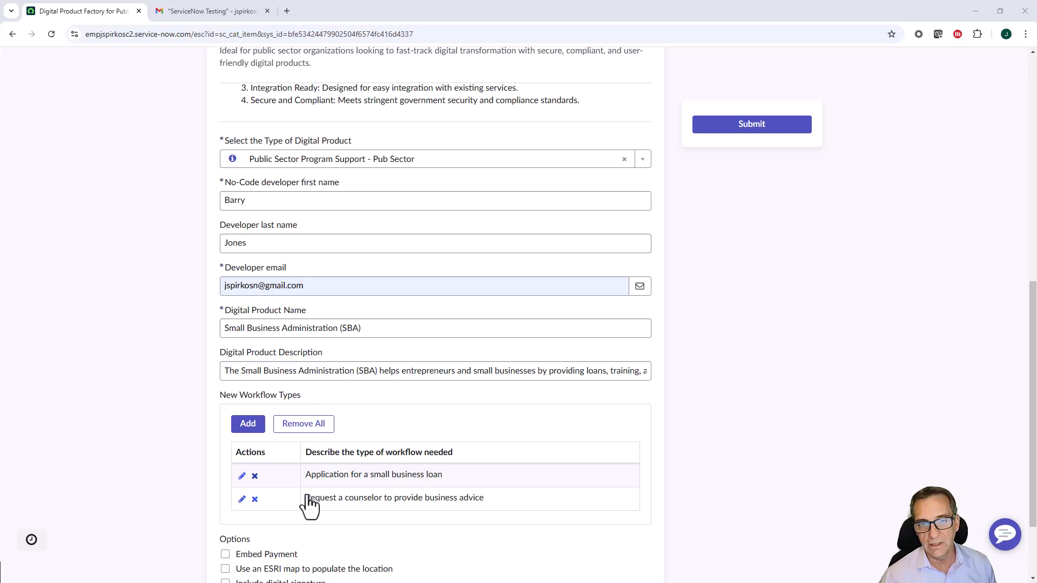
left_click(248, 423)
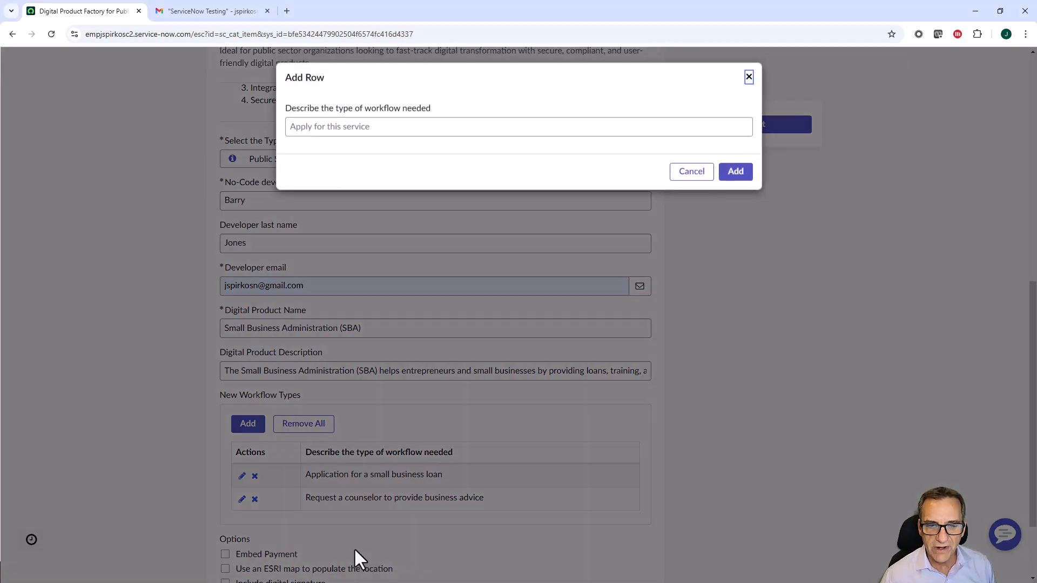
type("Apply for Disaster Assistance")
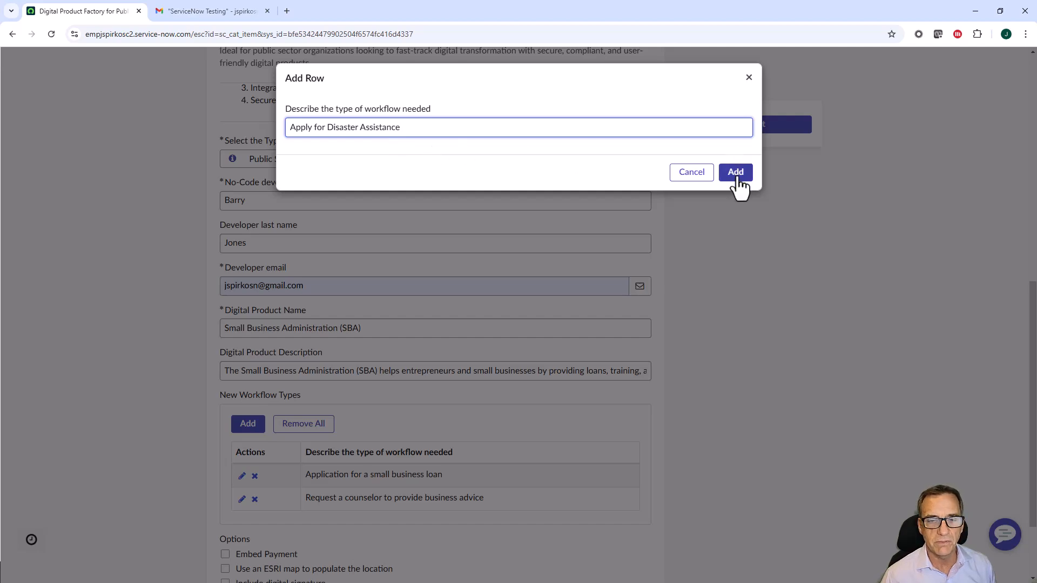
left_click(735, 172)
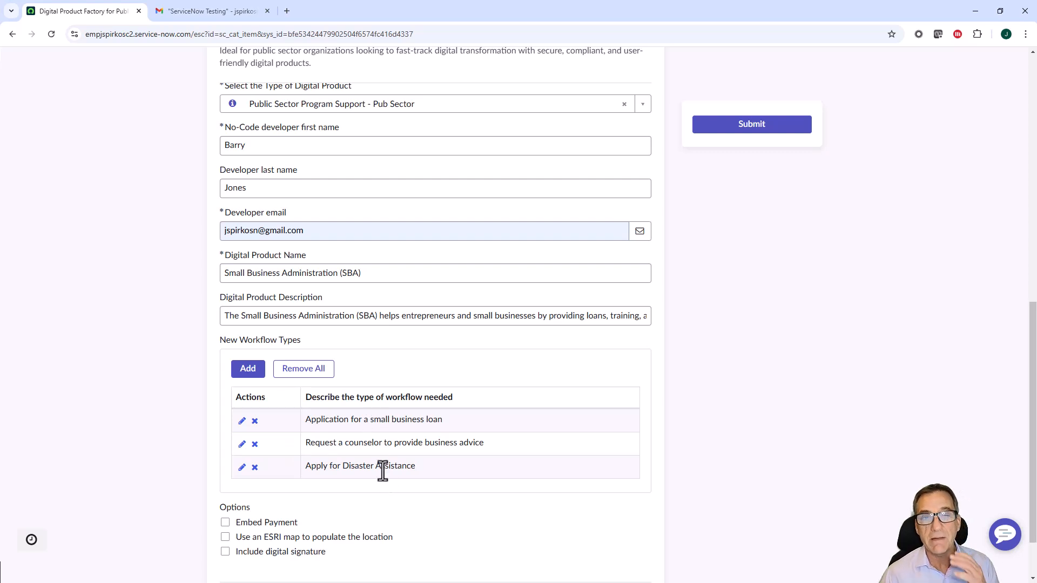
- Submit the SBA digital product request and view REQ0010472's completed stages
left_click(751, 124)
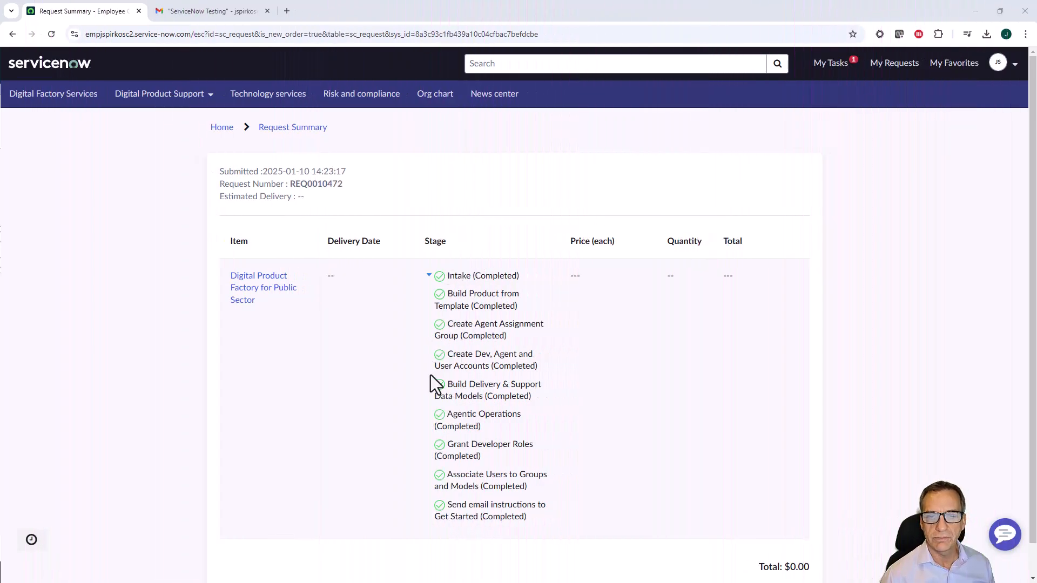
mouse_move(440, 418)
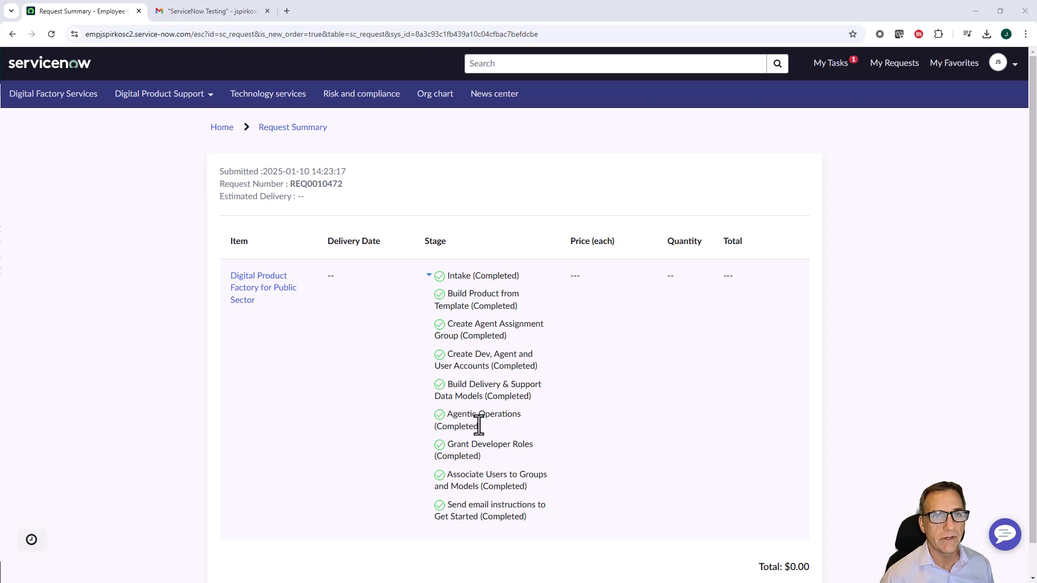
mouse_move(503, 533)
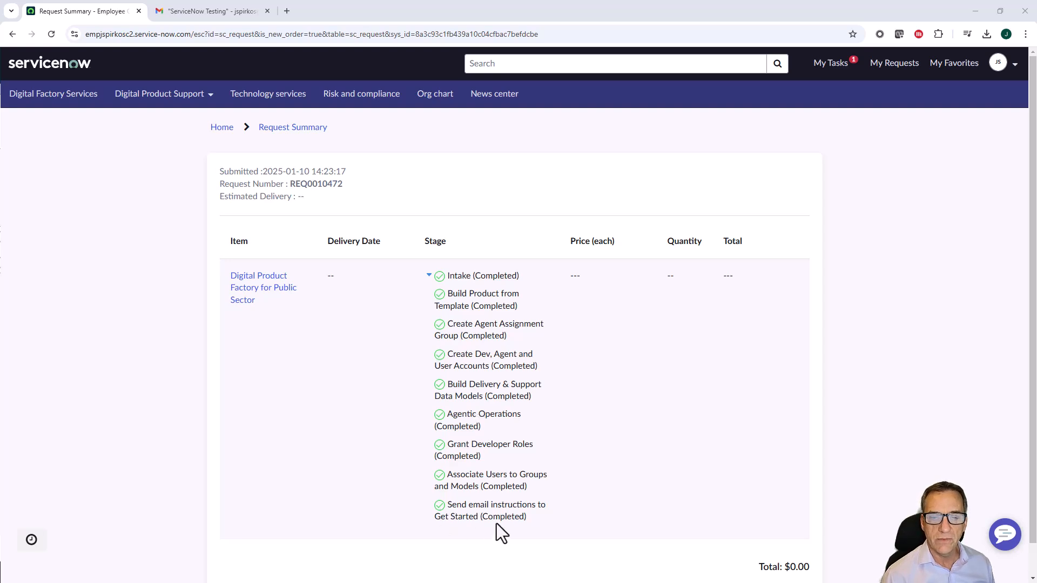
- Open the 'Your New Digital Product: Small Business Administration (SBA)' email in Gmail
left_click(207, 11)
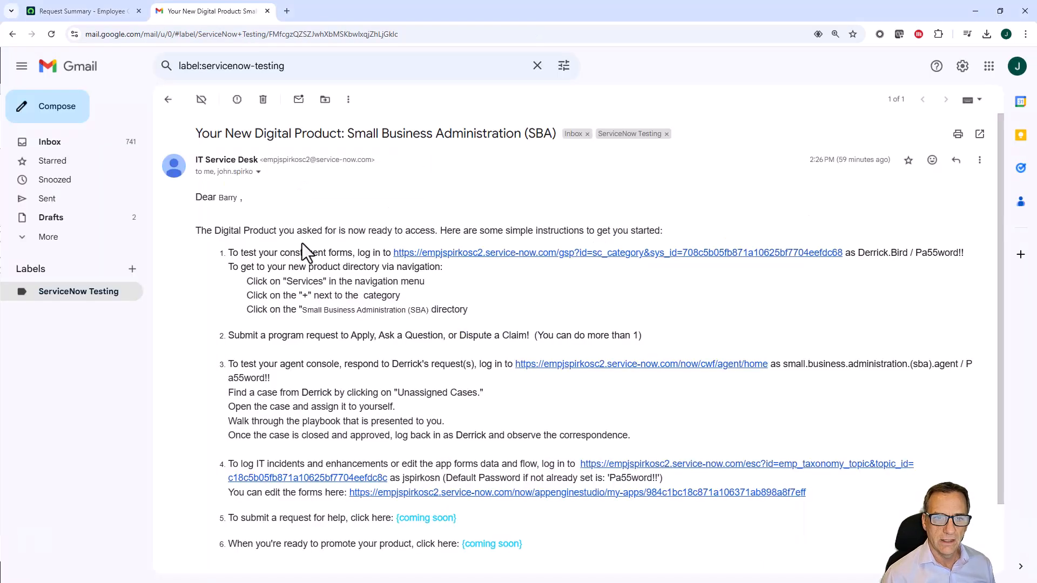
mouse_move(229, 273)
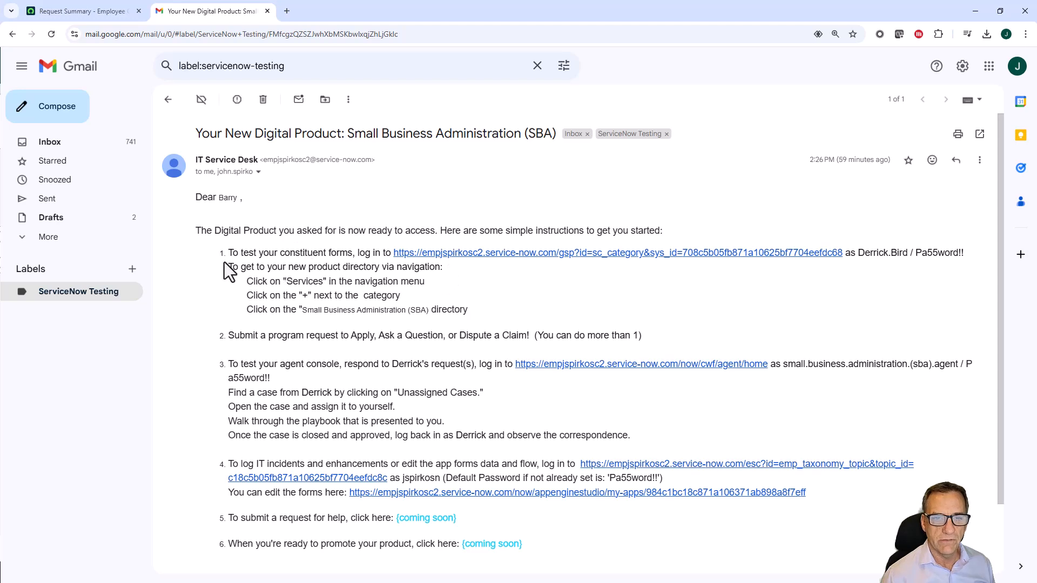
mouse_move(295, 259)
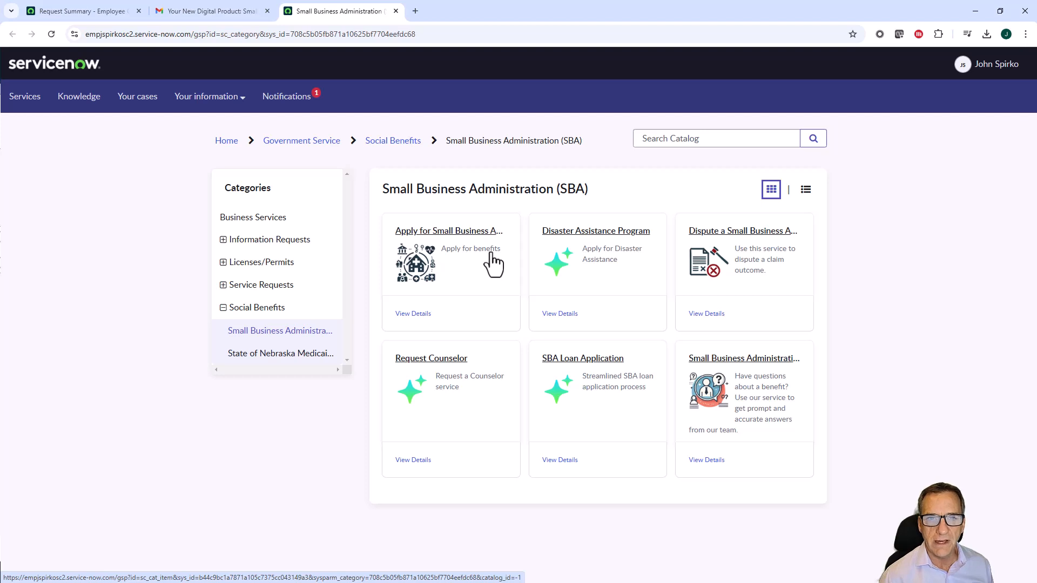
mouse_move(586, 274)
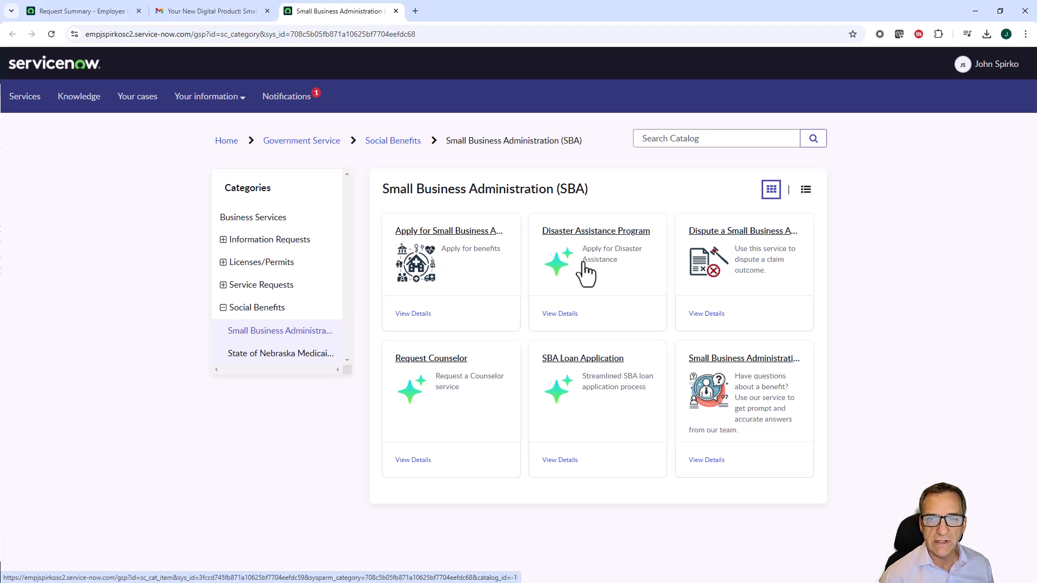
mouse_move(417, 403)
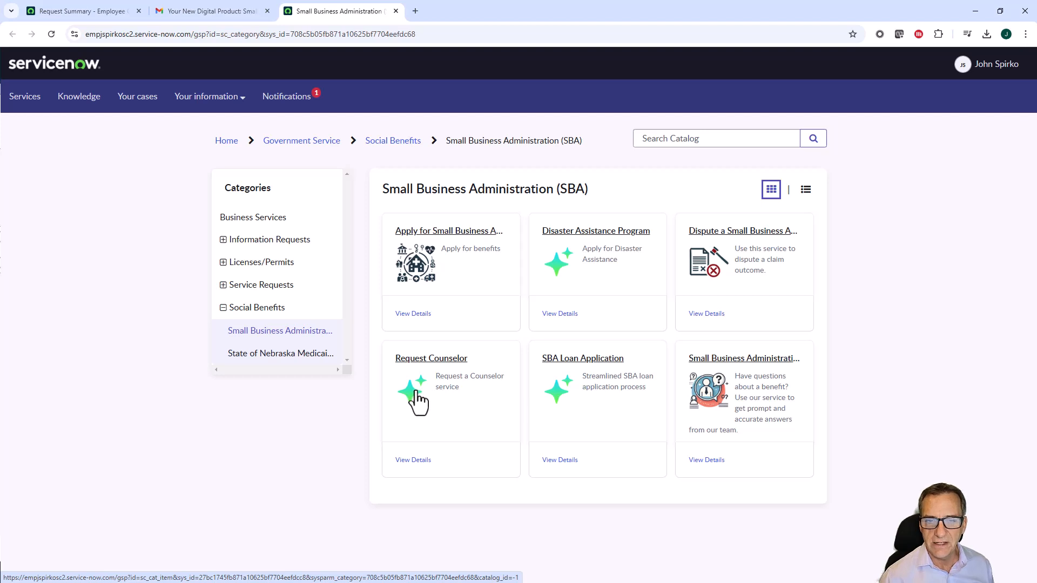
mouse_move(419, 365)
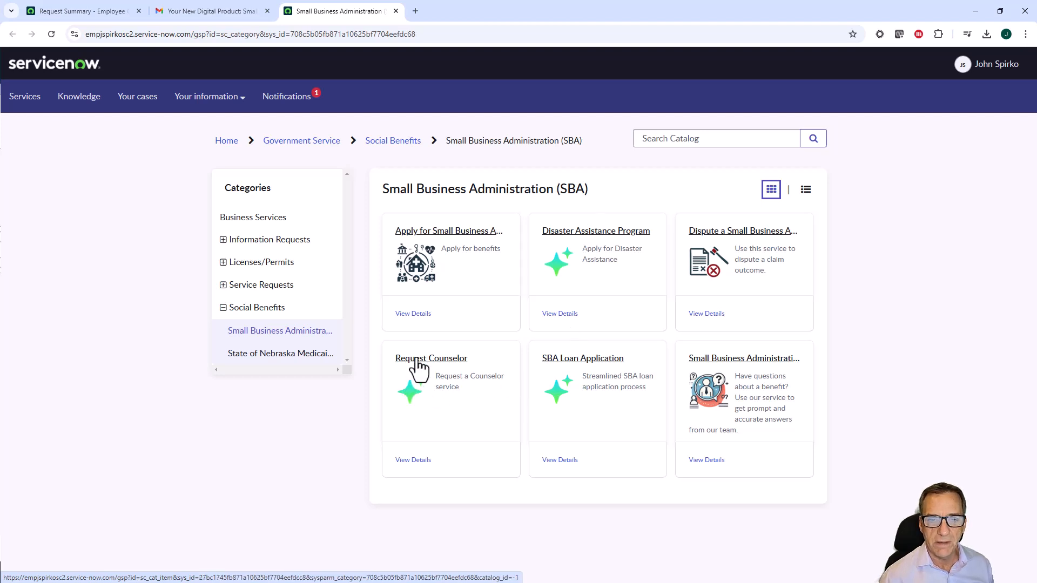
- Open the Request Counselor item and review its request type, business topic and assignment group fields
left_click(431, 357)
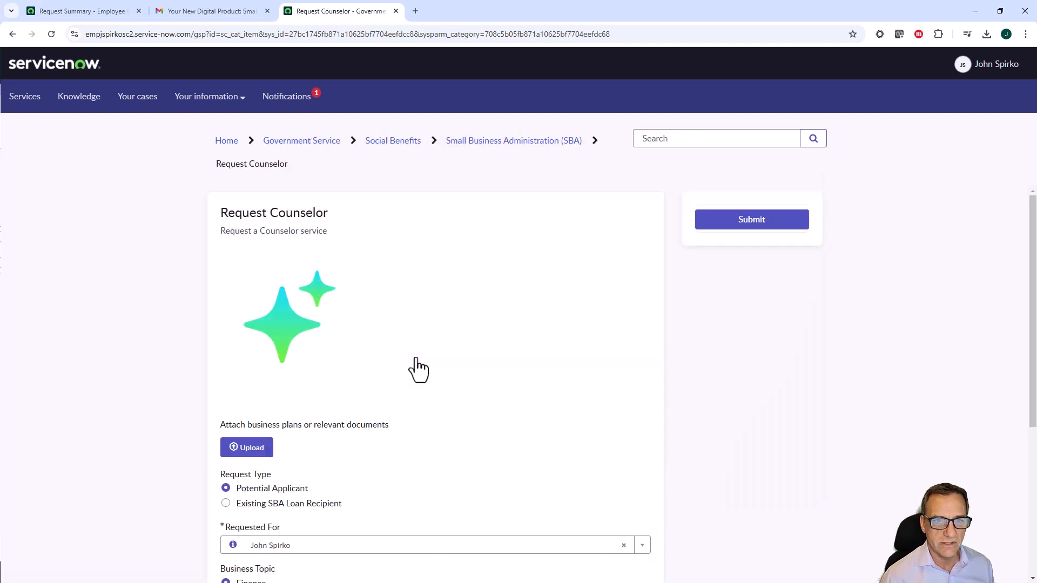
mouse_move(419, 368)
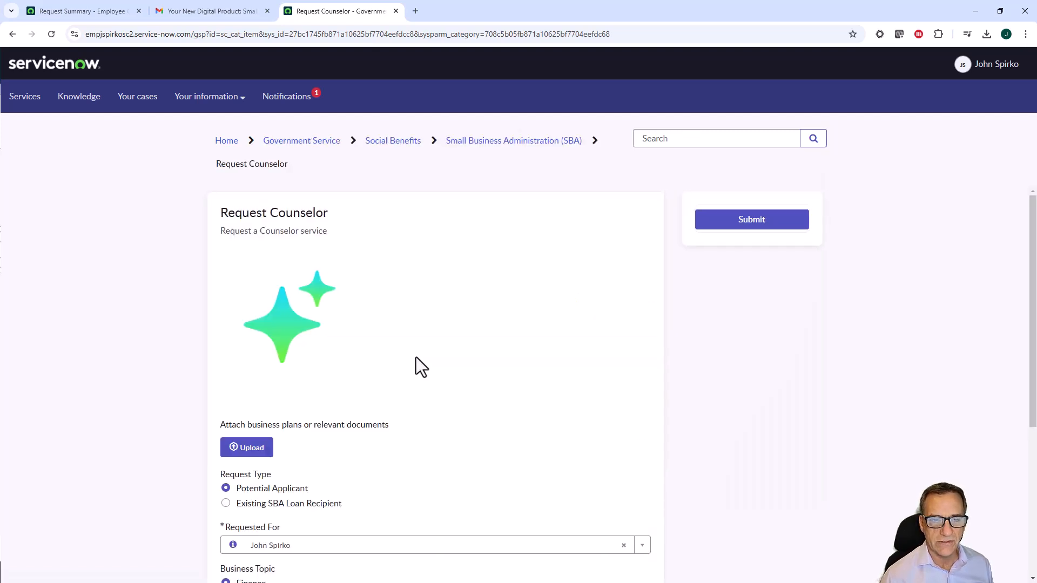
mouse_move(250, 447)
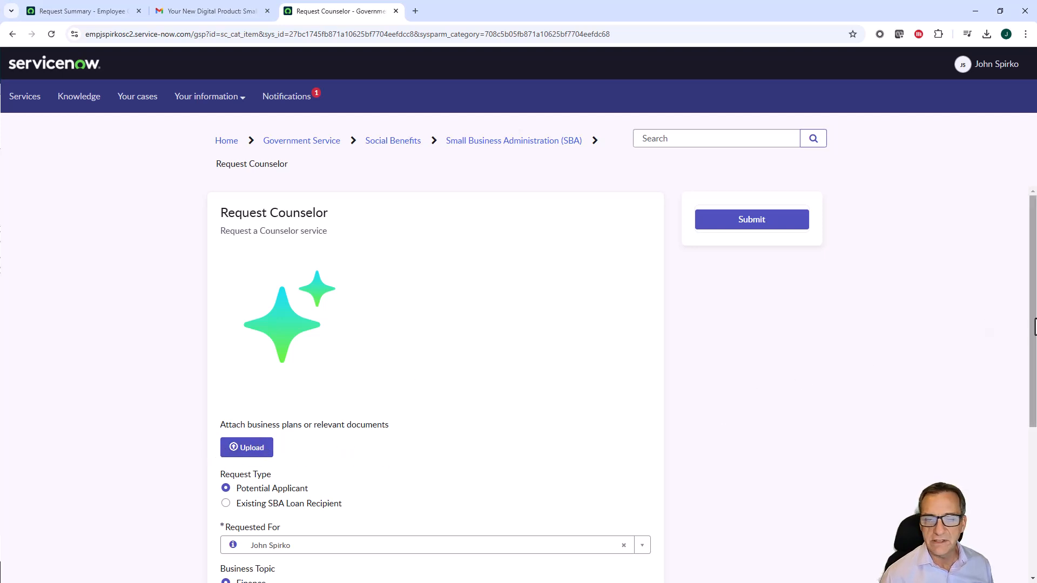
scroll("down", 3)
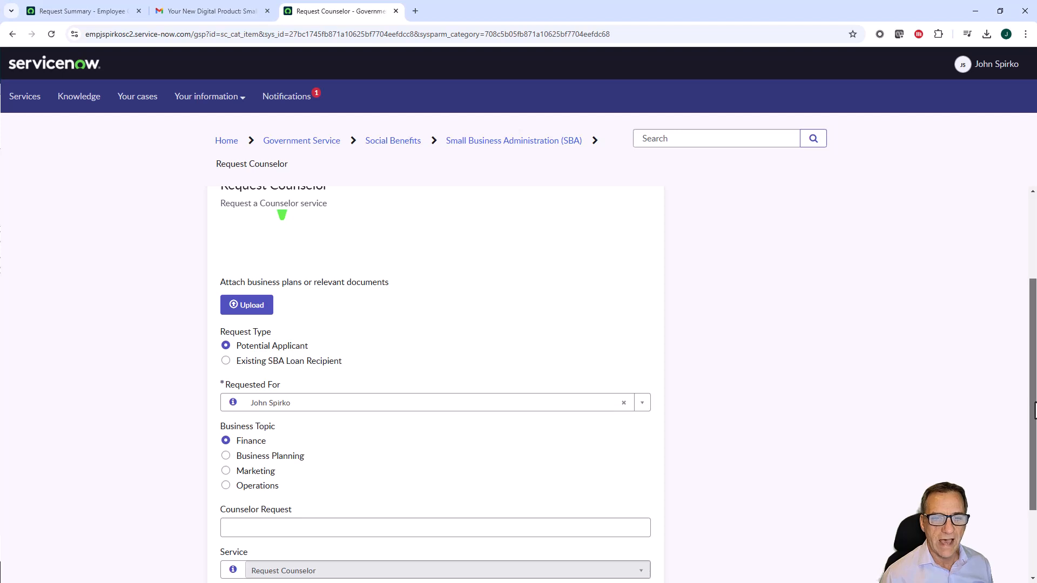
scroll("up", 3)
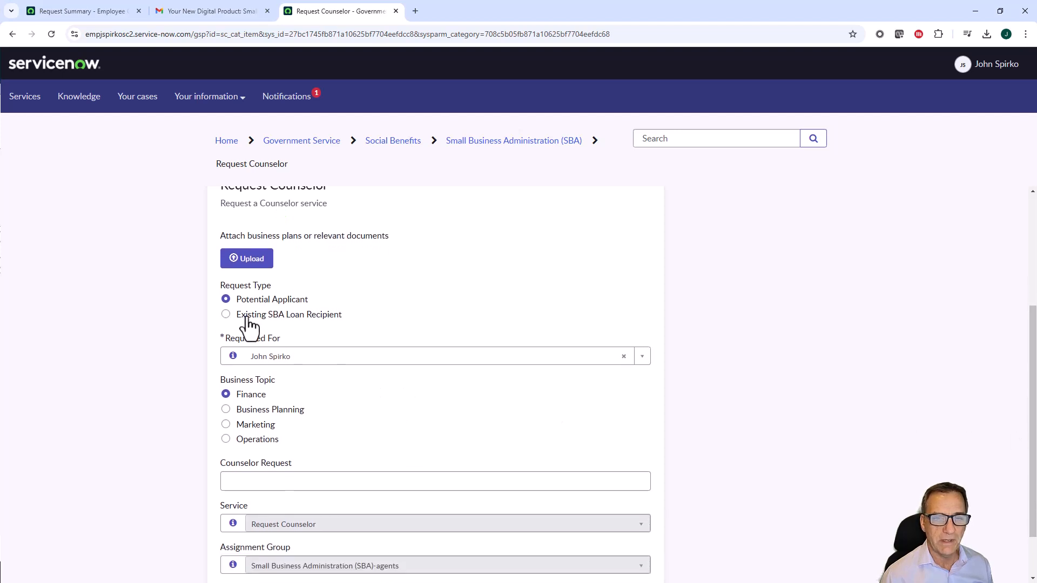
scroll("up", 3)
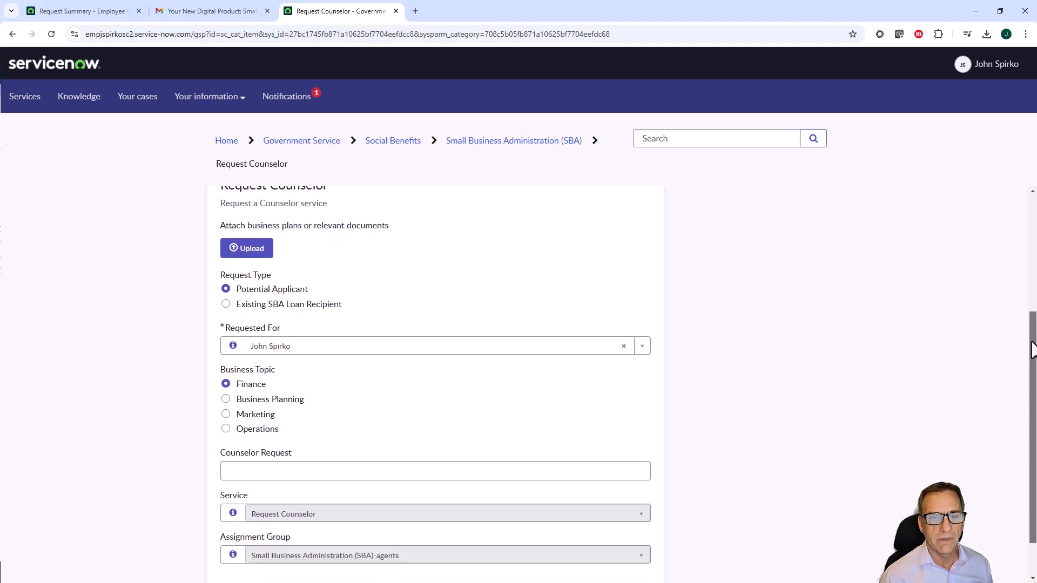
scroll("down", 3)
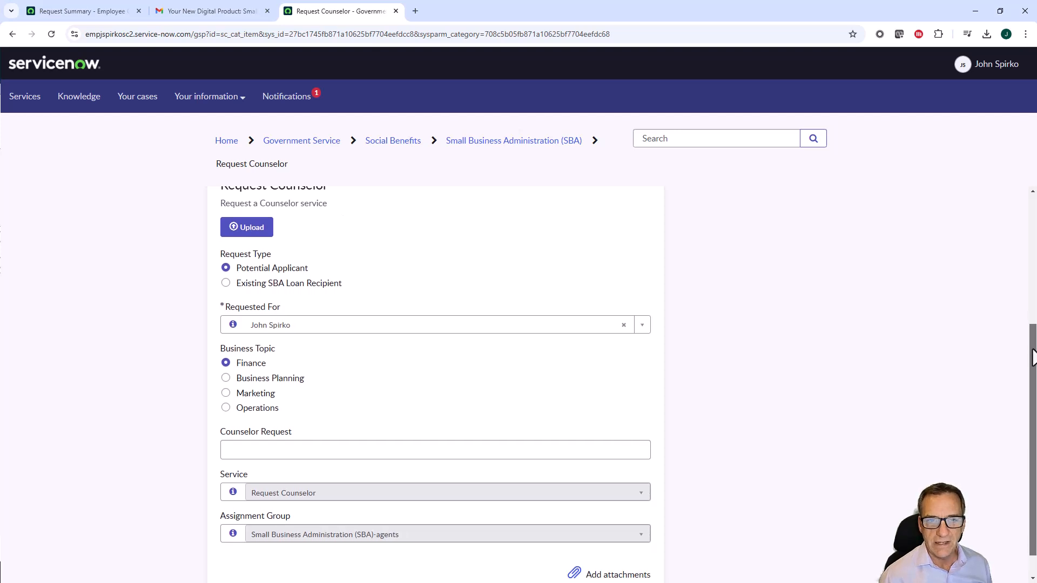
mouse_move(562, 432)
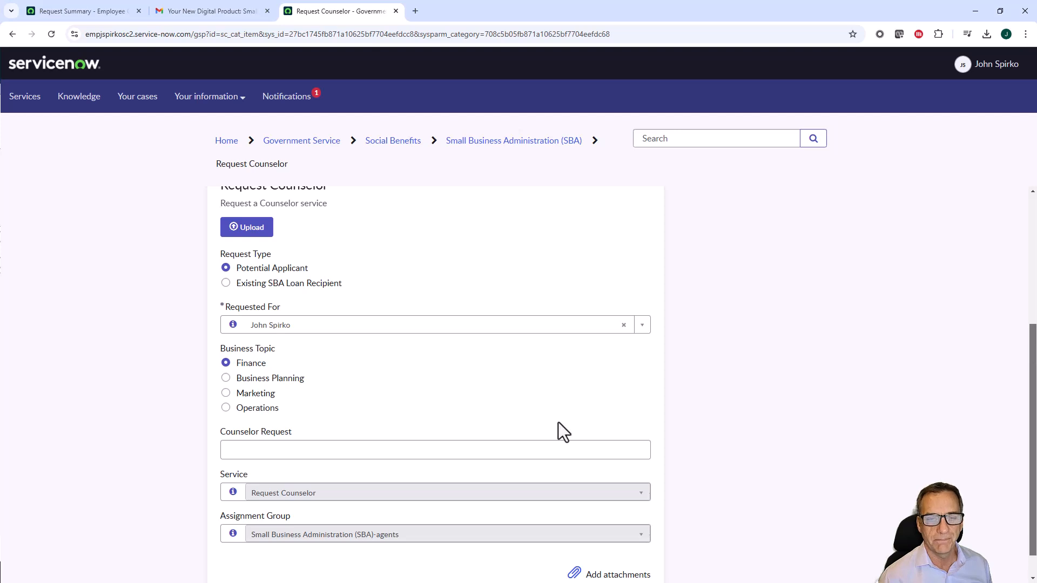
scroll("up", 3)
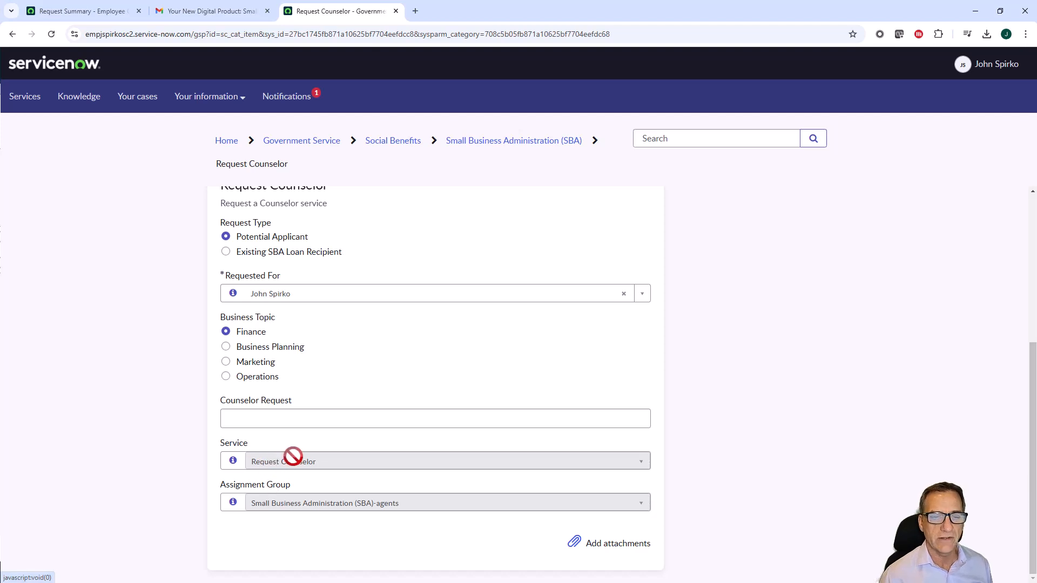
mouse_move(283, 497)
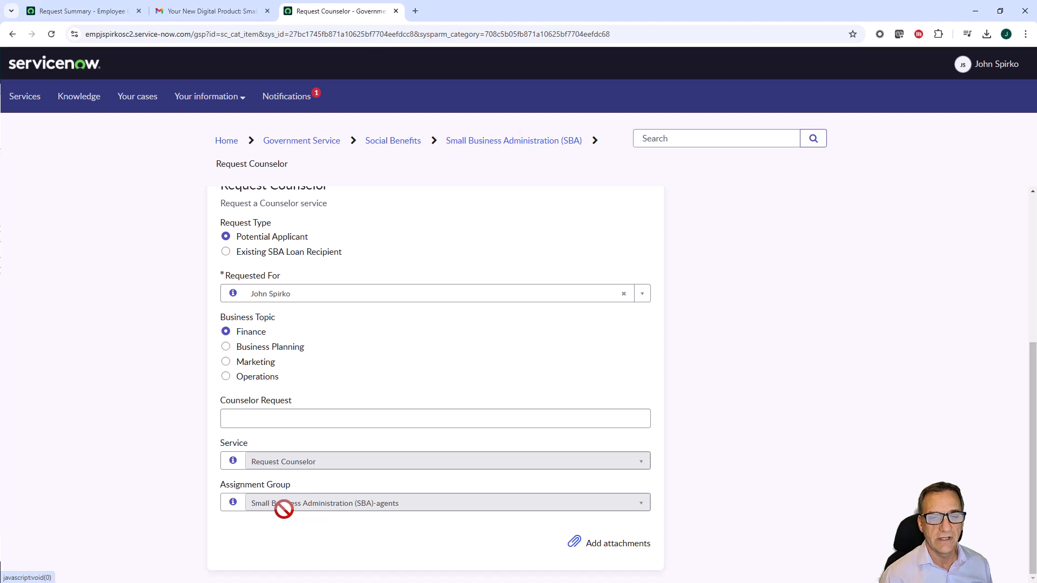
mouse_move(307, 507)
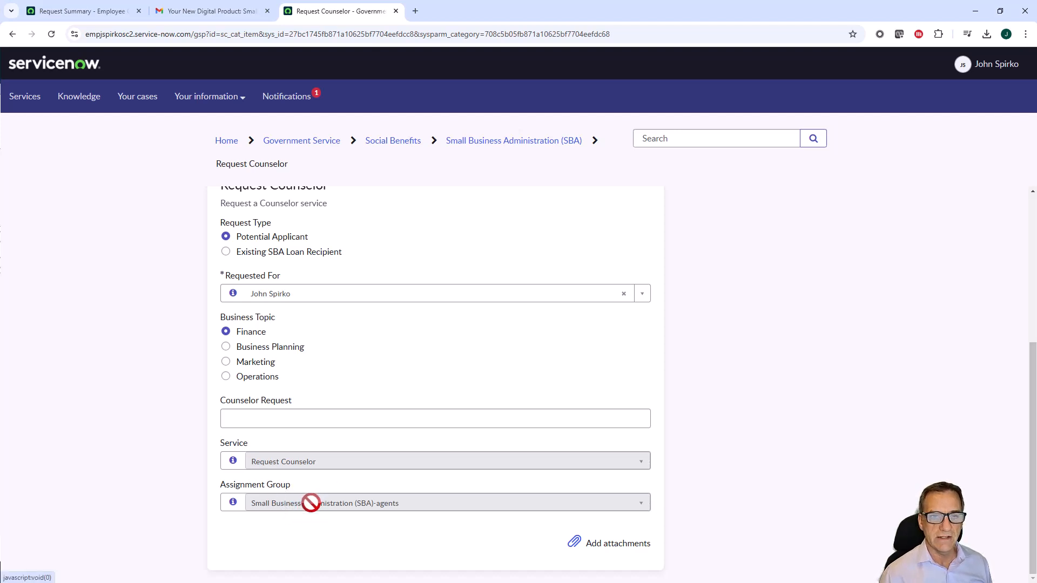
mouse_move(299, 483)
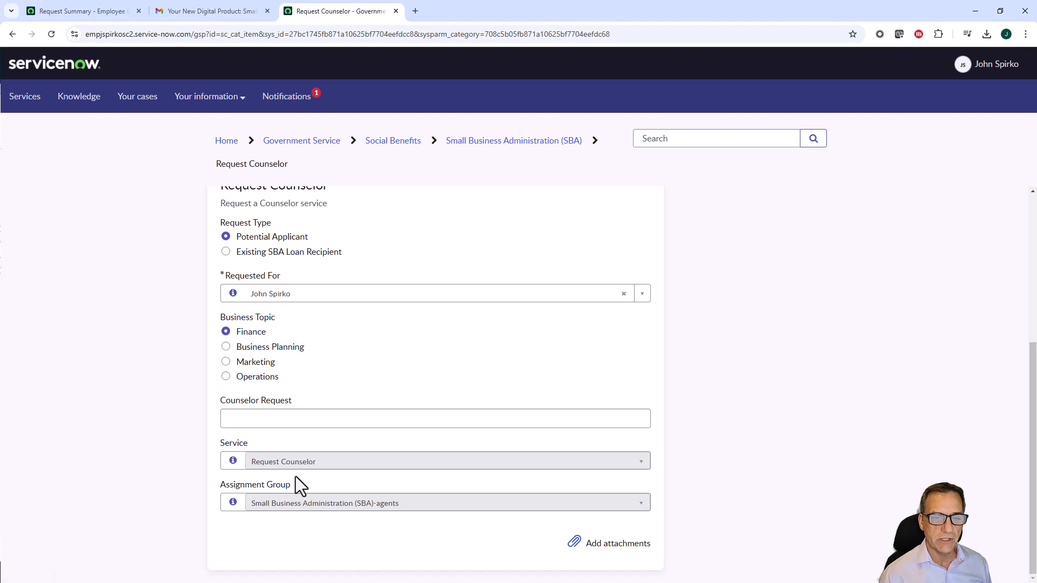
mouse_move(277, 461)
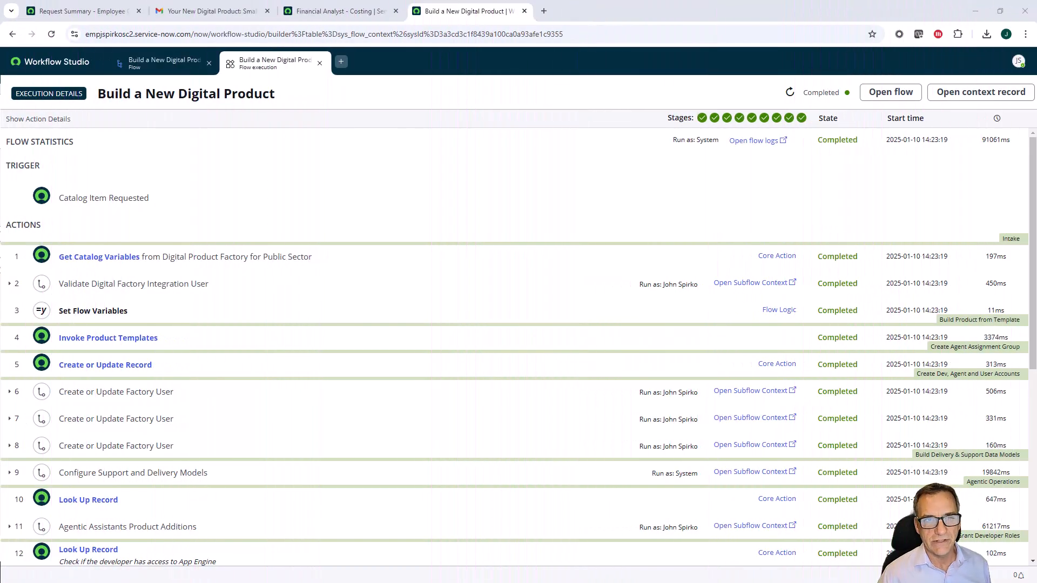
mouse_move(371, 257)
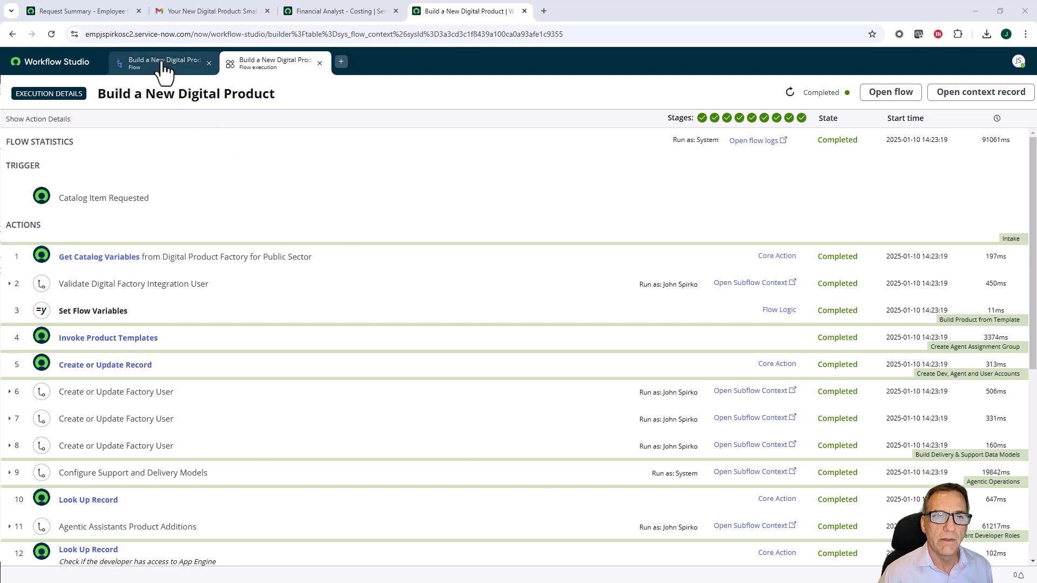
- View the flow design, then review the Build a New Digital Product execution's completed actions
left_click(162, 63)
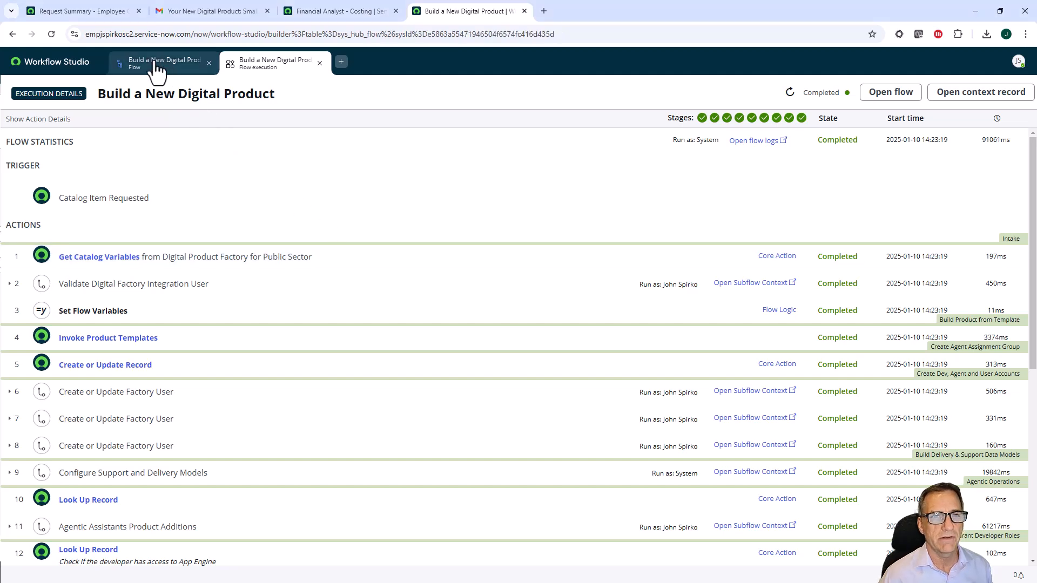
left_click(163, 62)
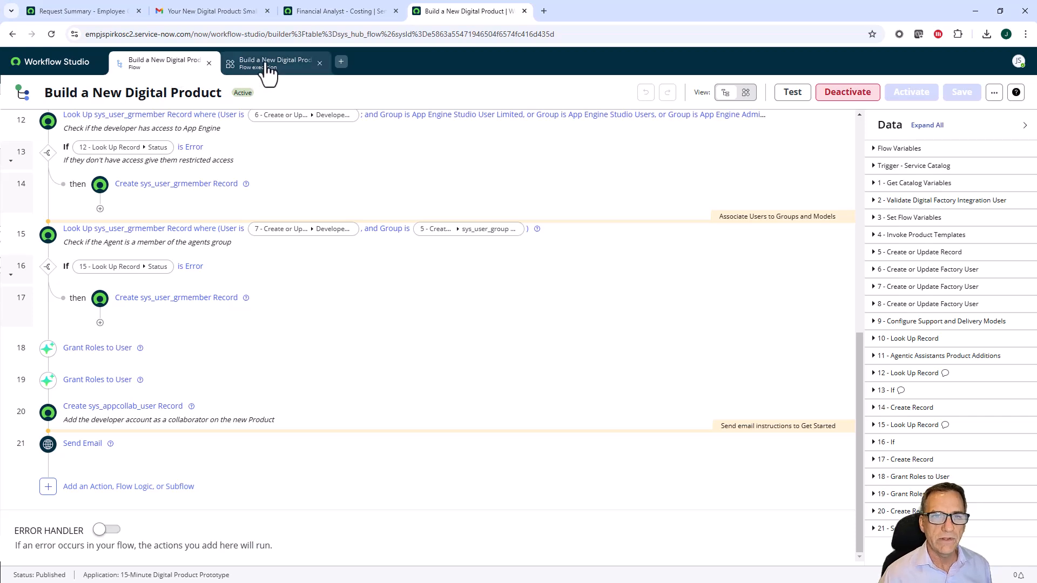
left_click(273, 63)
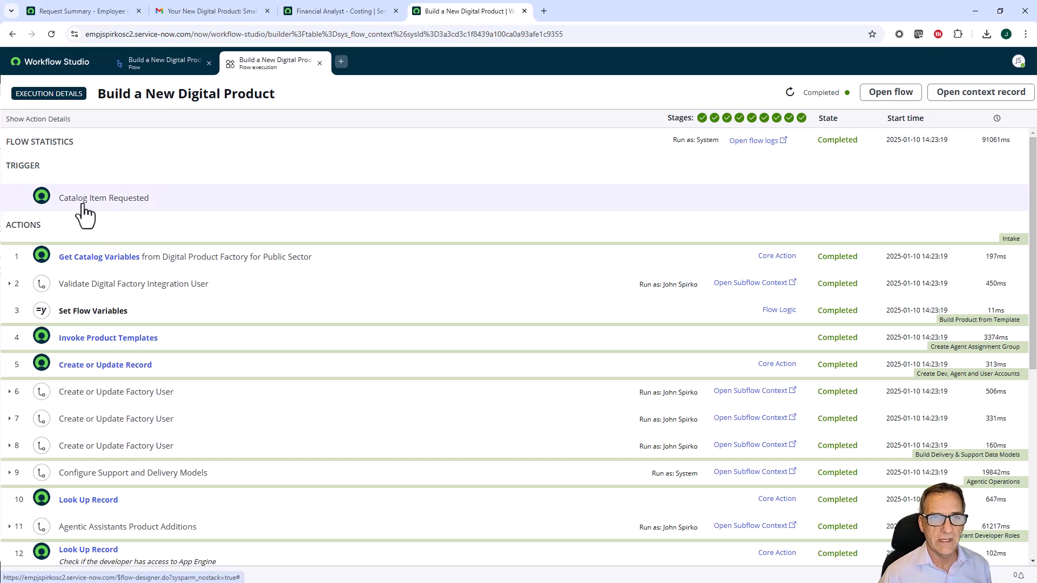
mouse_move(130, 218)
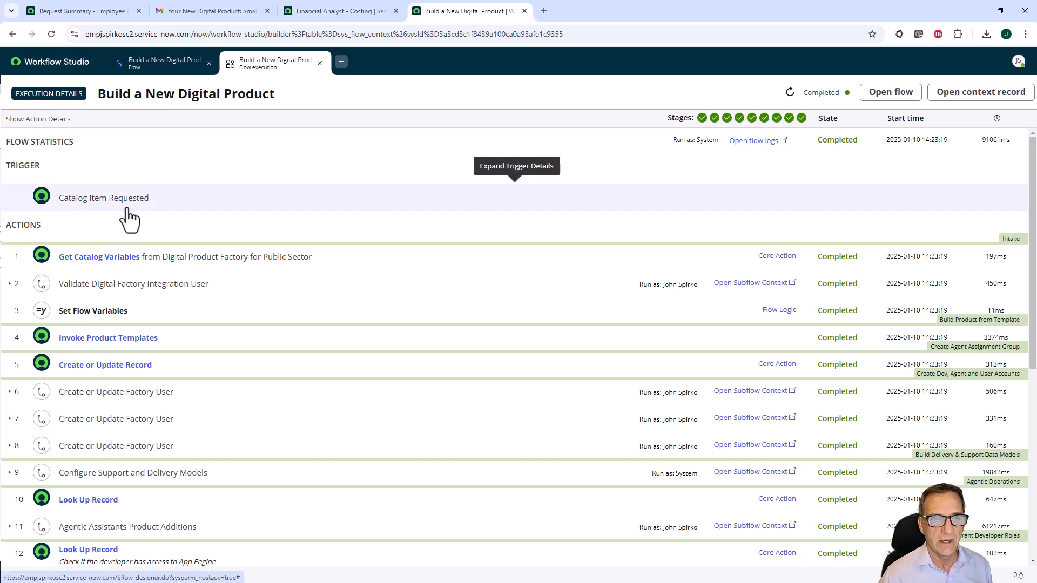
mouse_move(860, 307)
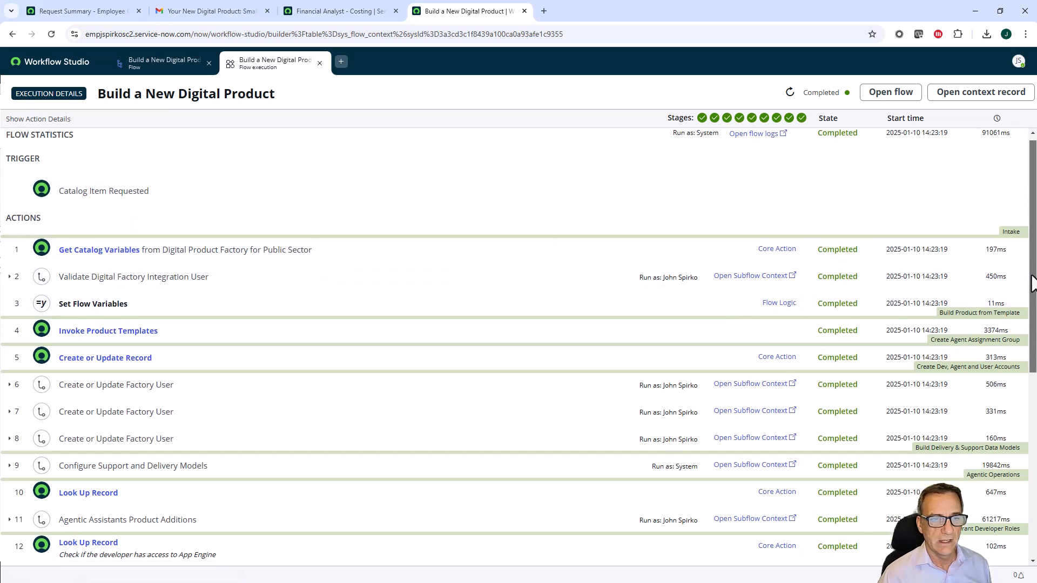
scroll("down", 3)
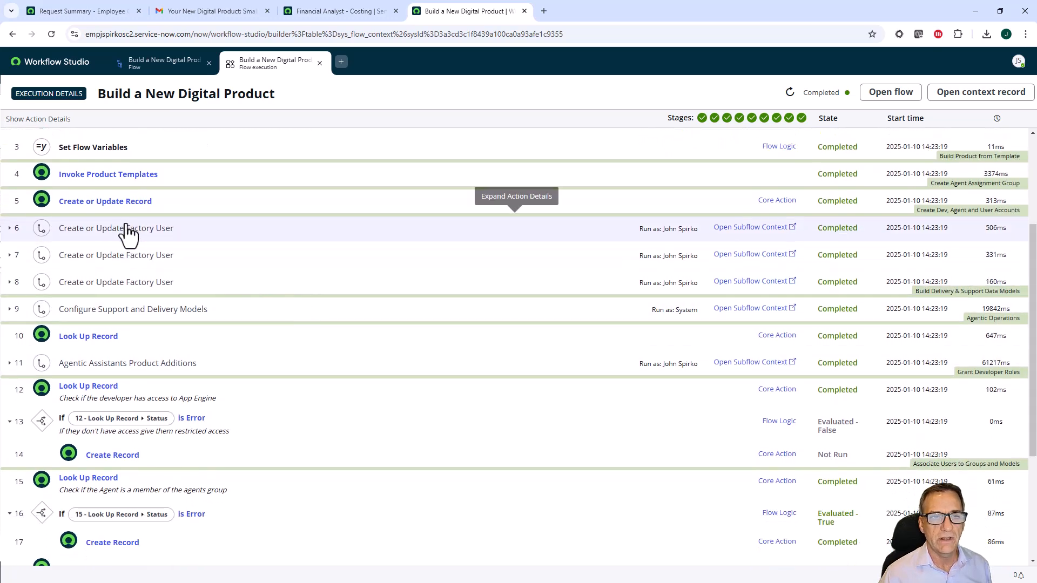
mouse_move(112, 291)
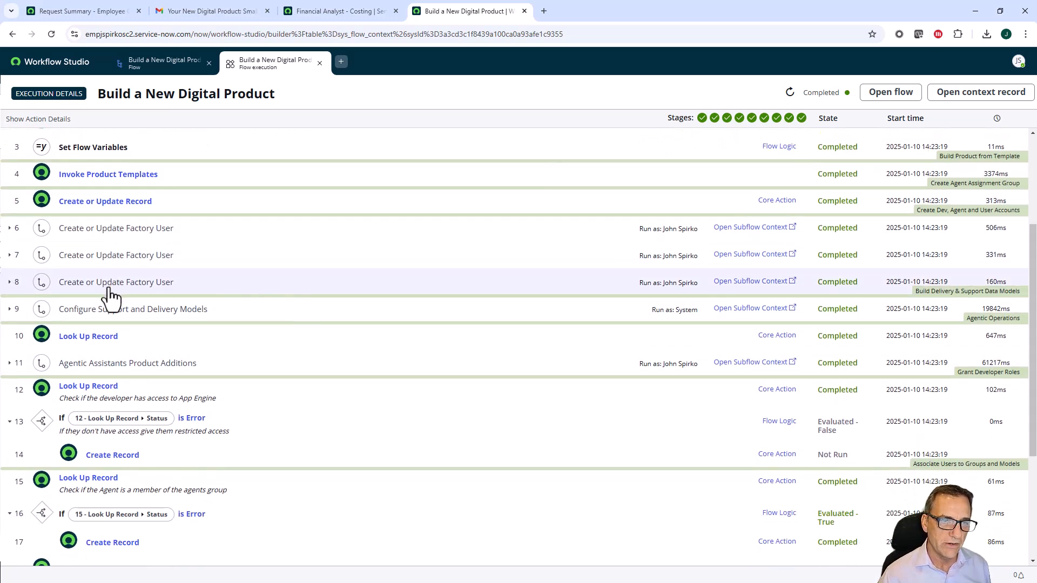
mouse_move(98, 317)
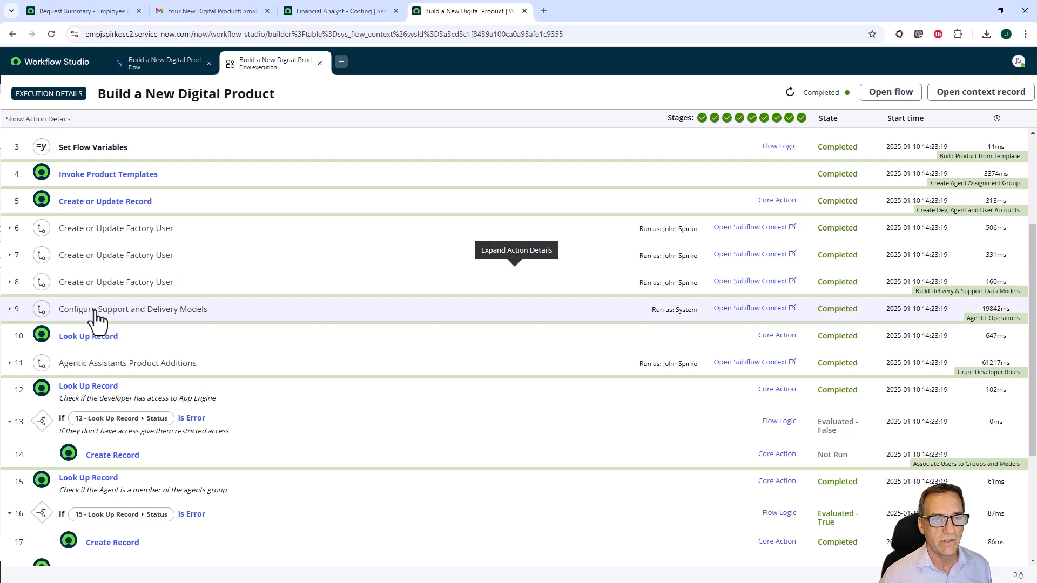
mouse_move(127, 322)
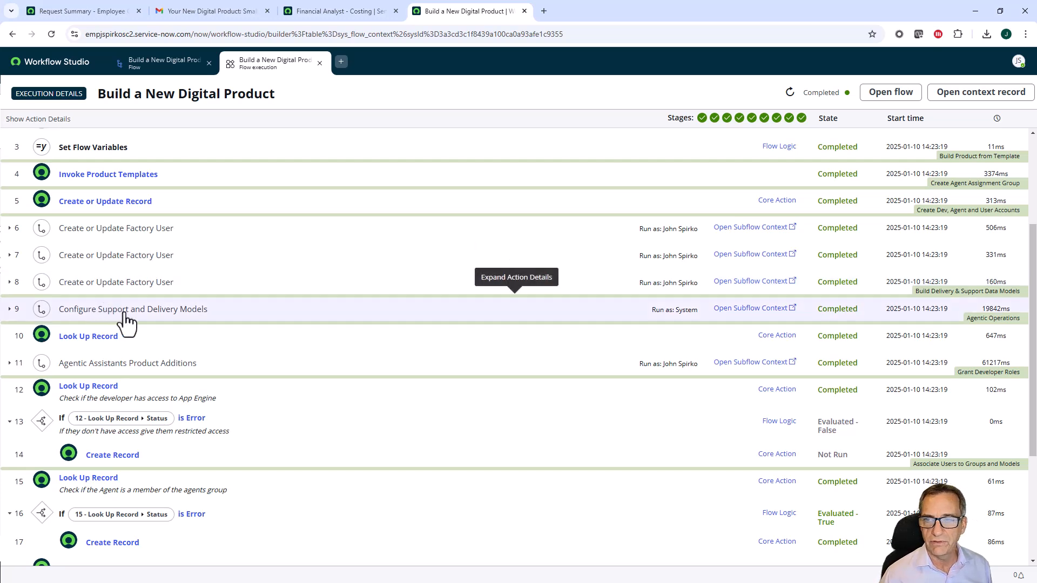
mouse_move(94, 357)
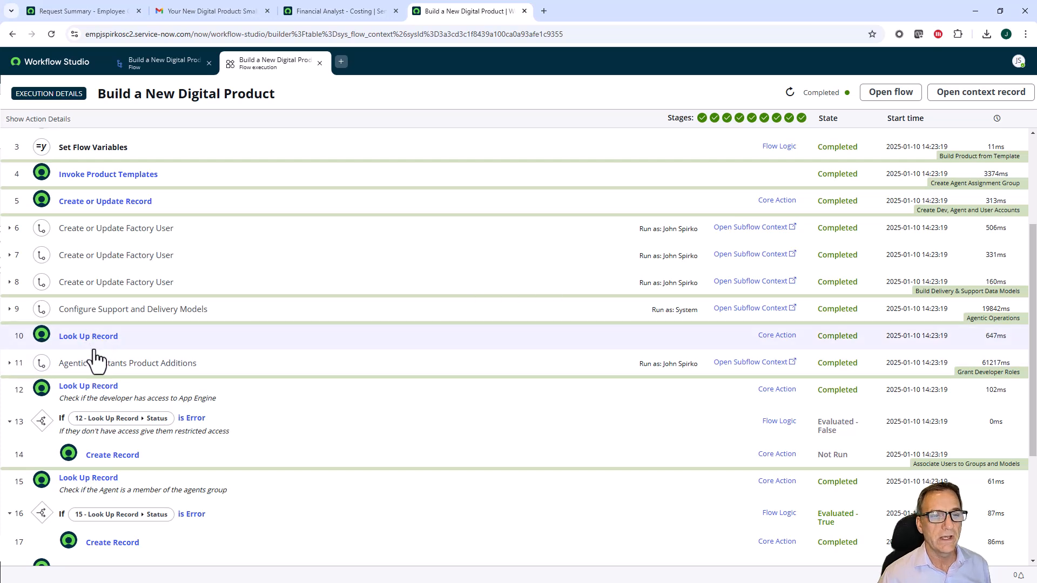
mouse_move(607, 372)
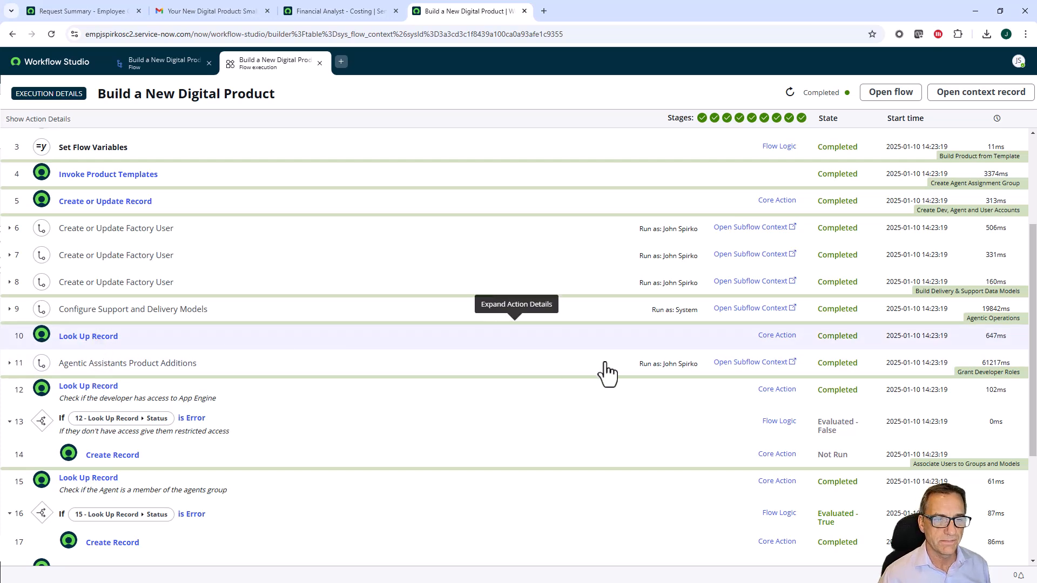
mouse_move(760, 374)
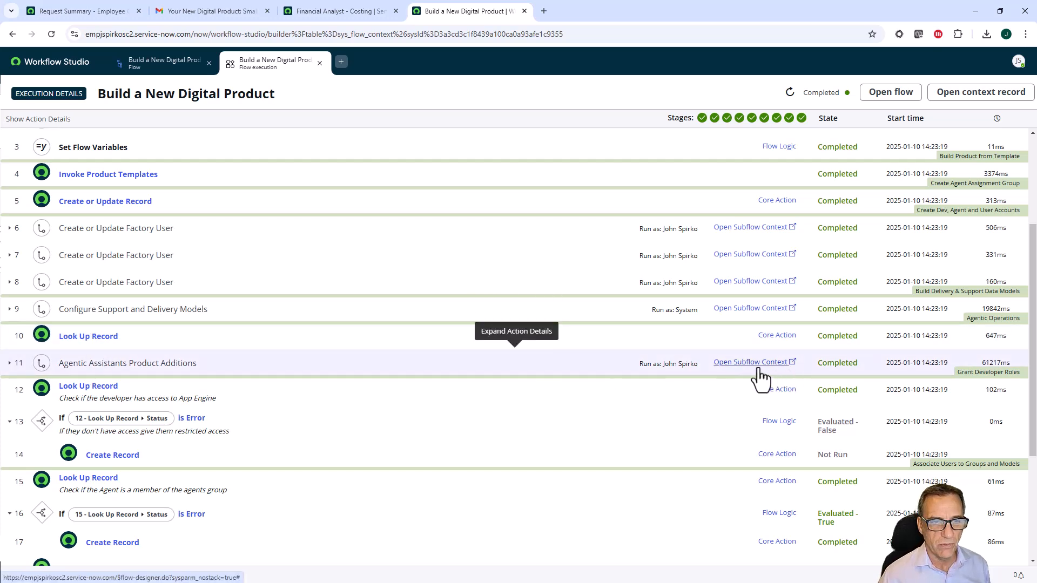
mouse_move(793, 371)
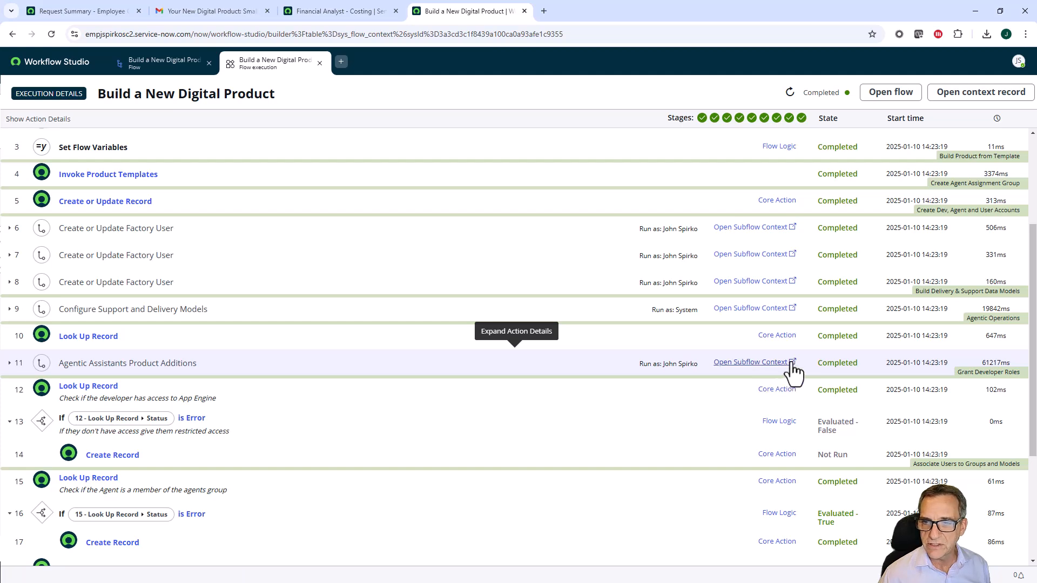
- Drill into the Agentic Assistants Product Additions run and its Create Record Producer with Gen AI subflow
left_click(751, 362)
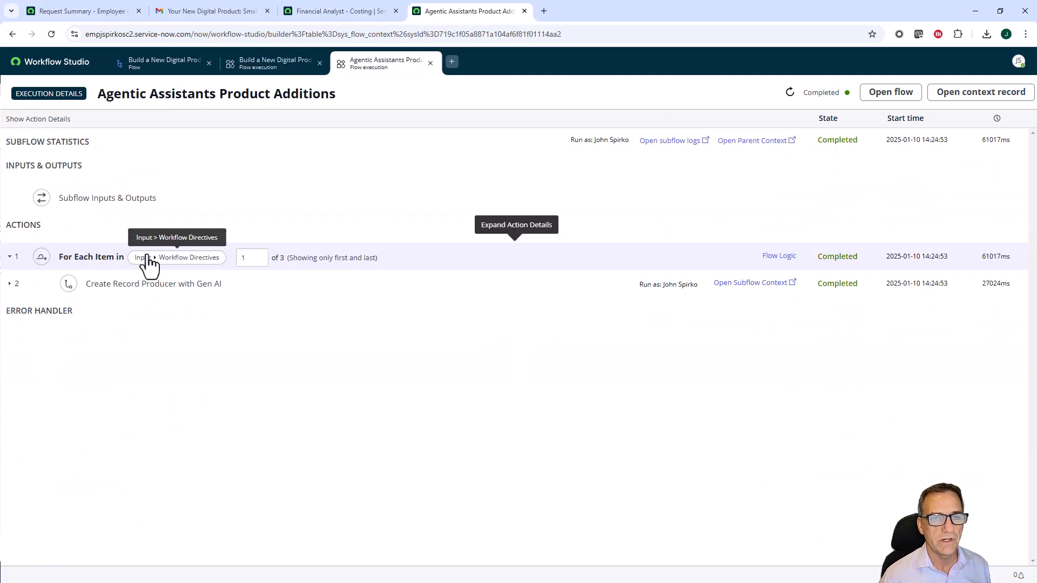
mouse_move(123, 264)
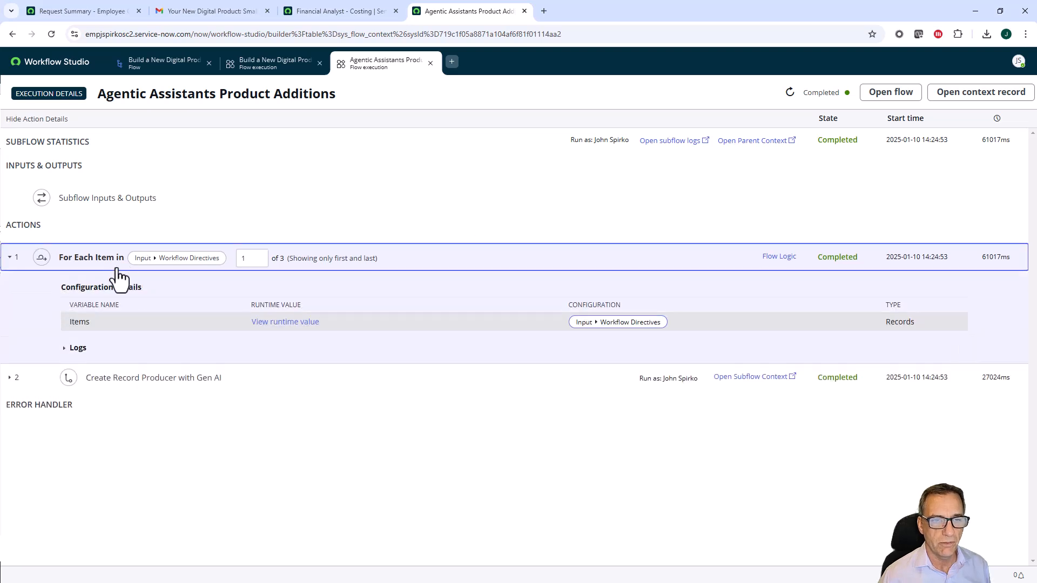
mouse_move(141, 387)
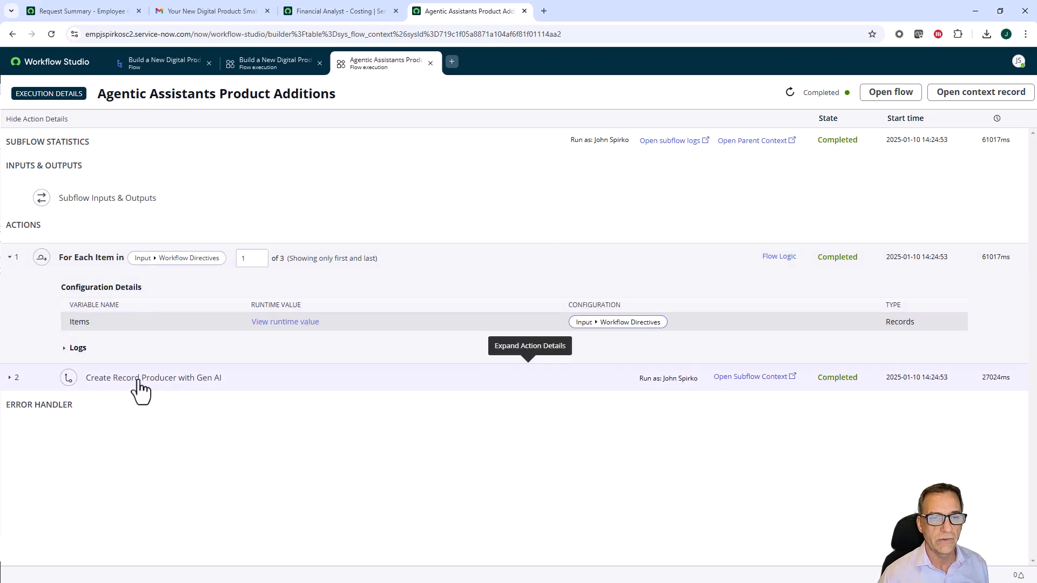
left_click(751, 376)
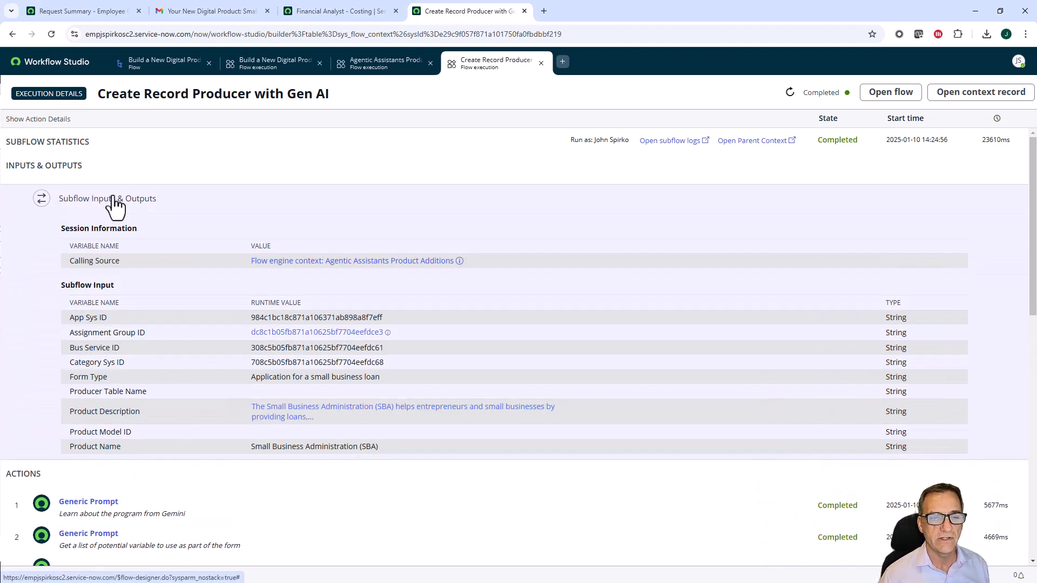
mouse_move(304, 463)
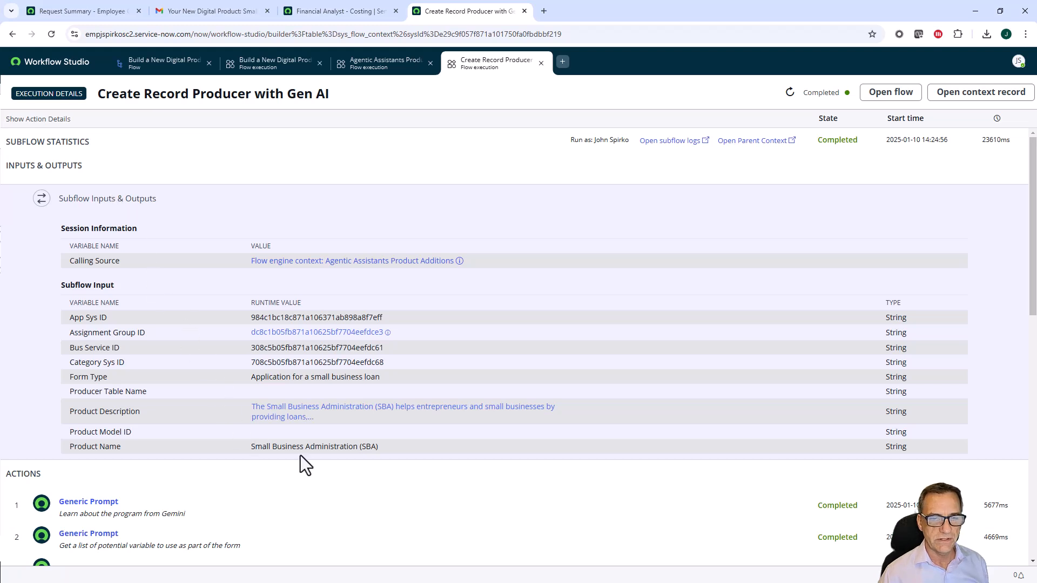
mouse_move(298, 423)
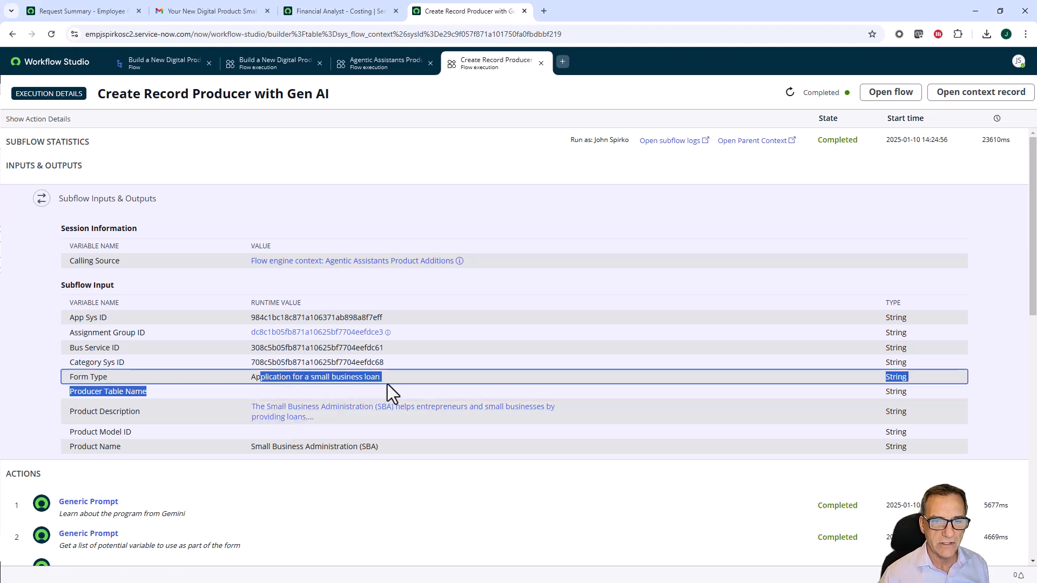
- Expand the first Generic Prompt action to see its research-analyst prompt and SBA response
scroll("down", 3)
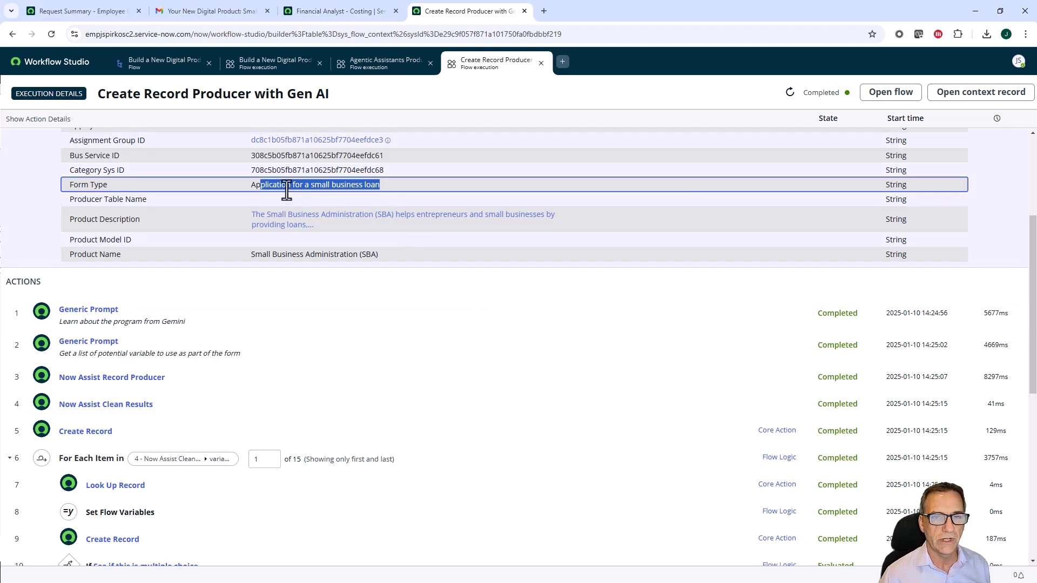
left_click(88, 309)
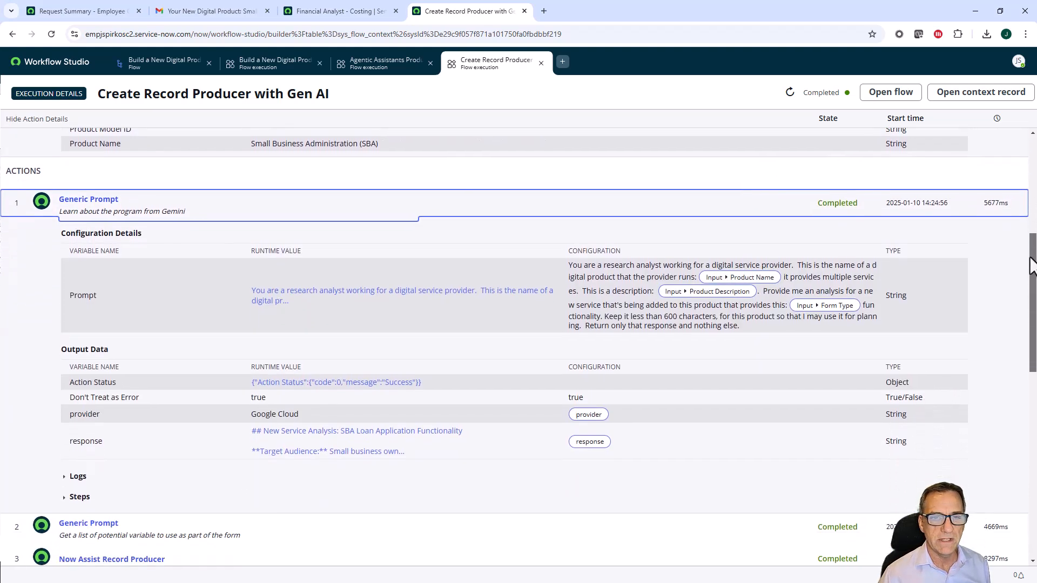
- View the full research-analyst prompt text for action 1, then close it
left_click(402, 295)
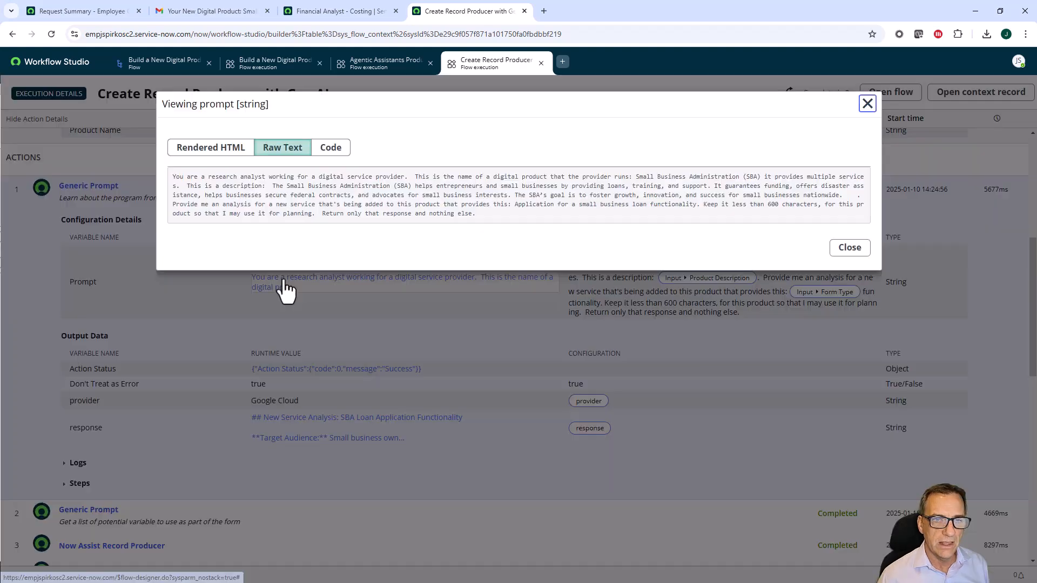
mouse_move(276, 189)
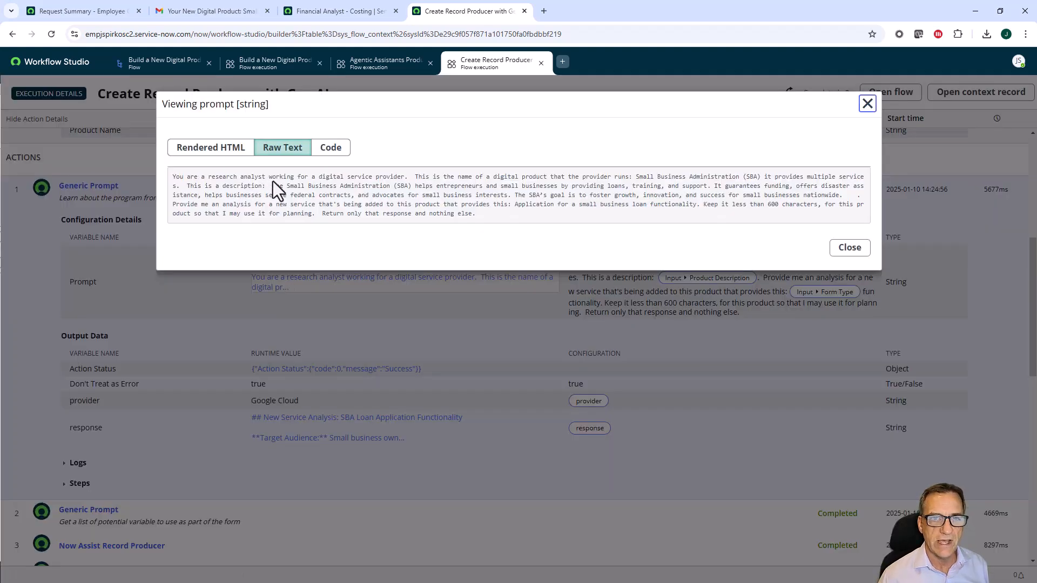
mouse_move(369, 191)
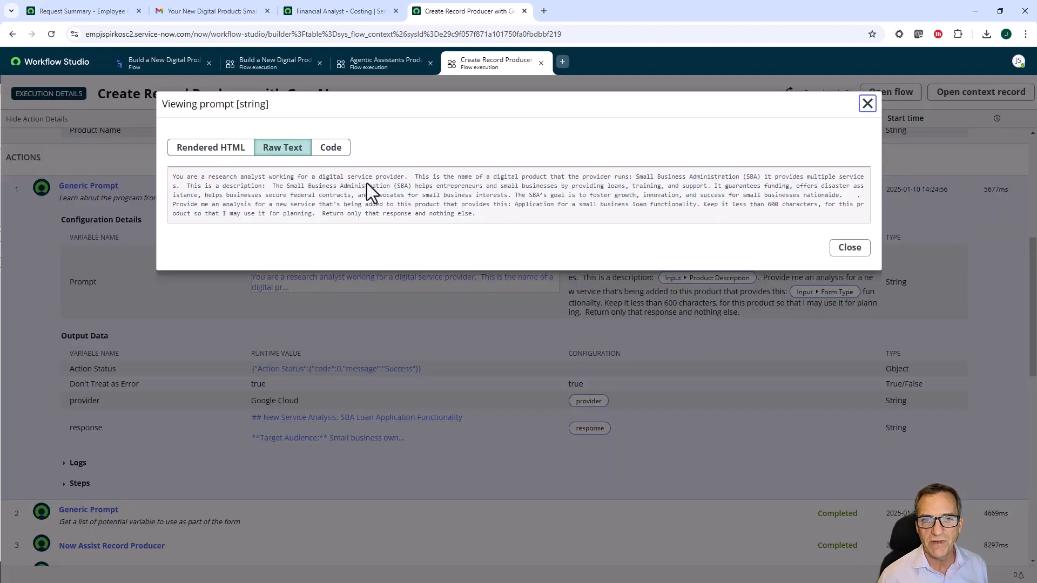
mouse_move(645, 189)
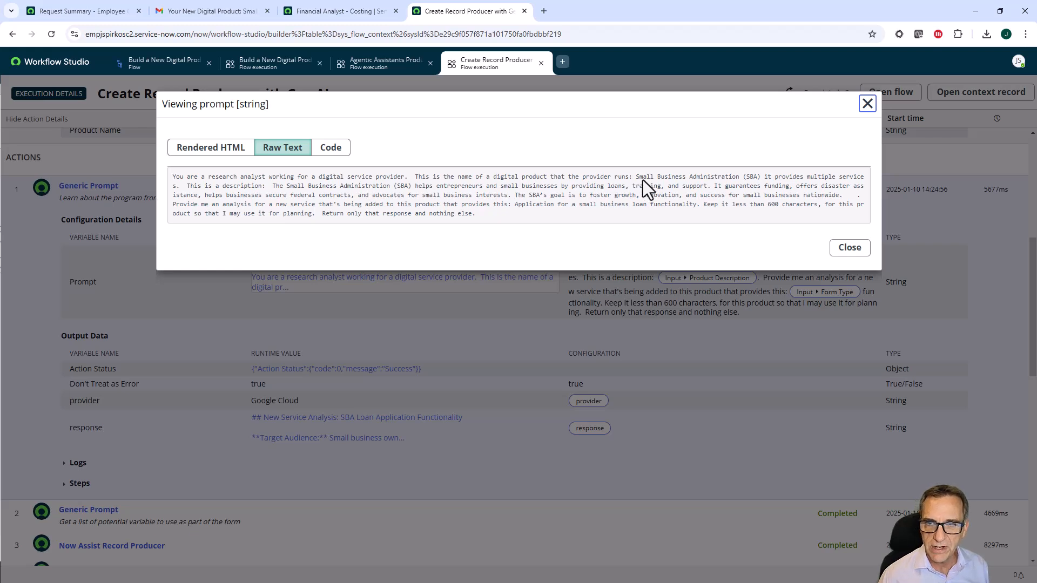
mouse_move(766, 190)
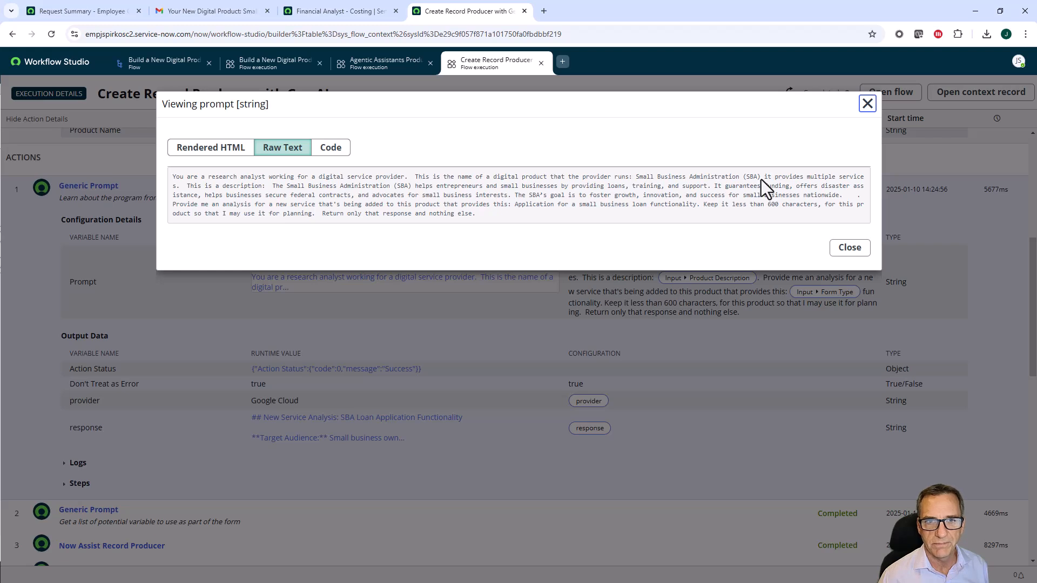
mouse_move(312, 195)
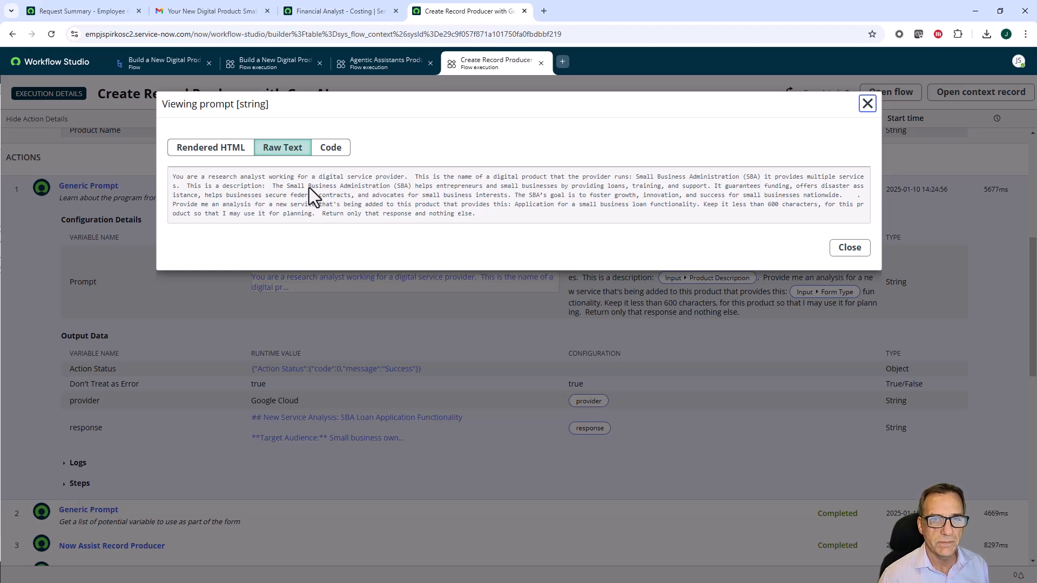
mouse_move(383, 205)
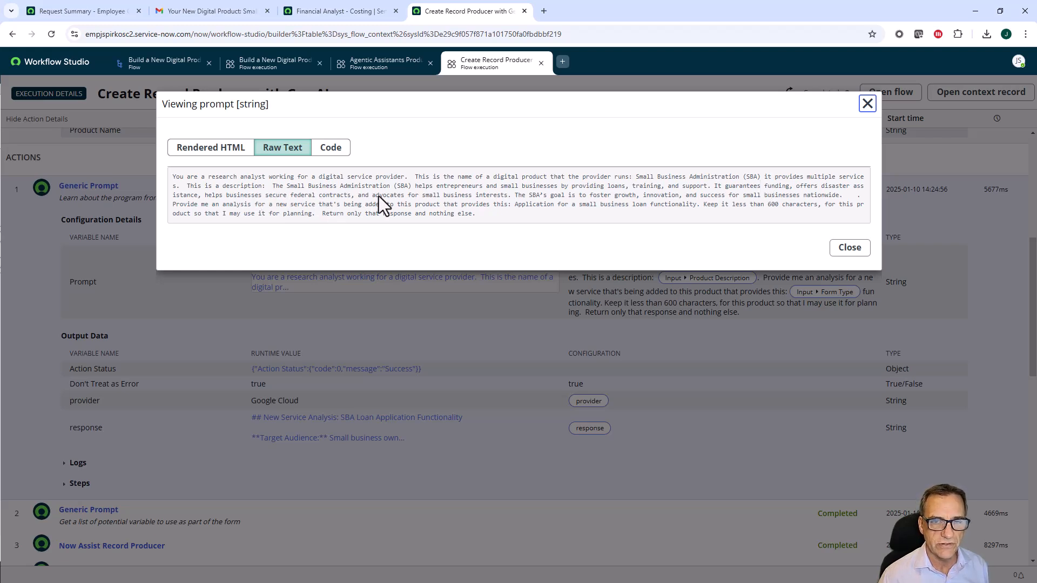
mouse_move(489, 285)
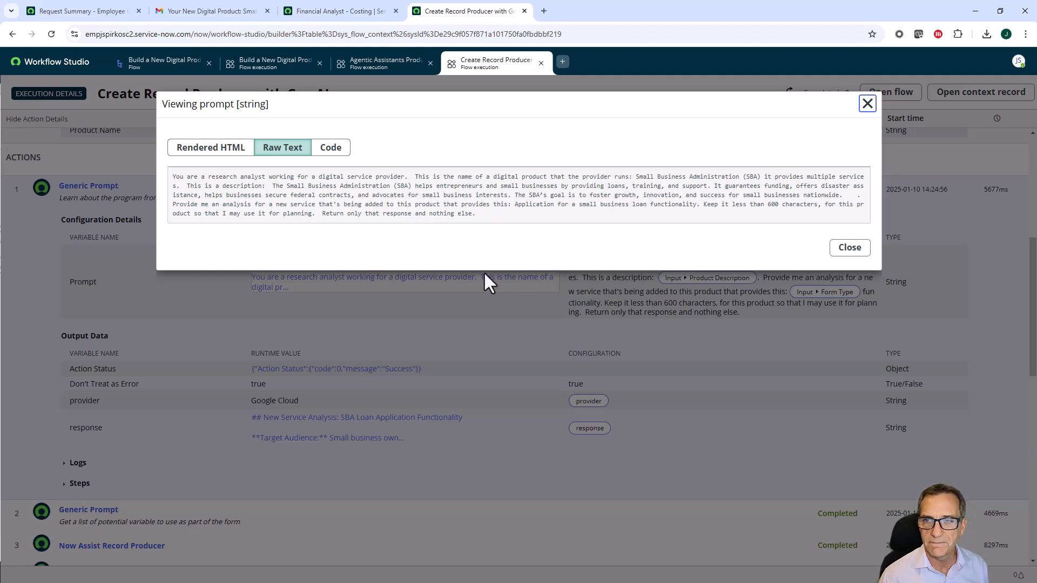
left_click(849, 248)
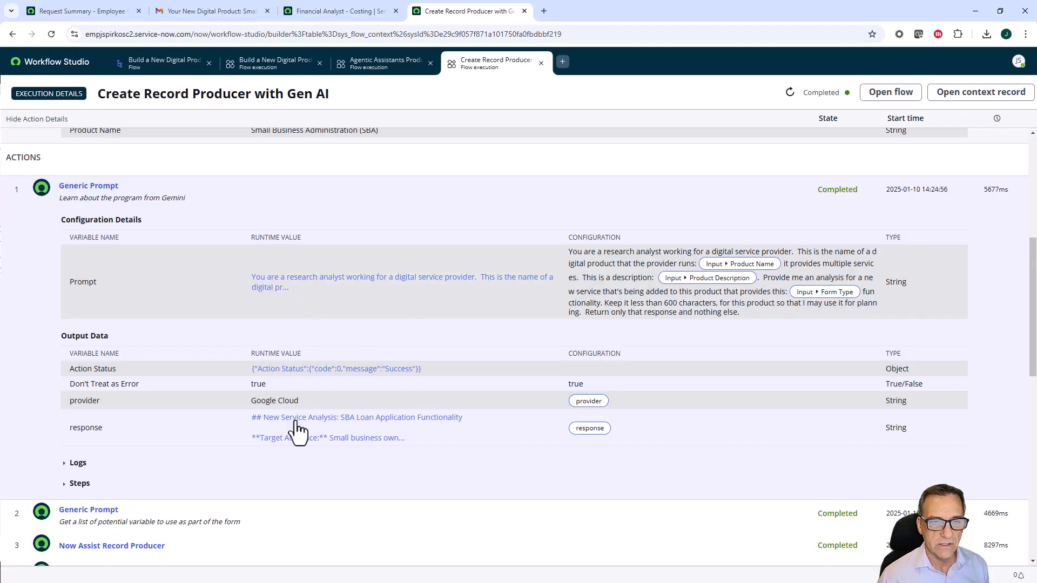
- Read action 1's SBA service analysis, then action 2's prompt that builds the loan application form
left_click(356, 418)
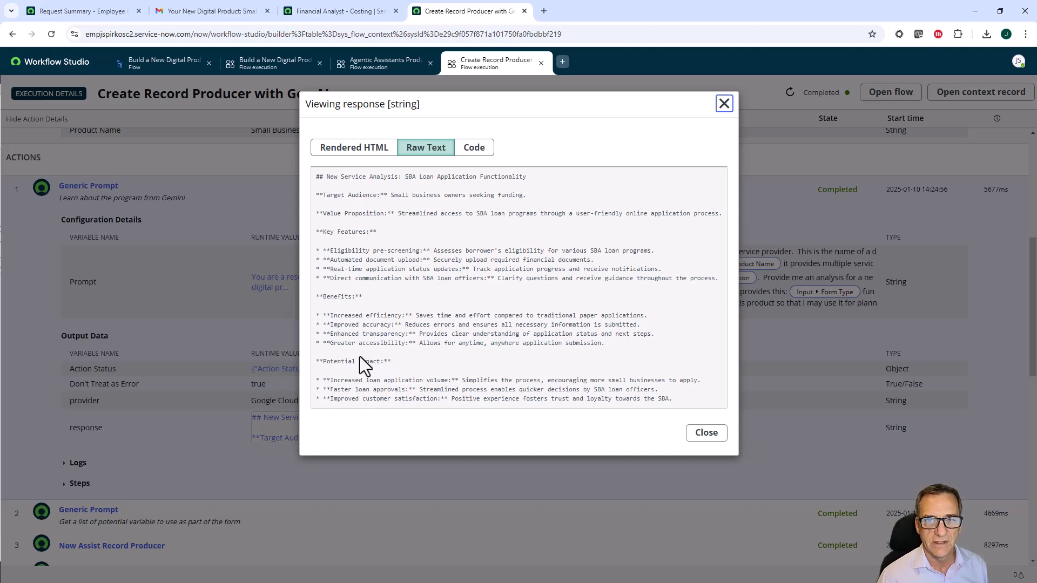
mouse_move(495, 203)
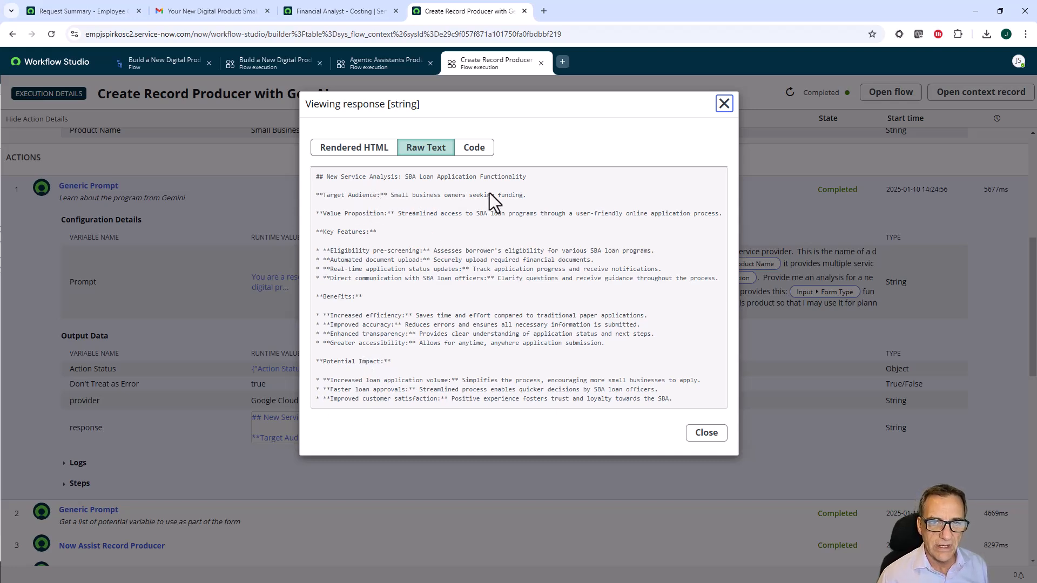
mouse_move(664, 274)
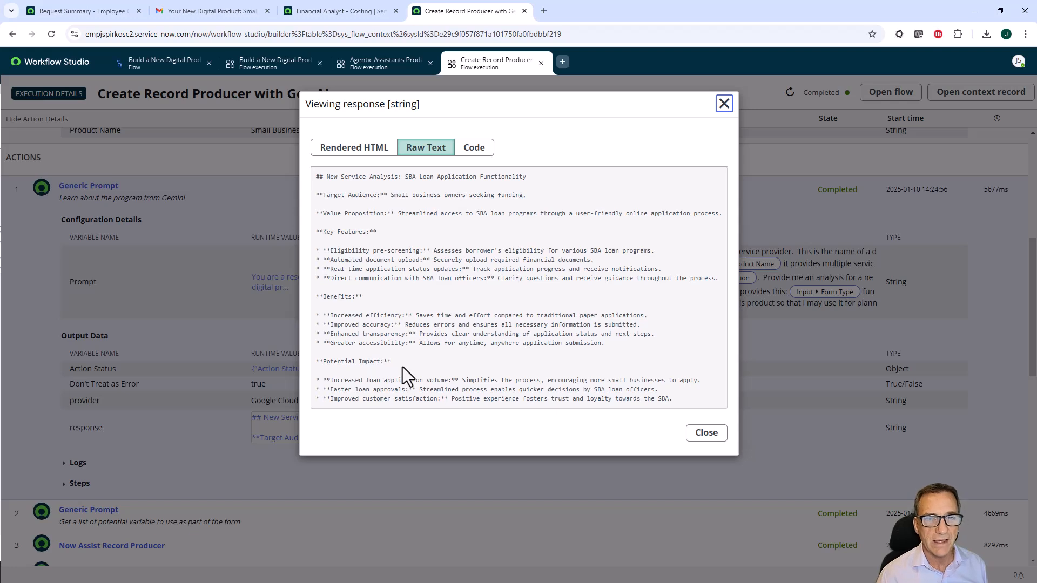
mouse_move(543, 218)
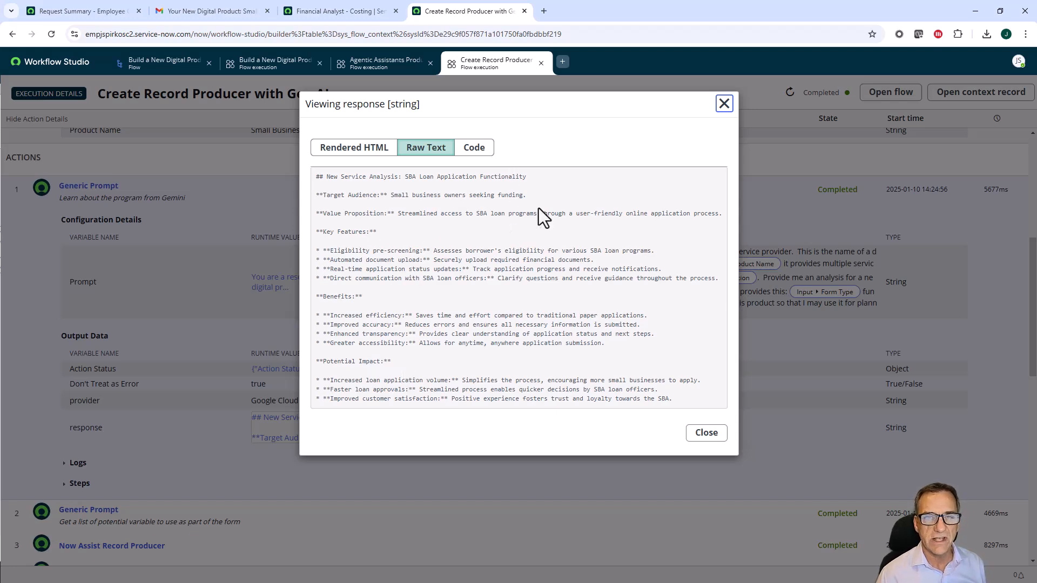
mouse_move(625, 366)
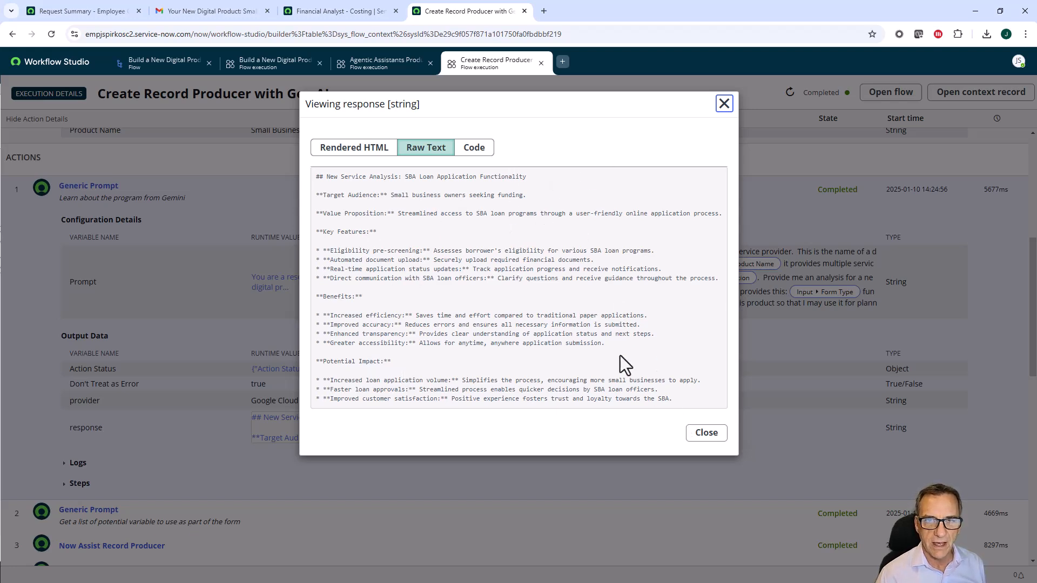
mouse_move(445, 360)
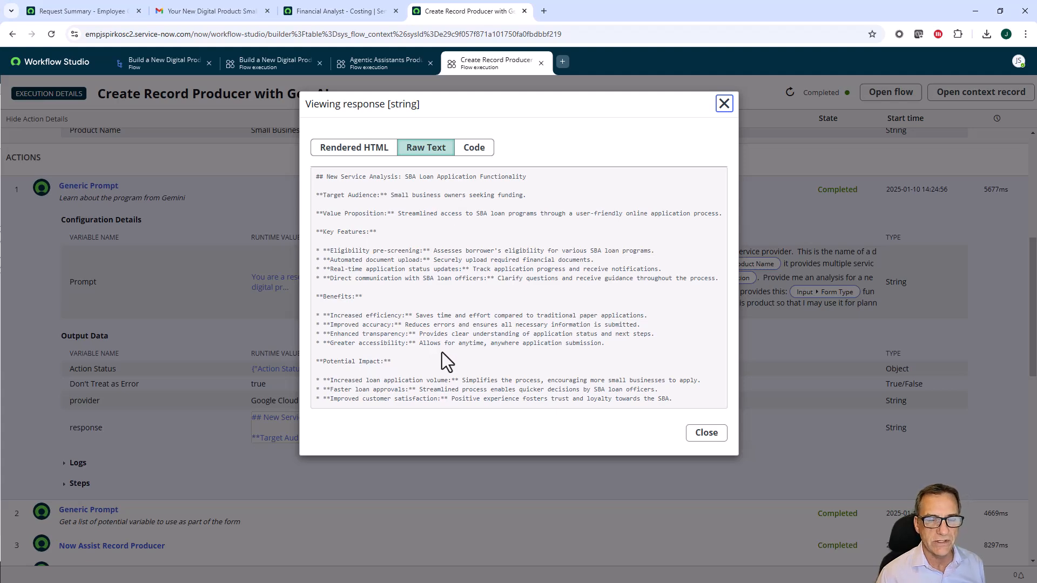
mouse_move(706, 432)
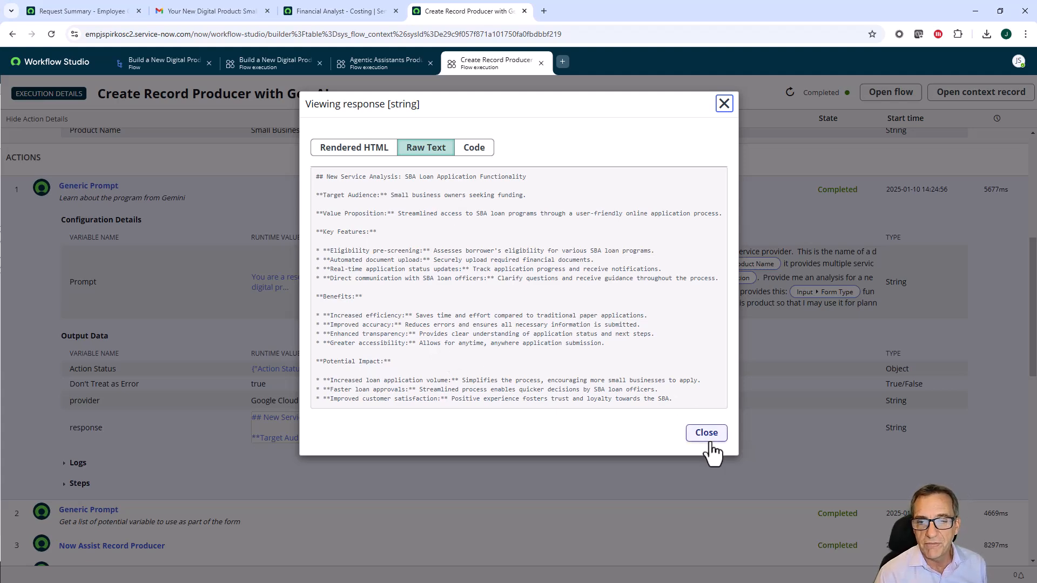
left_click(707, 433)
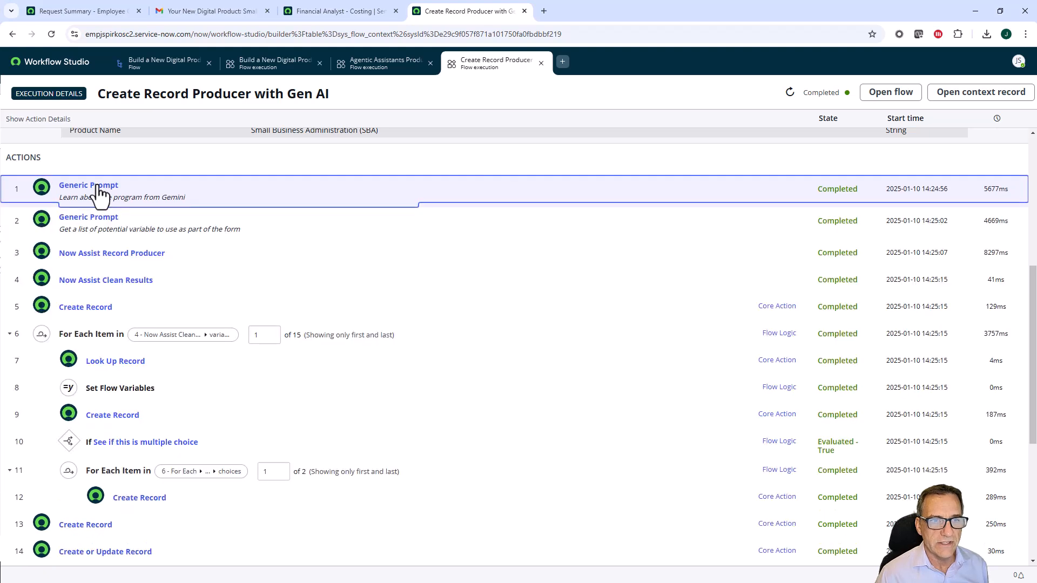
left_click(88, 218)
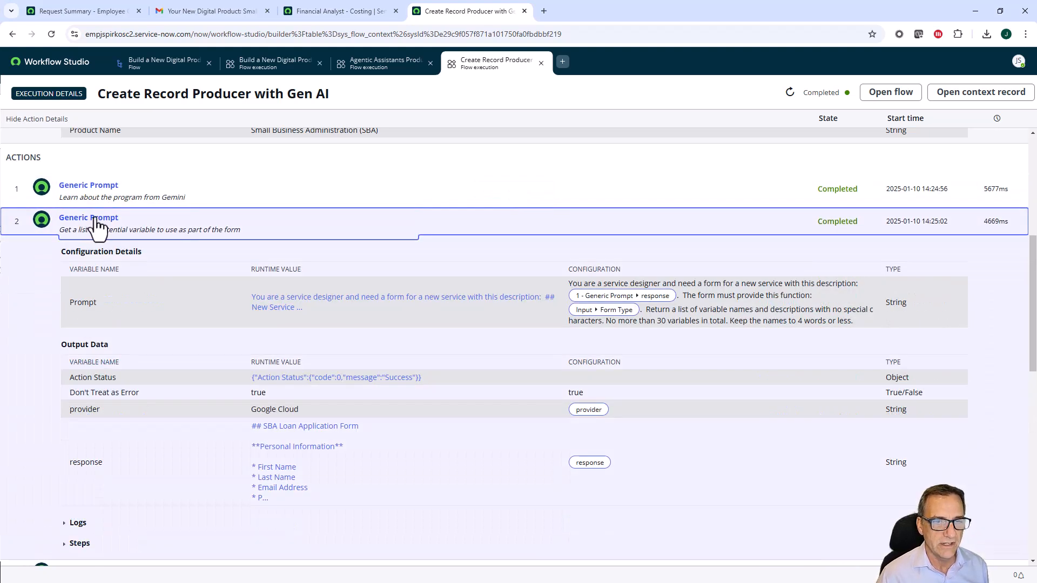
left_click(402, 301)
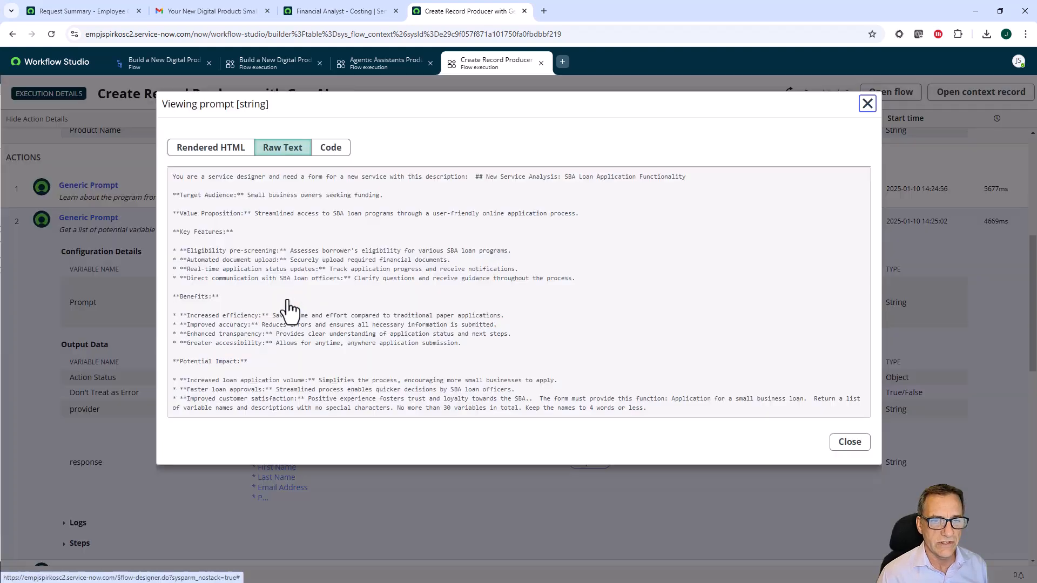
mouse_move(383, 194)
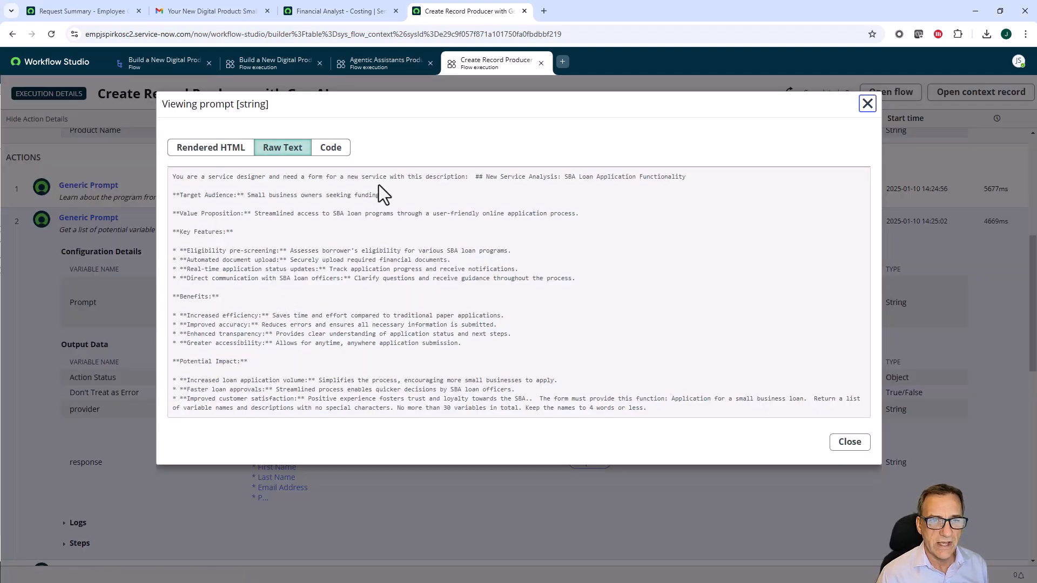
mouse_move(237, 380)
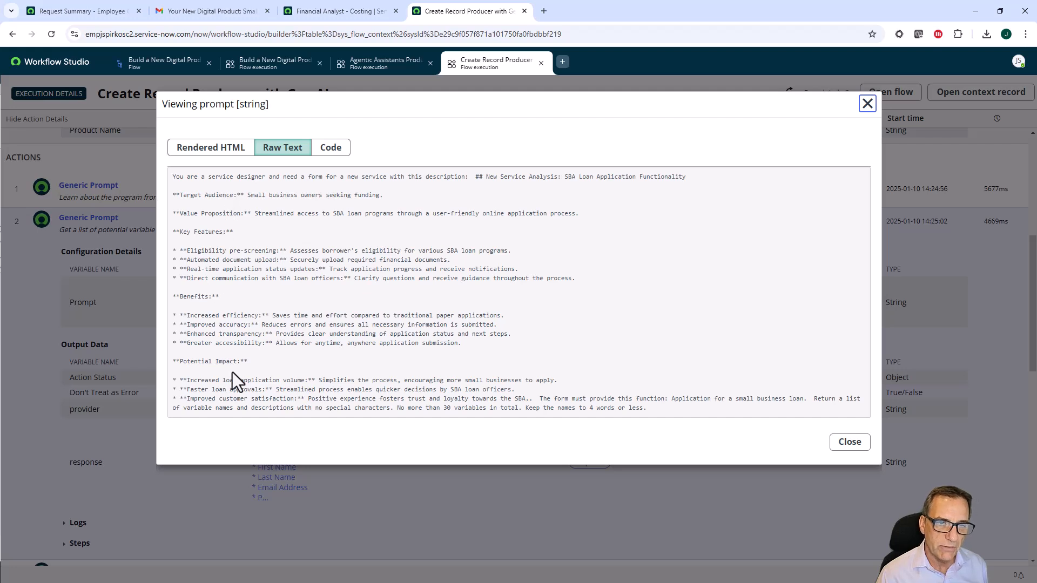
mouse_move(240, 392)
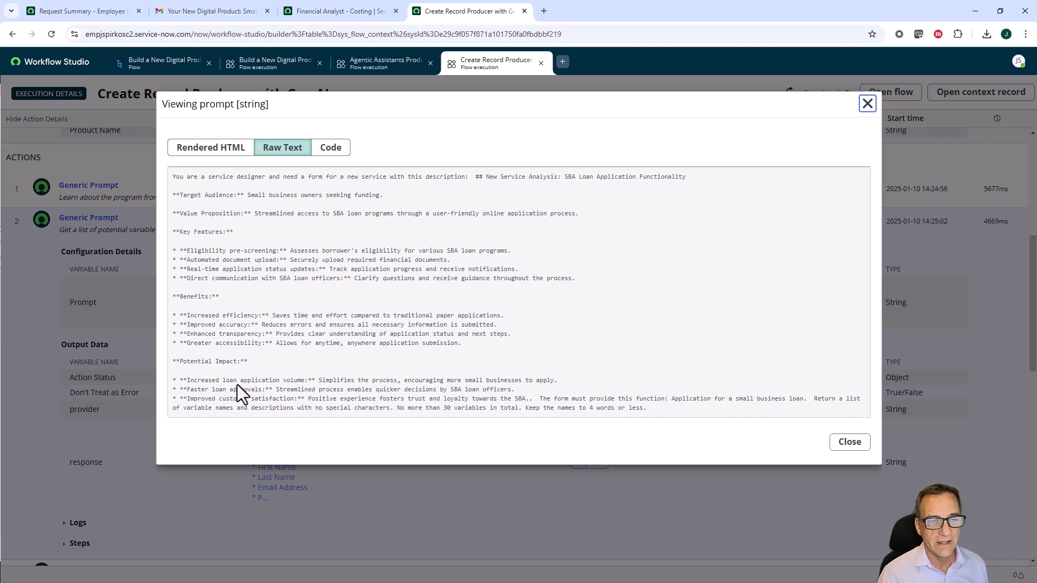
mouse_move(266, 319)
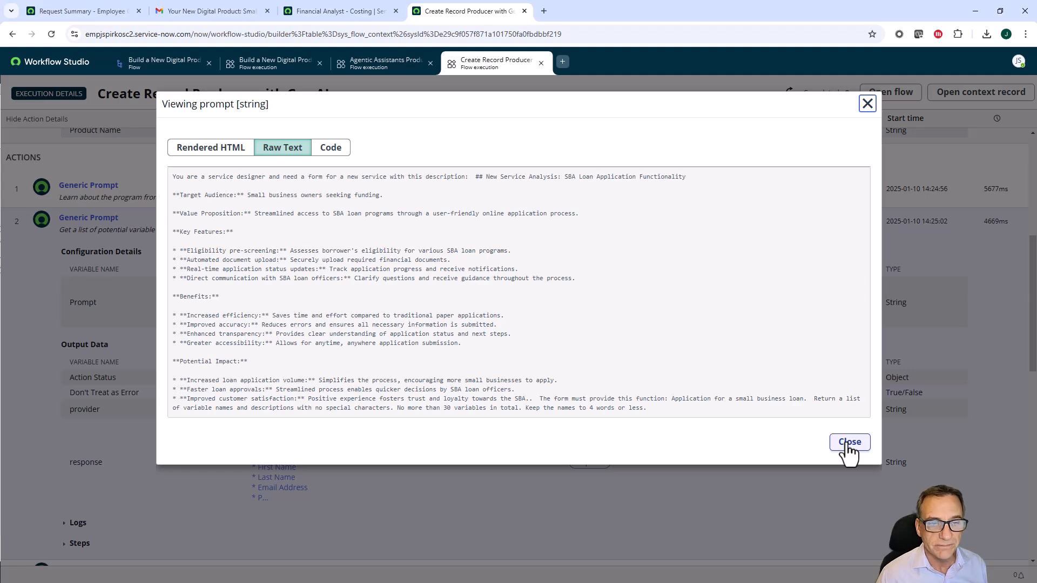
left_click(849, 441)
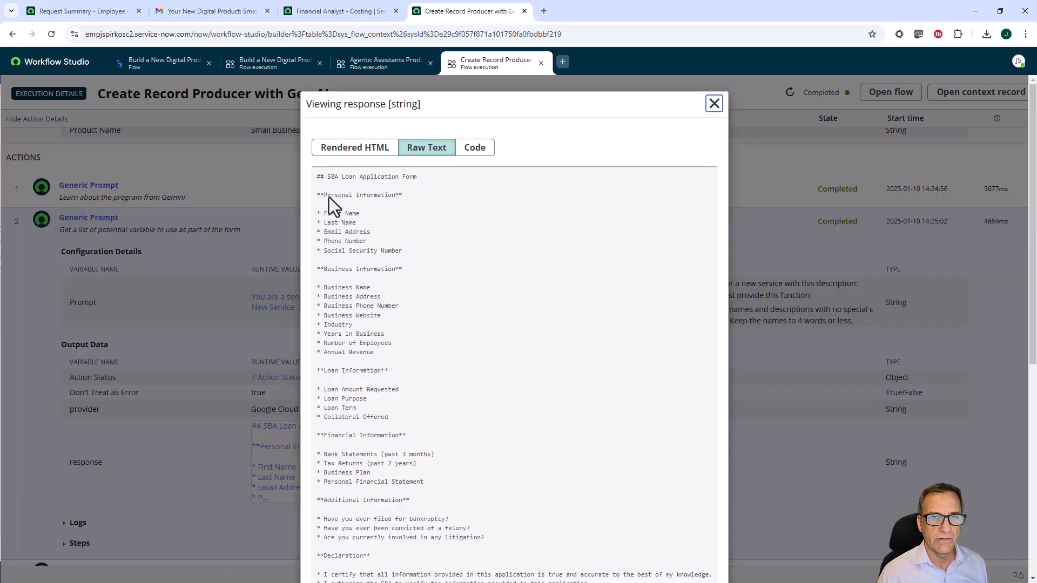
mouse_move(364, 496)
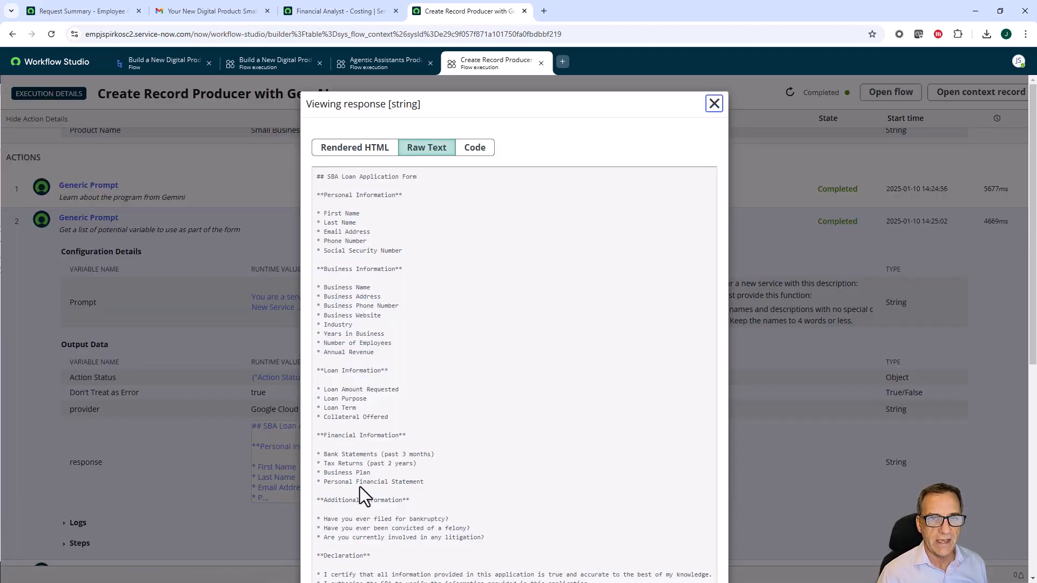
mouse_move(389, 356)
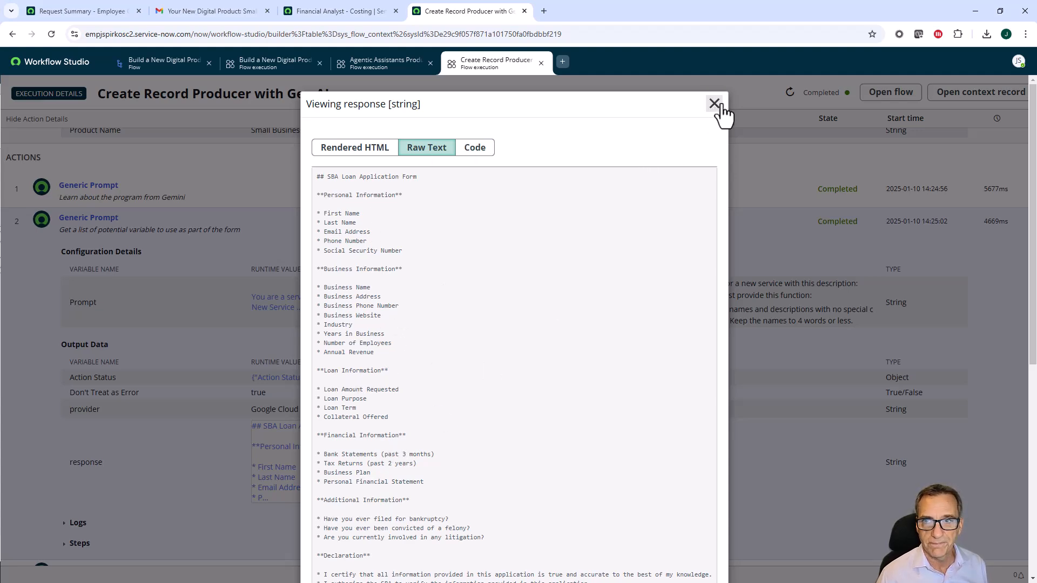
- Expand the Now Assist Record Producer step and open its prompt output listing SBA Loan Application fields
left_click(713, 103)
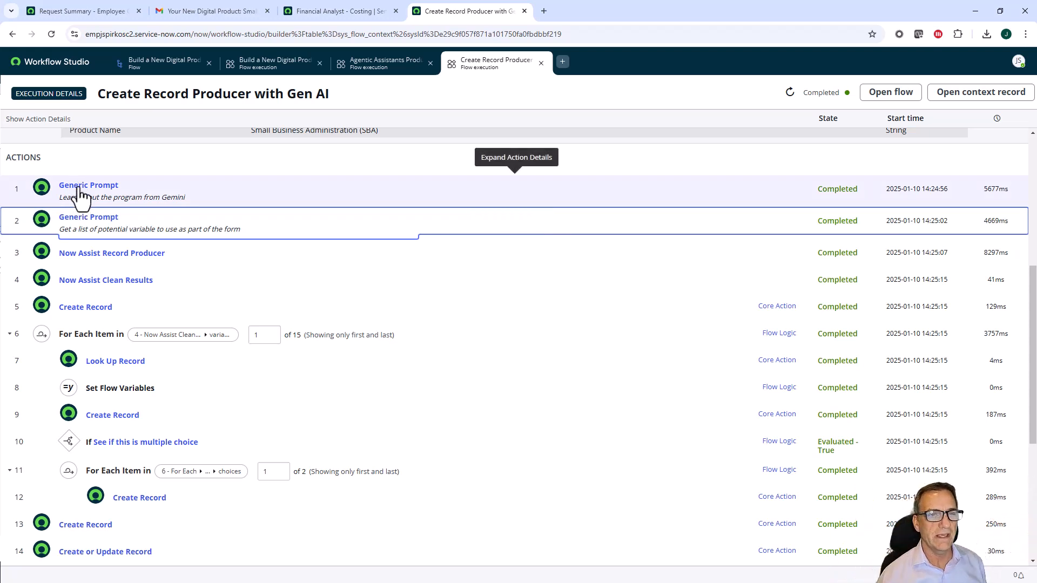
mouse_move(88, 228)
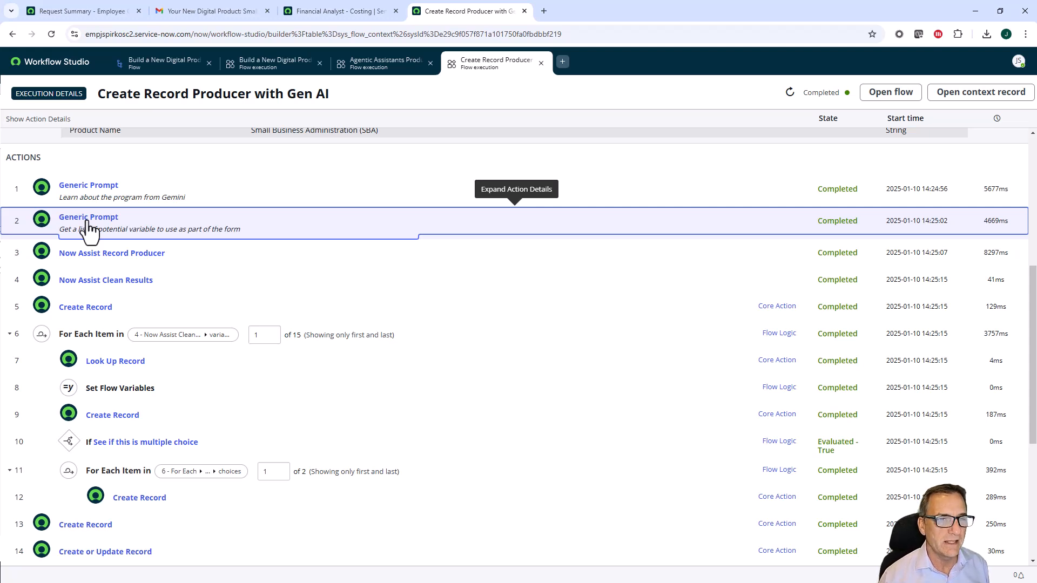
mouse_move(96, 212)
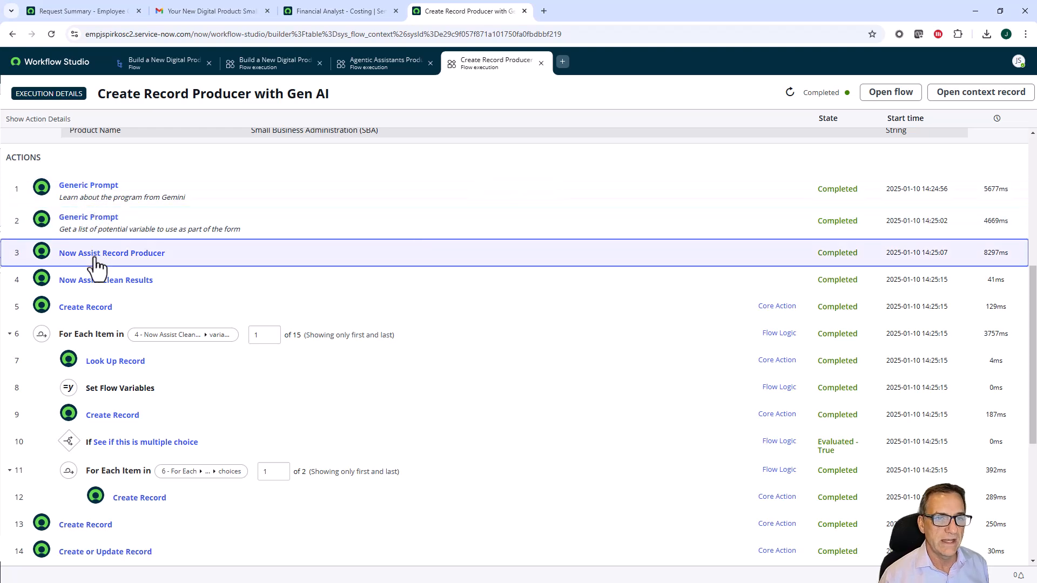
left_click(112, 254)
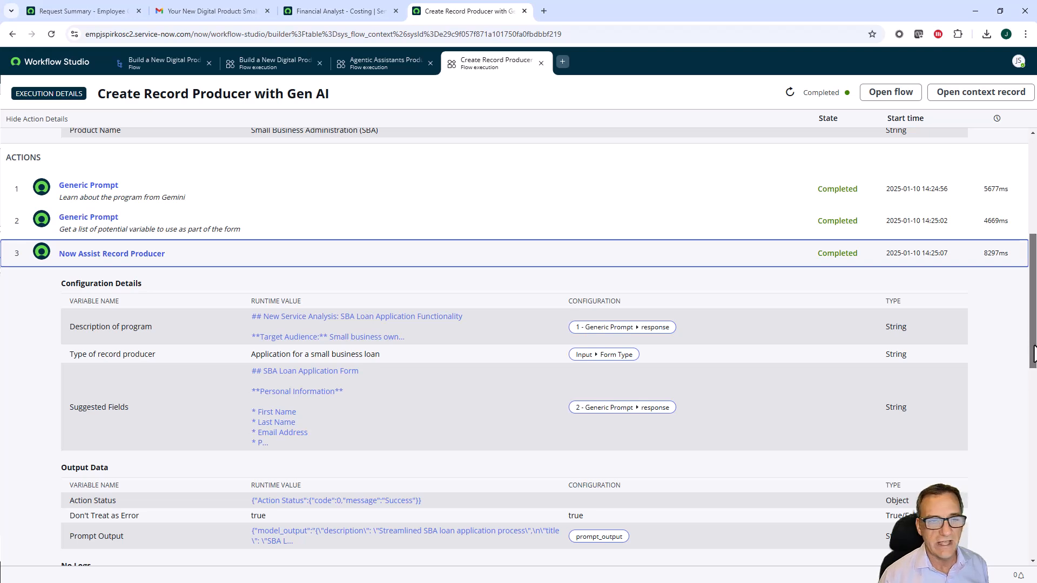
scroll("down", 3)
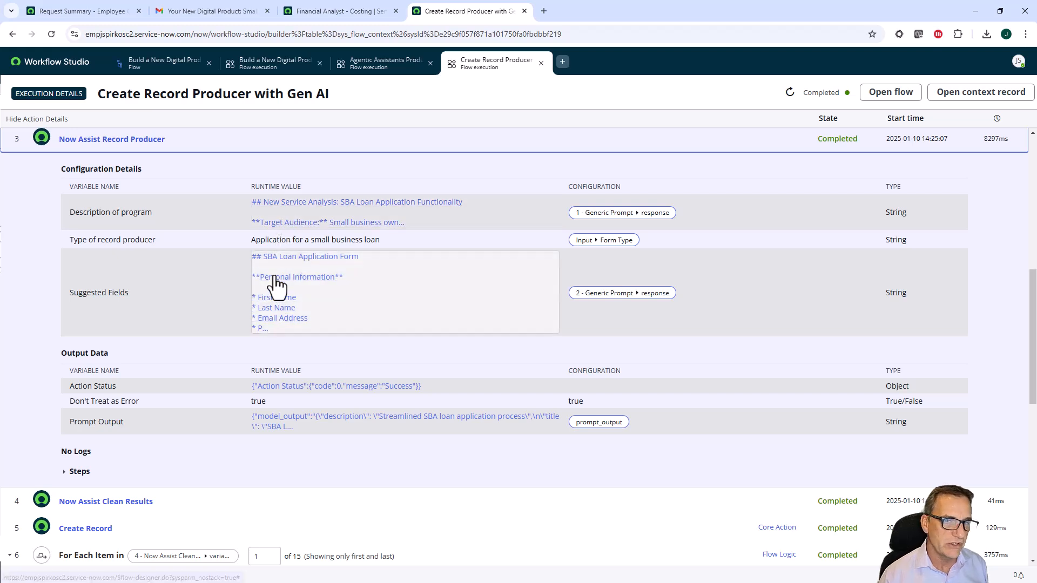
mouse_move(271, 295)
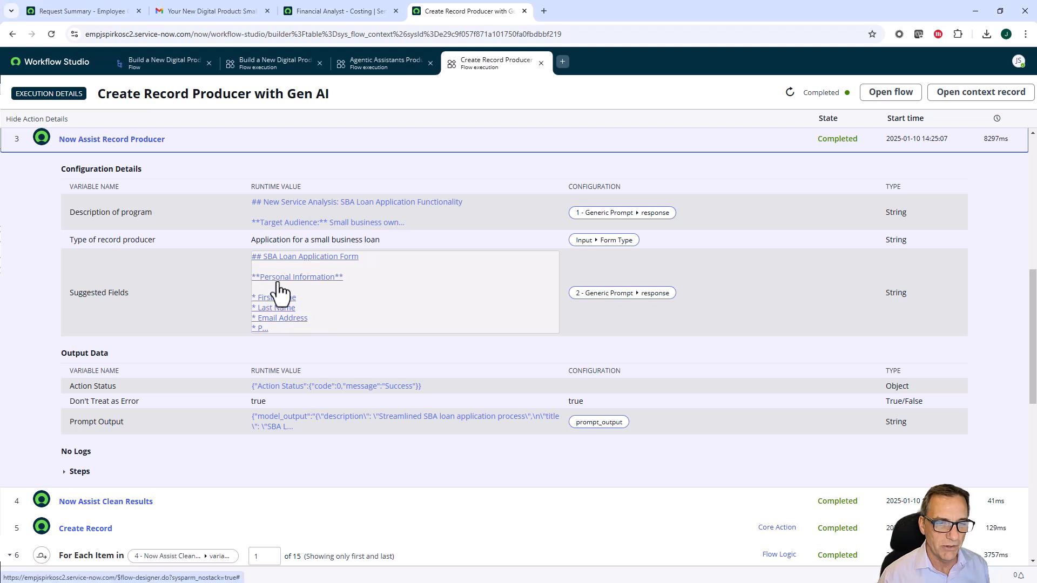
left_click(404, 422)
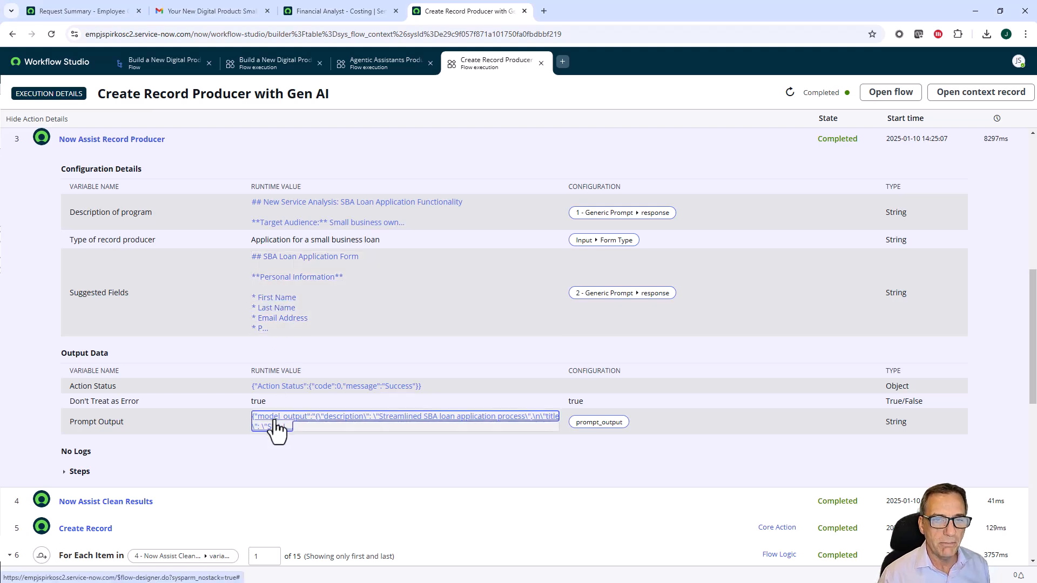
left_click(404, 421)
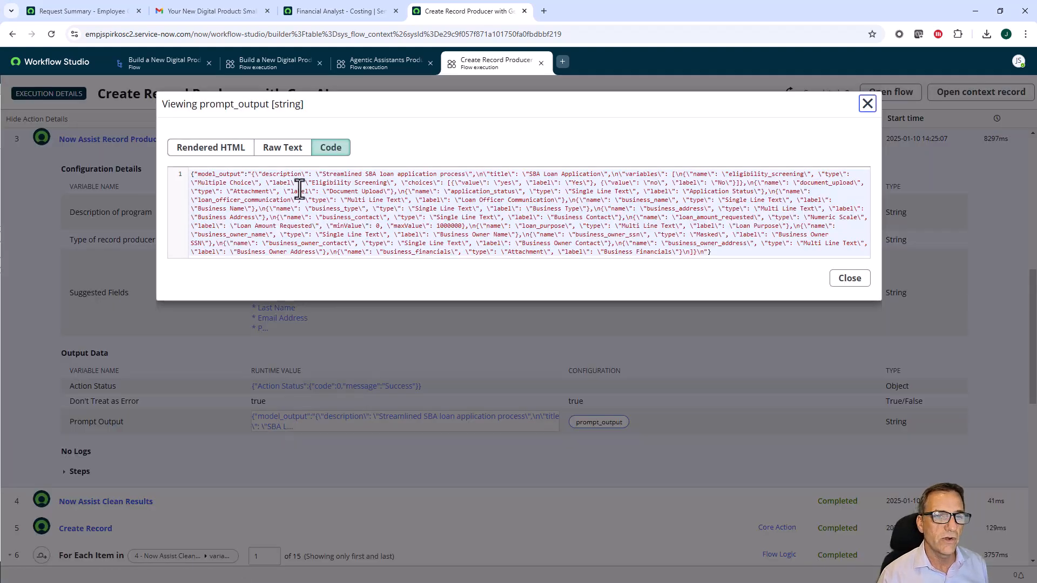
mouse_move(443, 248)
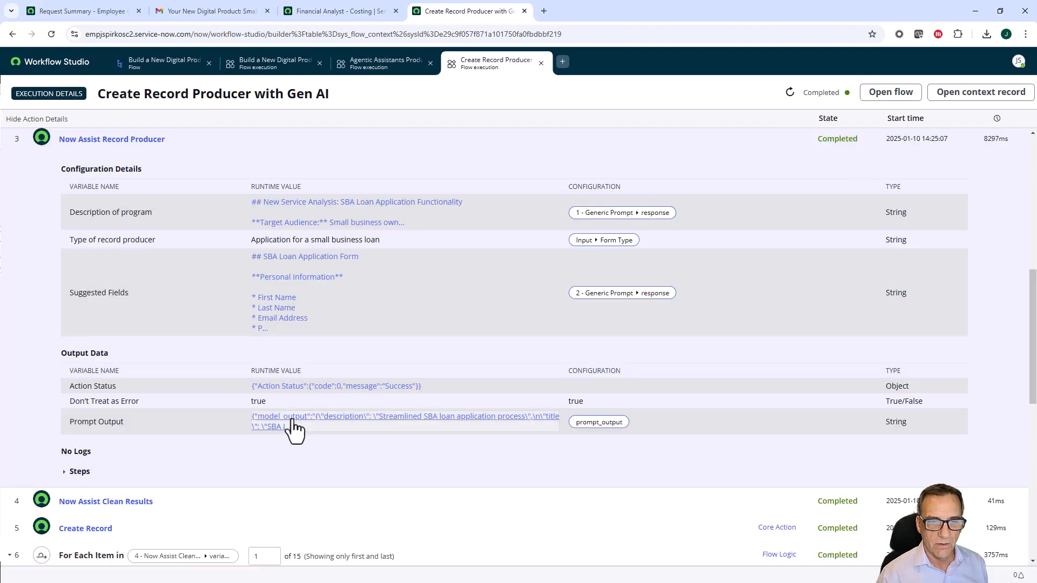
mouse_move(104, 501)
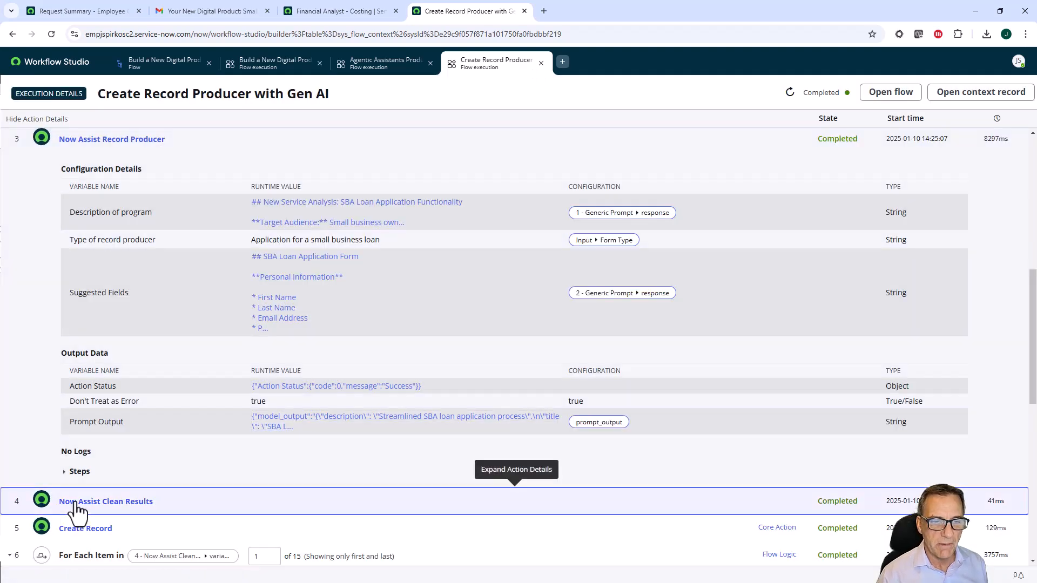
- Expand Now Assist Clean Results, then view and close its response and SBA form variable array
left_click(105, 500)
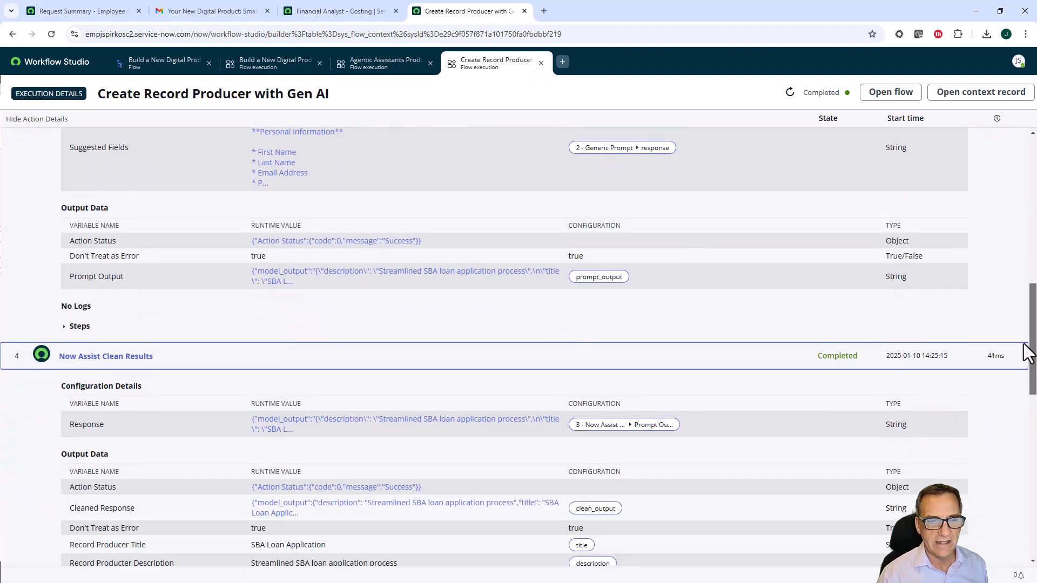
scroll("down", 3)
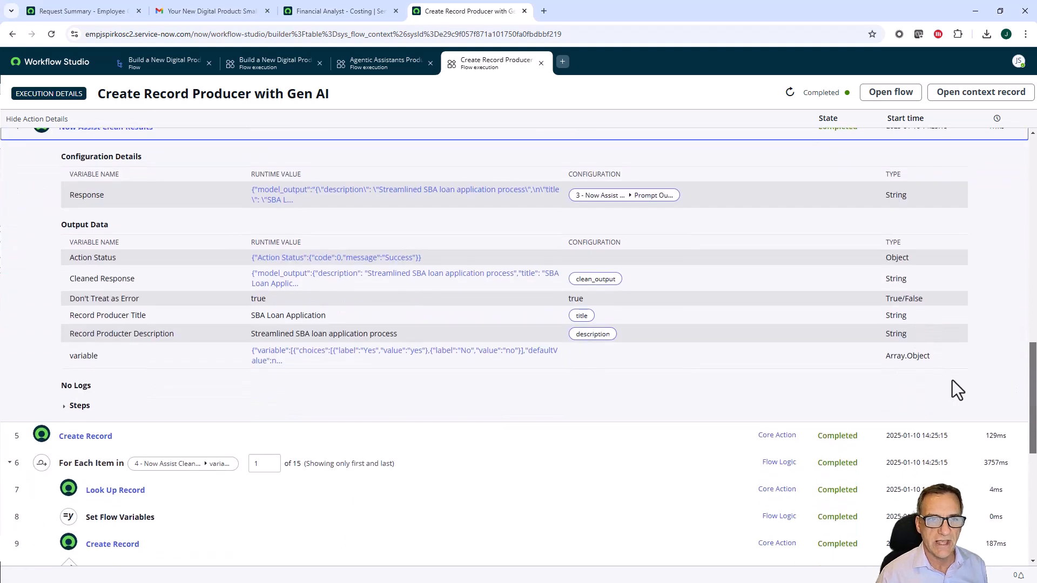
mouse_move(729, 354)
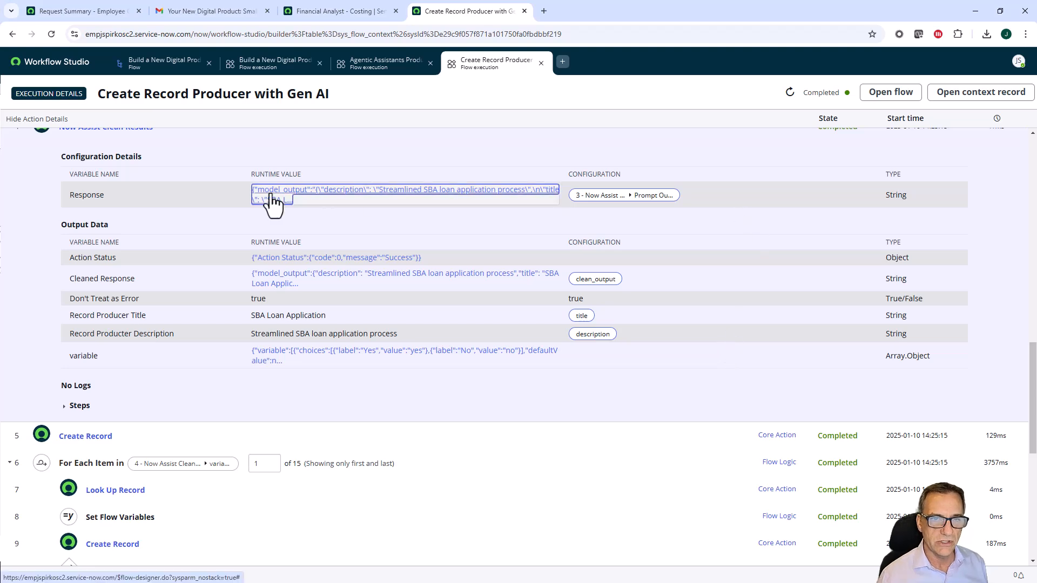
left_click(404, 195)
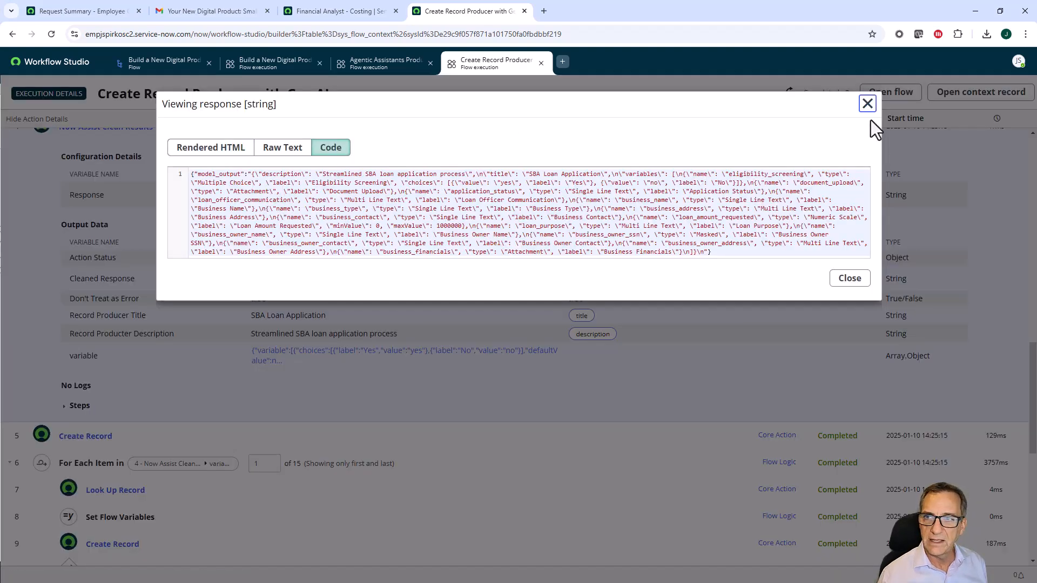
left_click(867, 104)
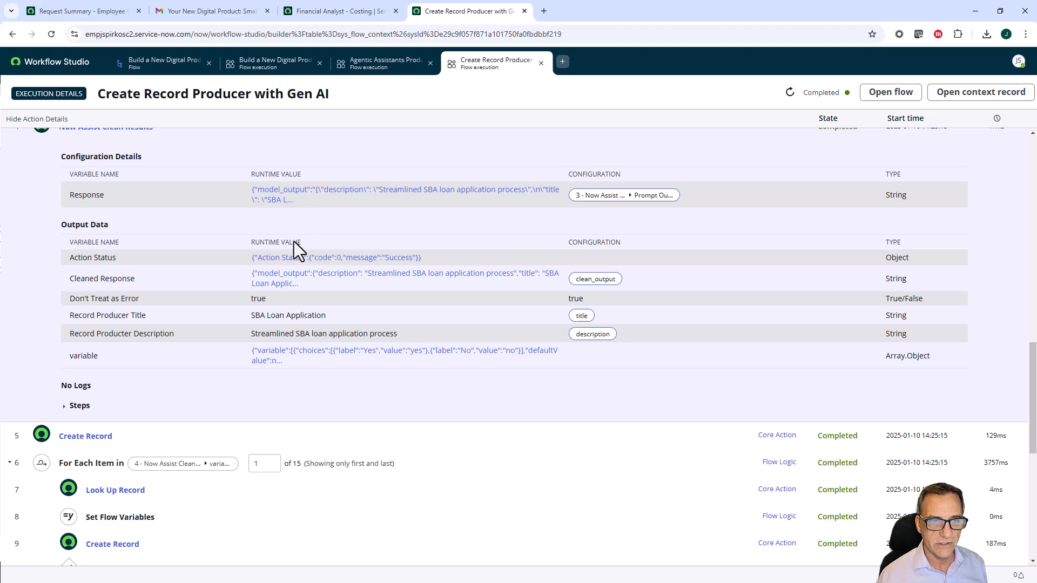
left_click(403, 355)
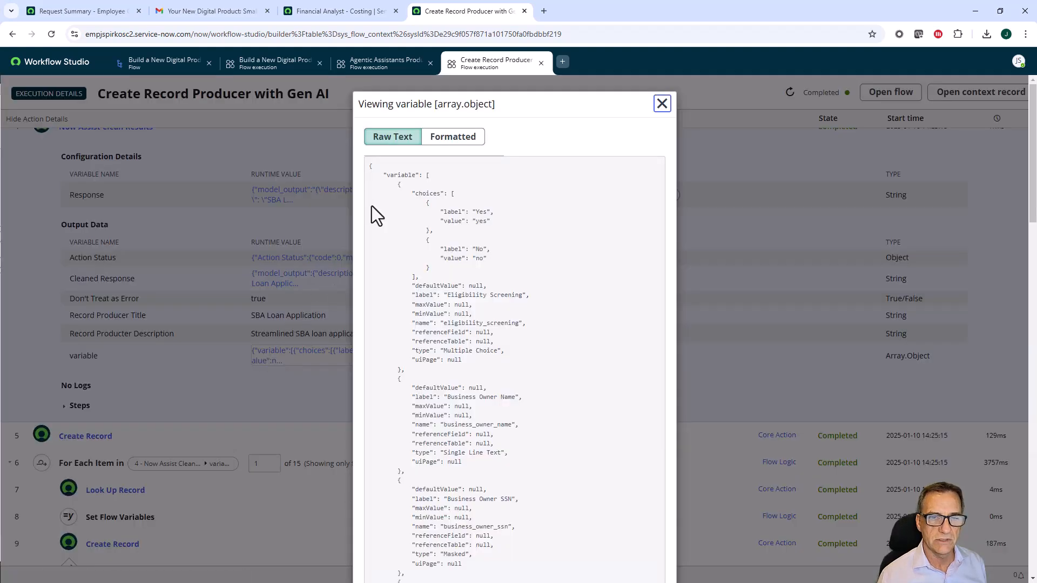
mouse_move(454, 255)
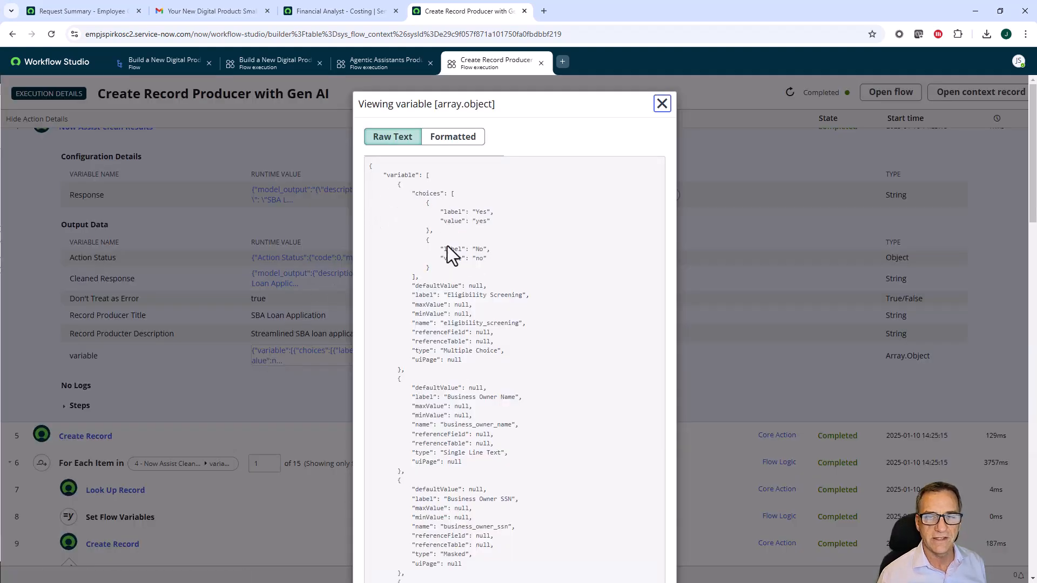
mouse_move(452, 475)
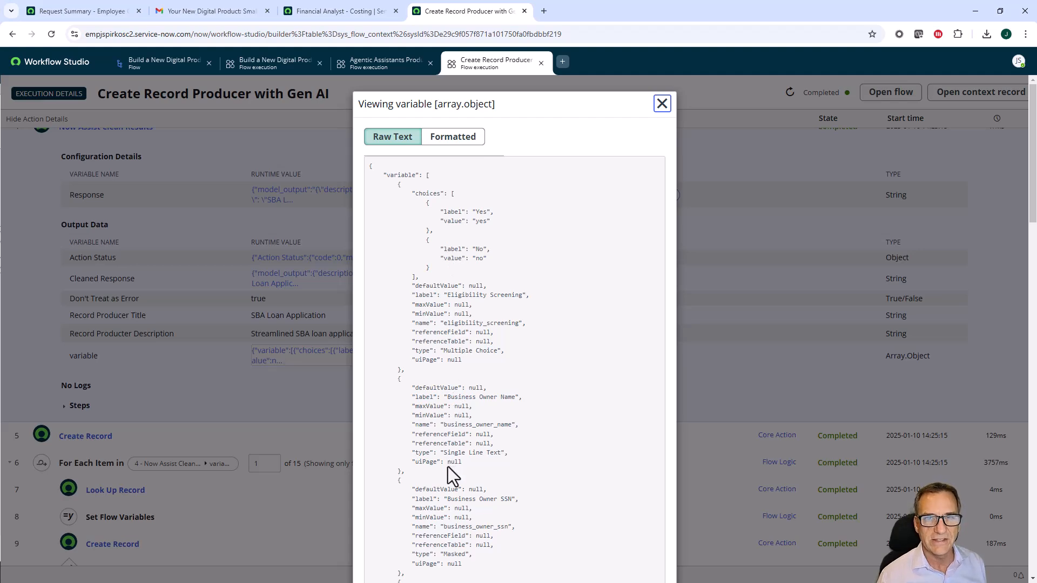
left_click(661, 103)
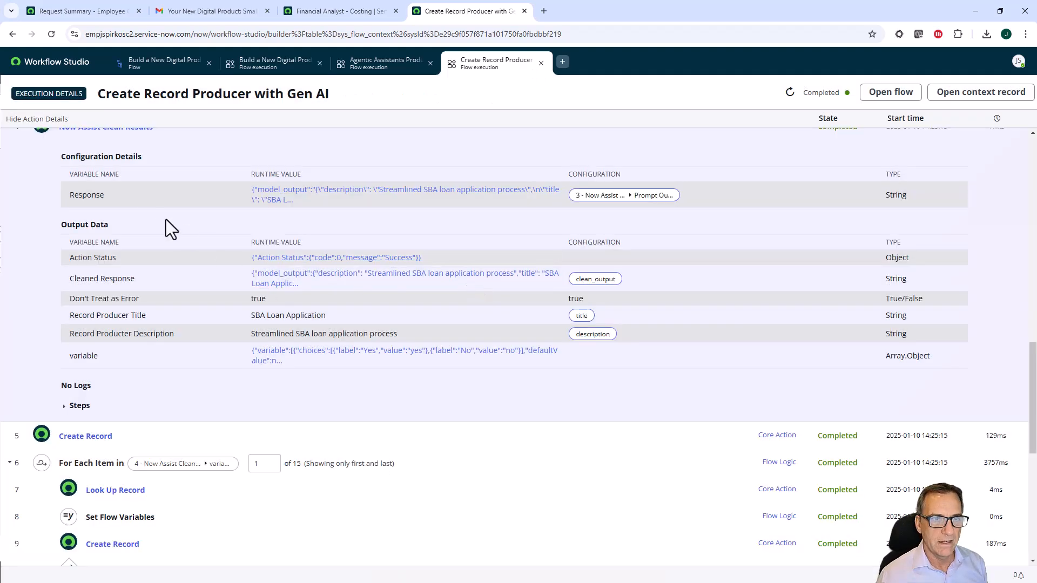
mouse_move(85, 436)
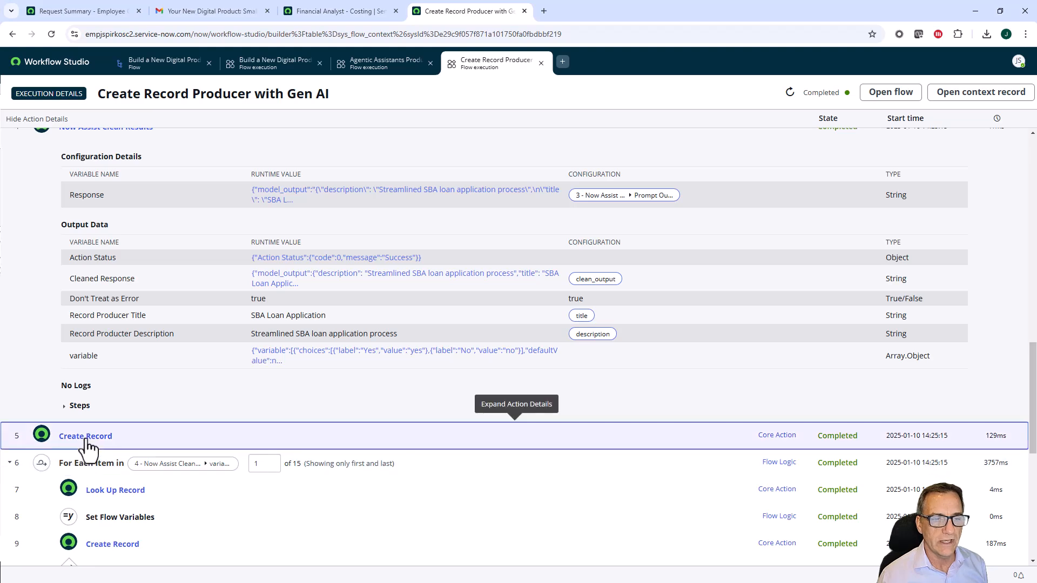
- Expand step 5 Create Record and step 7 Look Up Record, then scroll to step 19's item_option_new output
left_click(84, 436)
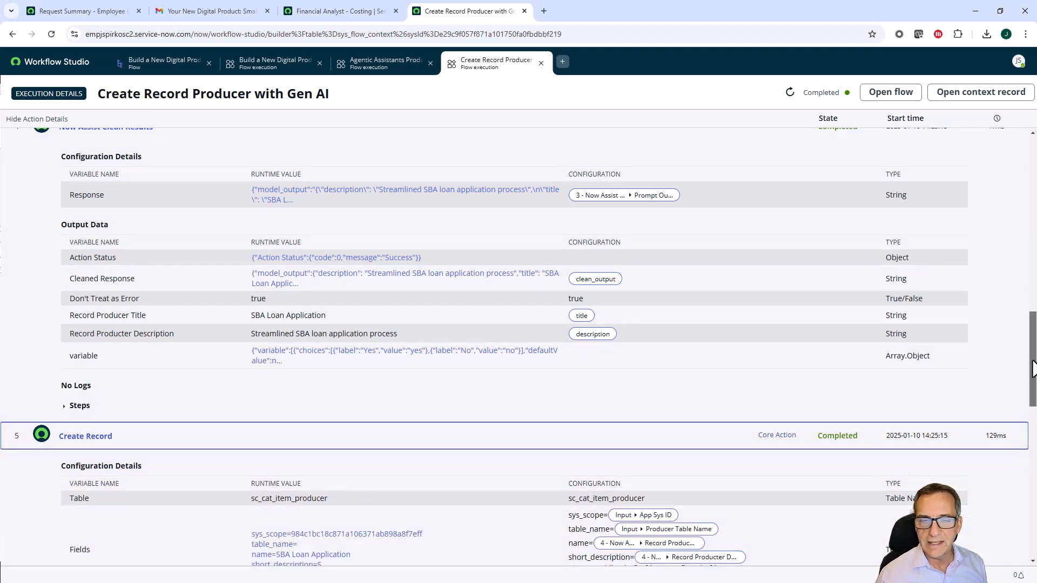
scroll("down", 3)
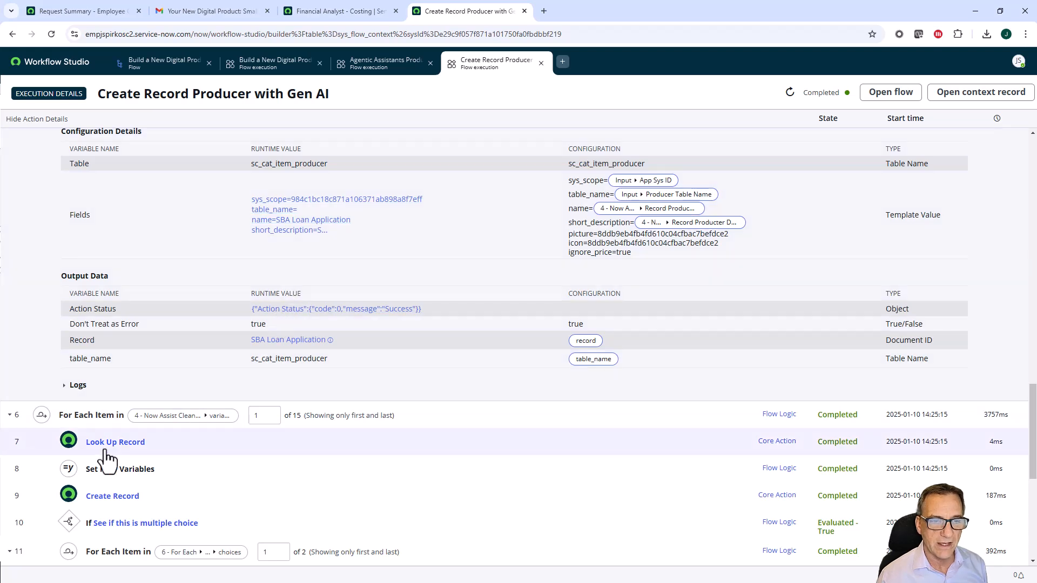
left_click(115, 442)
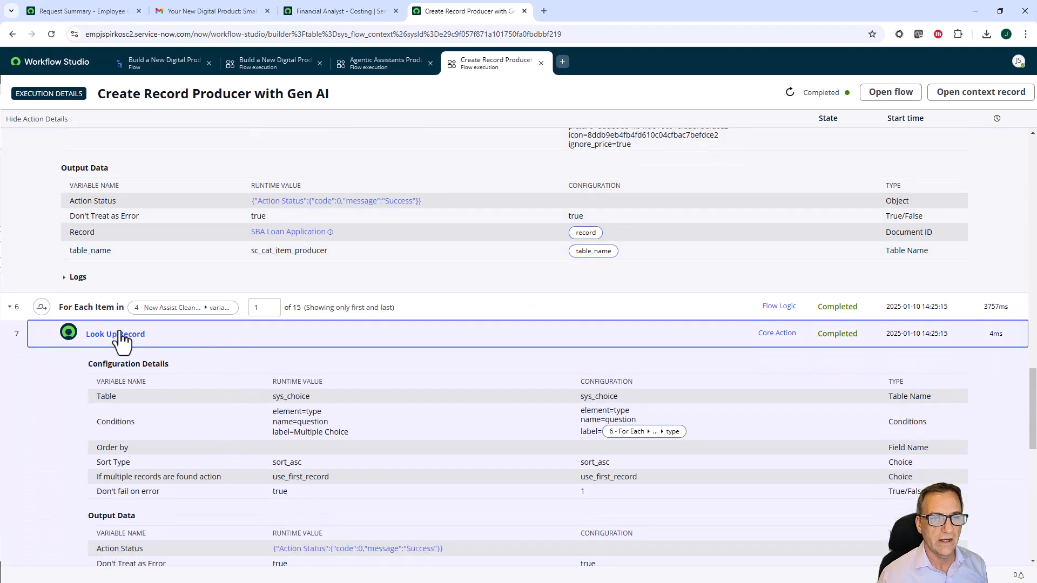
mouse_move(104, 307)
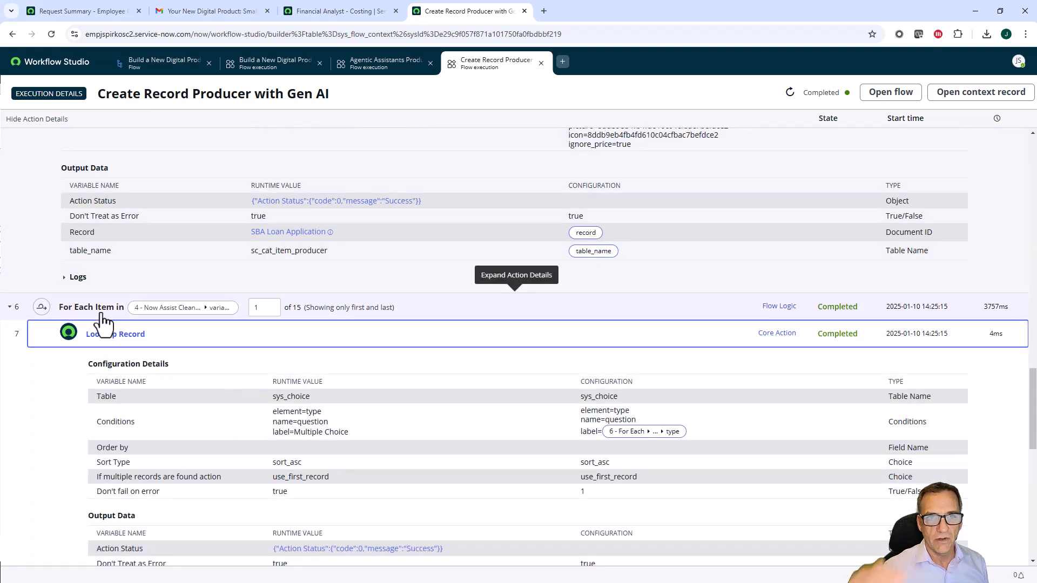
mouse_move(139, 347)
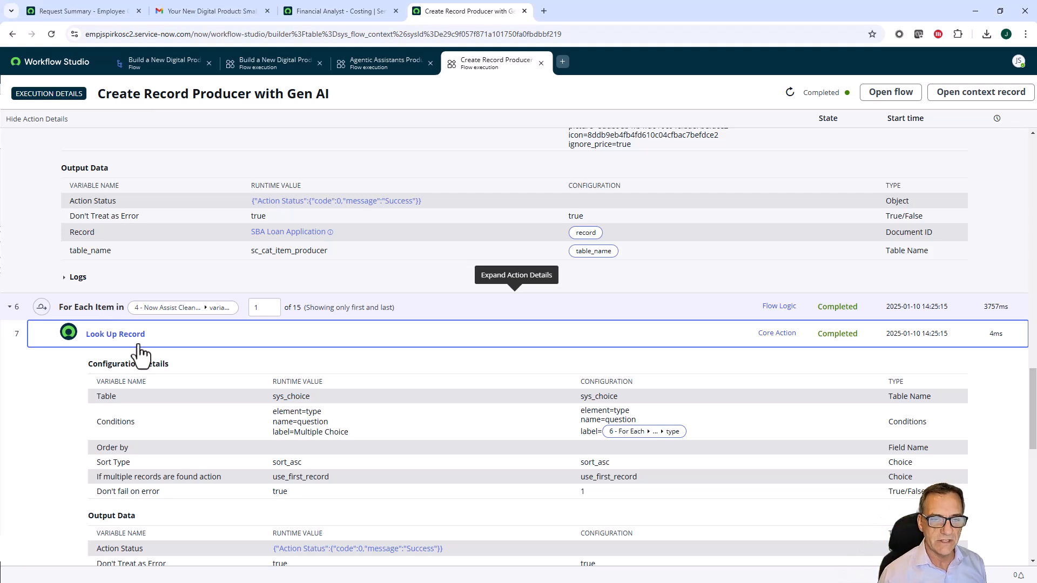
scroll("down", 3)
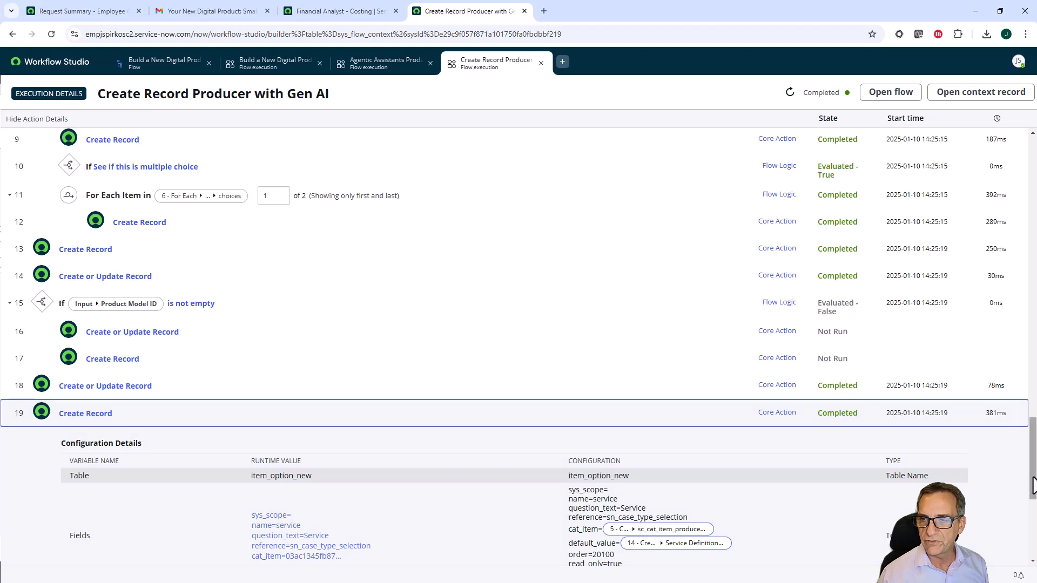
scroll("down", 3)
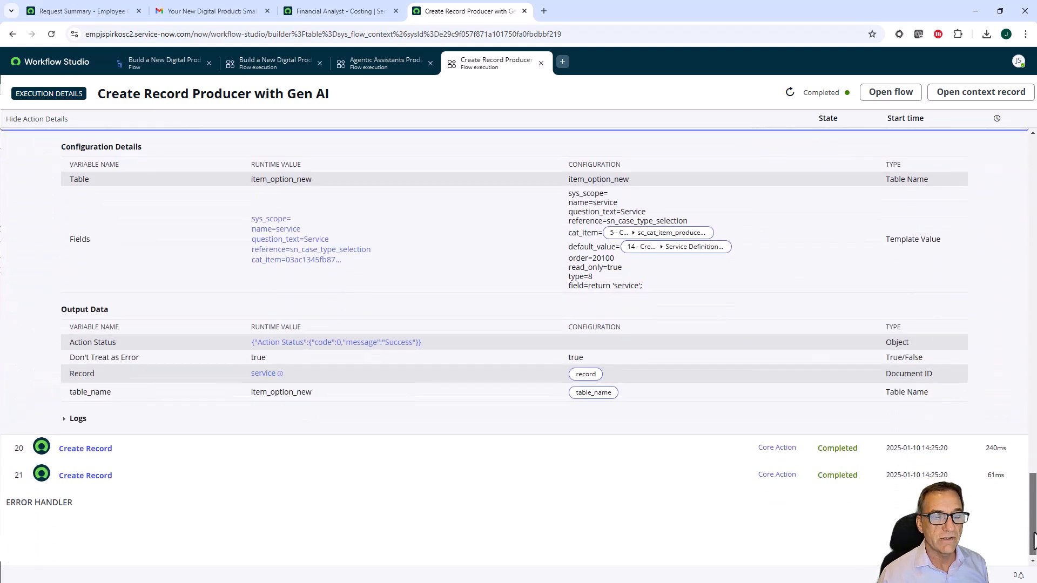
scroll("up", 3)
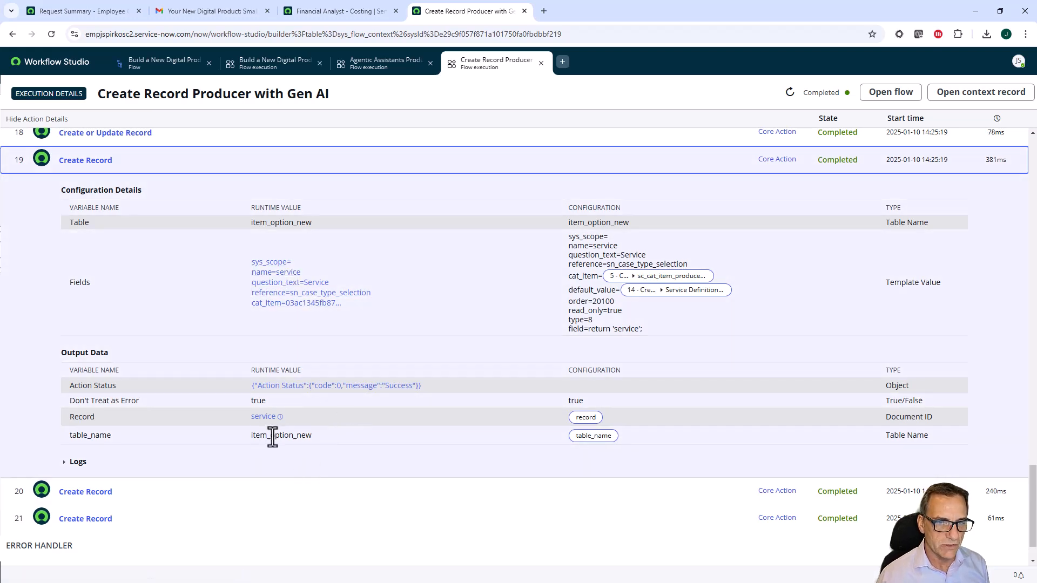
- Collapse the step 19 Create Record details to show the completed step list through step 21
double_click(277, 435)
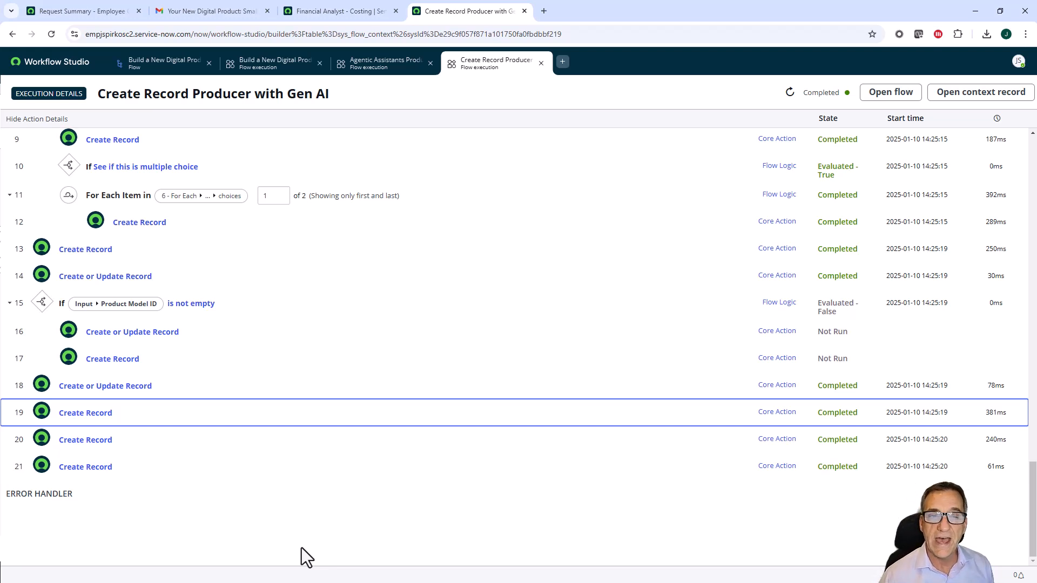
mouse_move(283, 492)
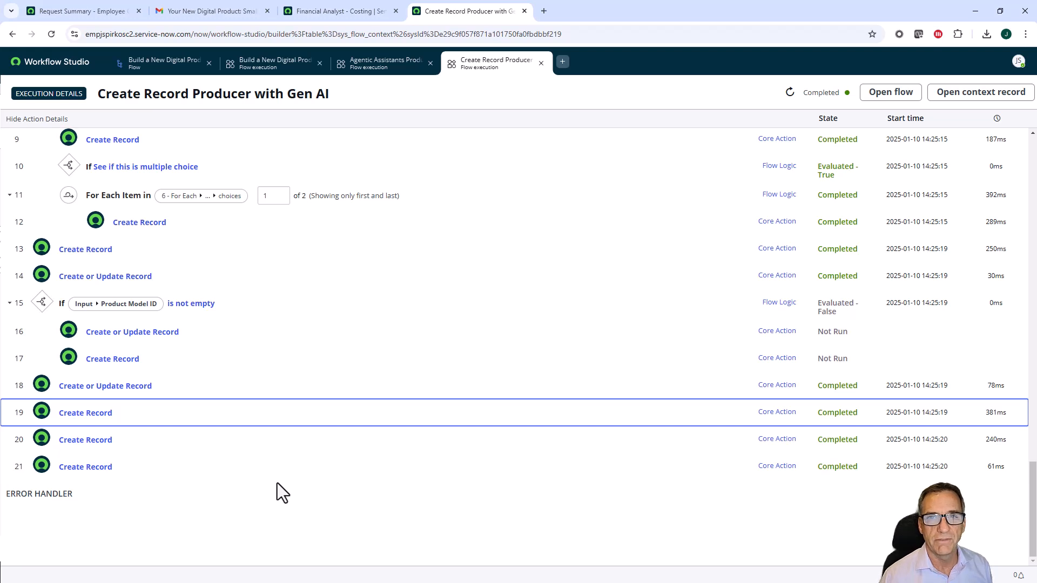
mouse_move(283, 493)
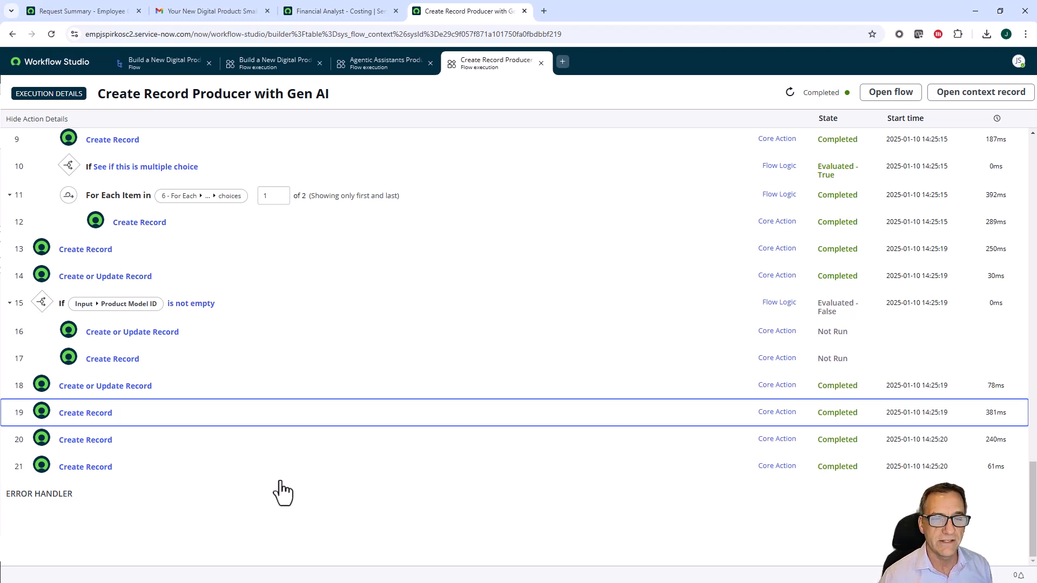